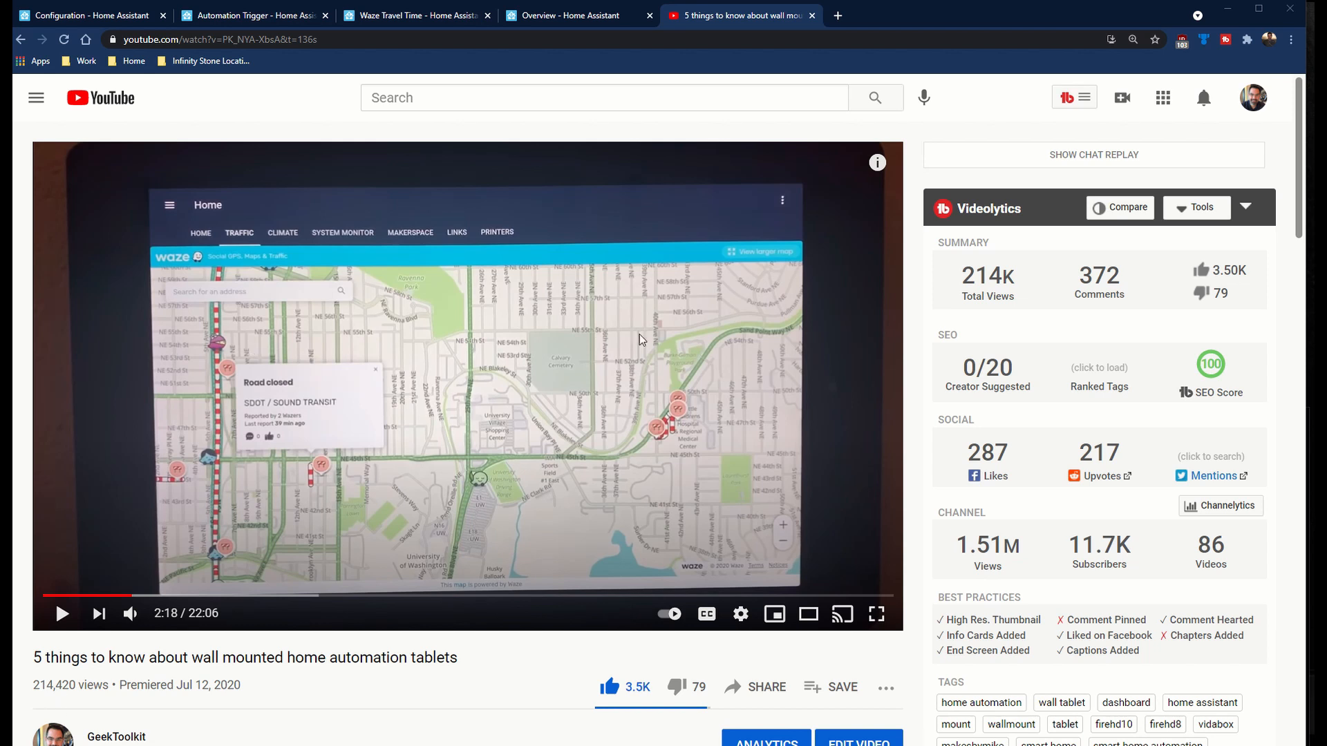
mouse_move(354, 343)
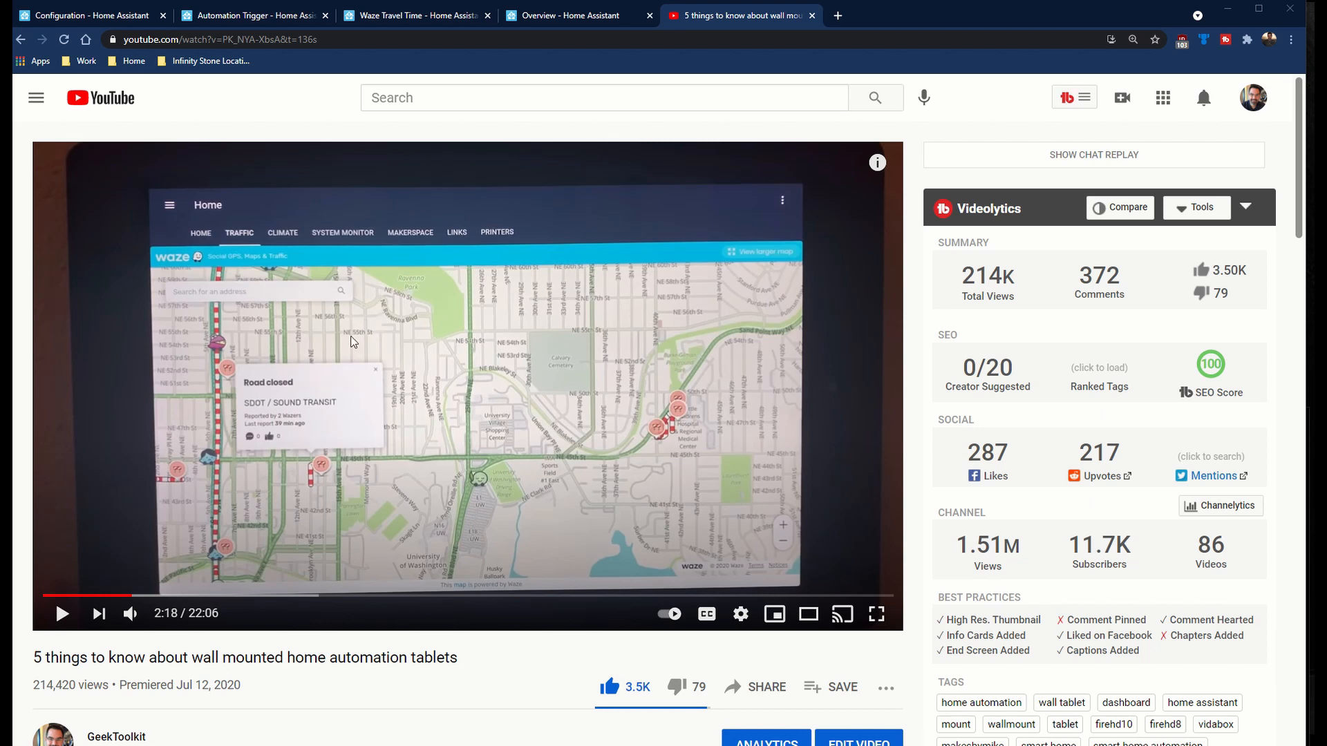
mouse_move(241, 400)
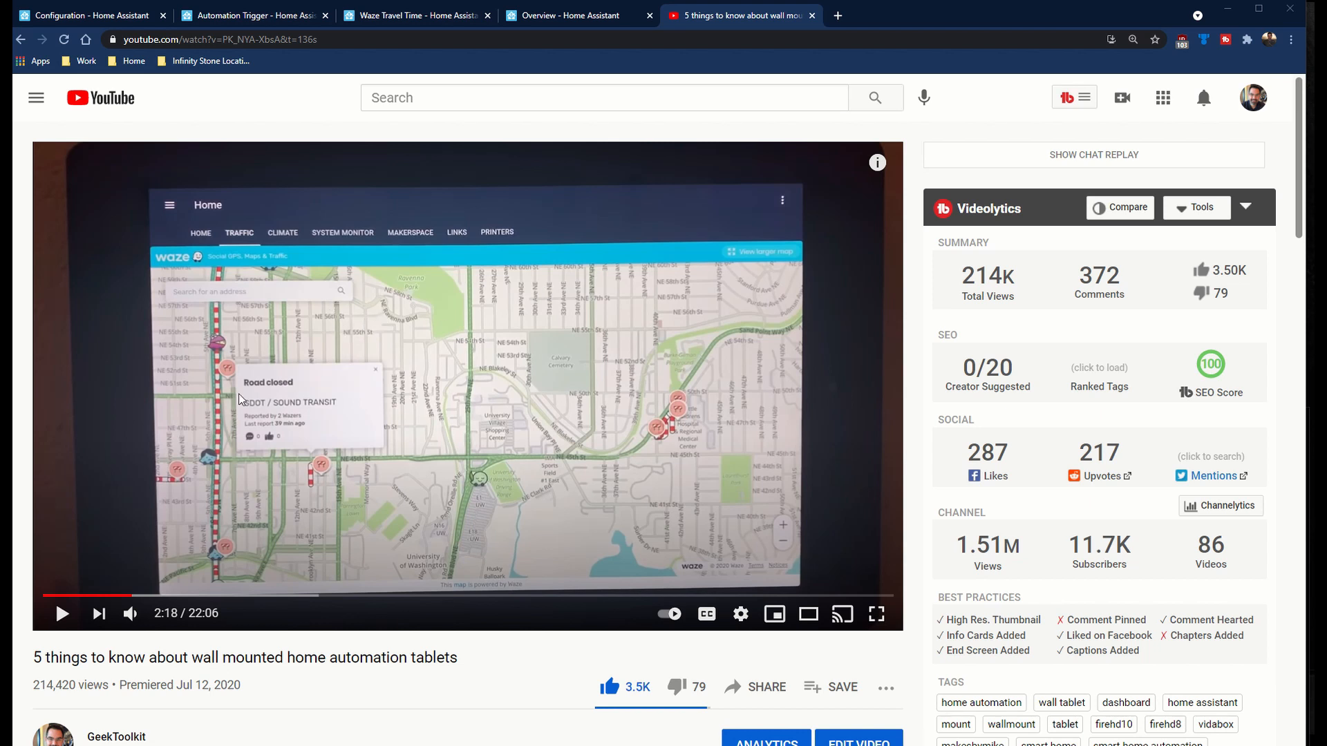
mouse_move(464, 403)
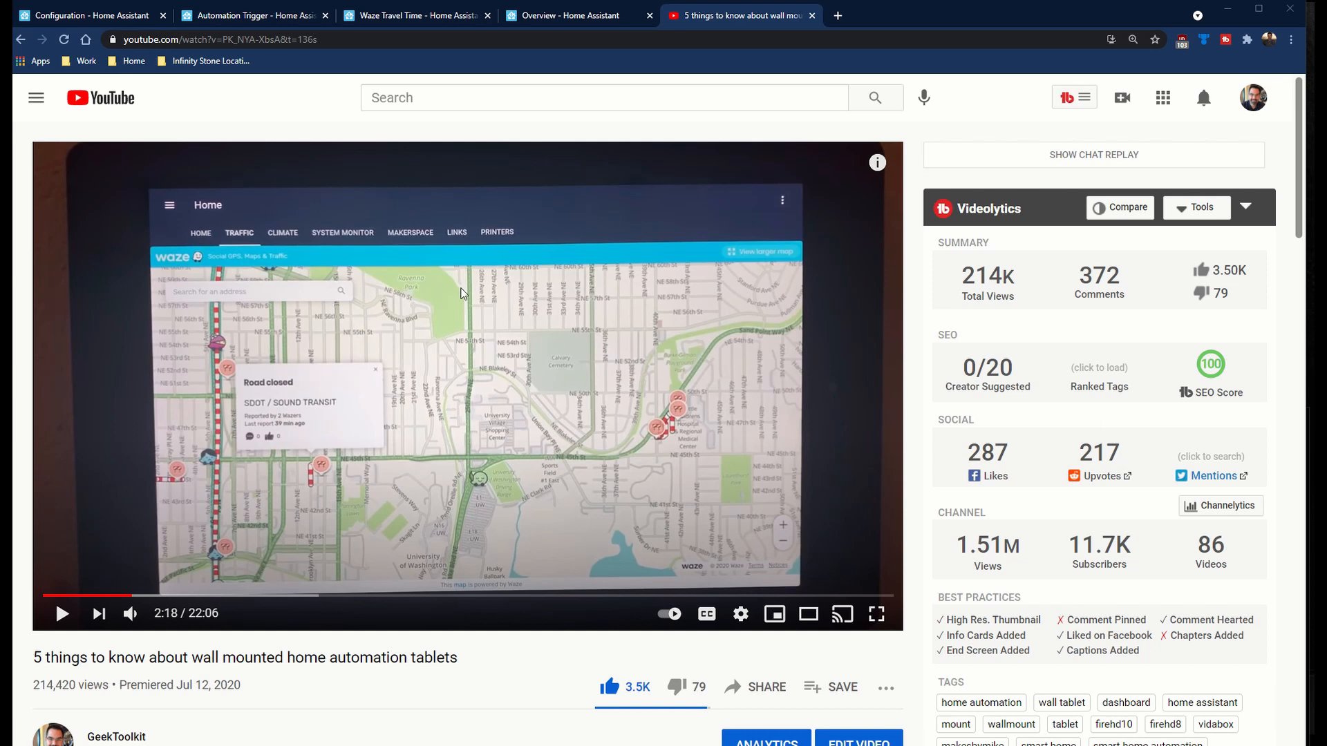
mouse_move(395, 364)
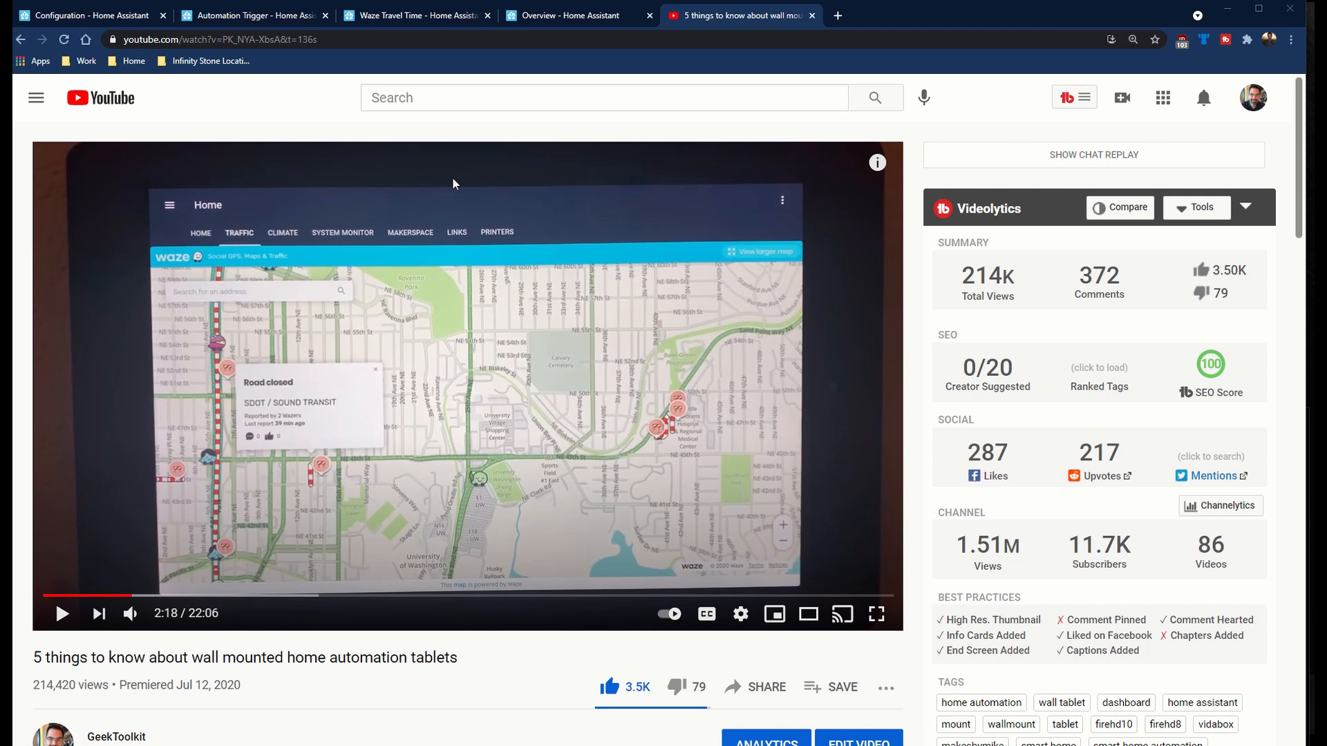
mouse_move(457, 160)
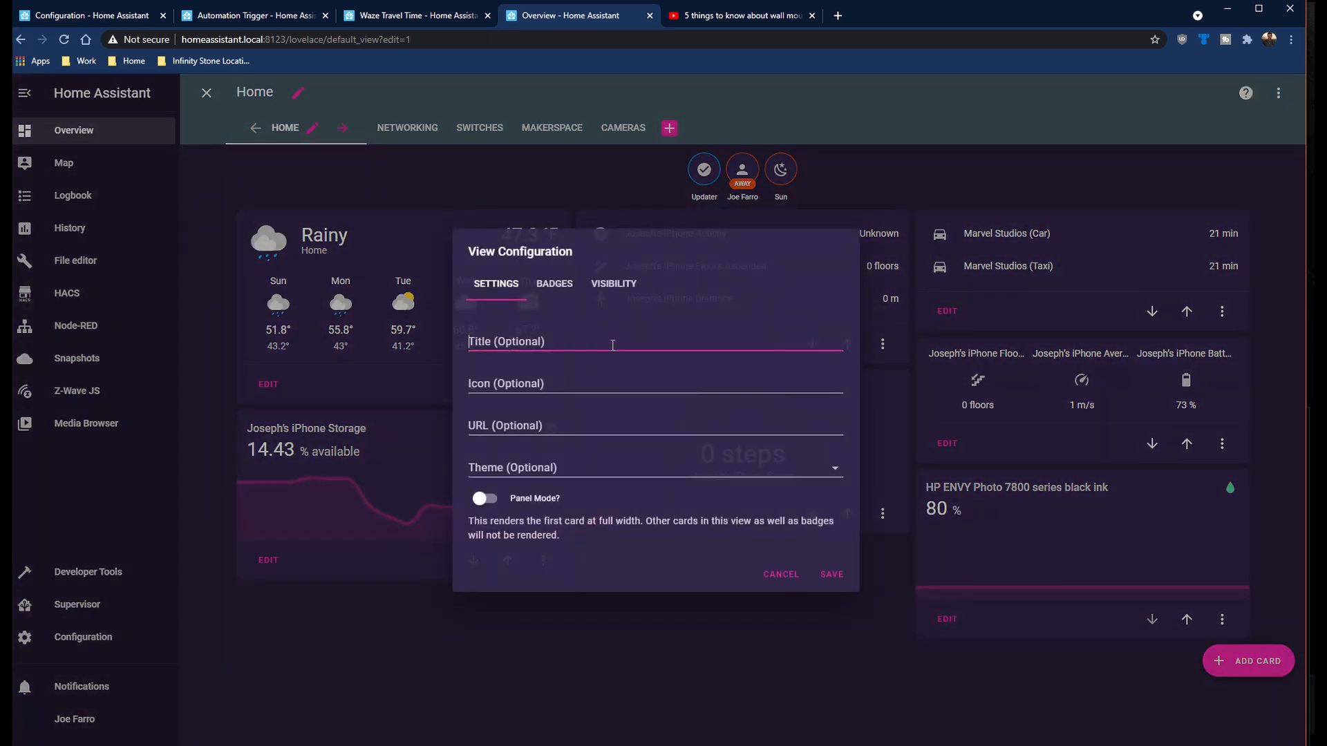
- Title the new dashboard view 'Waze' and save it
text(Waze)
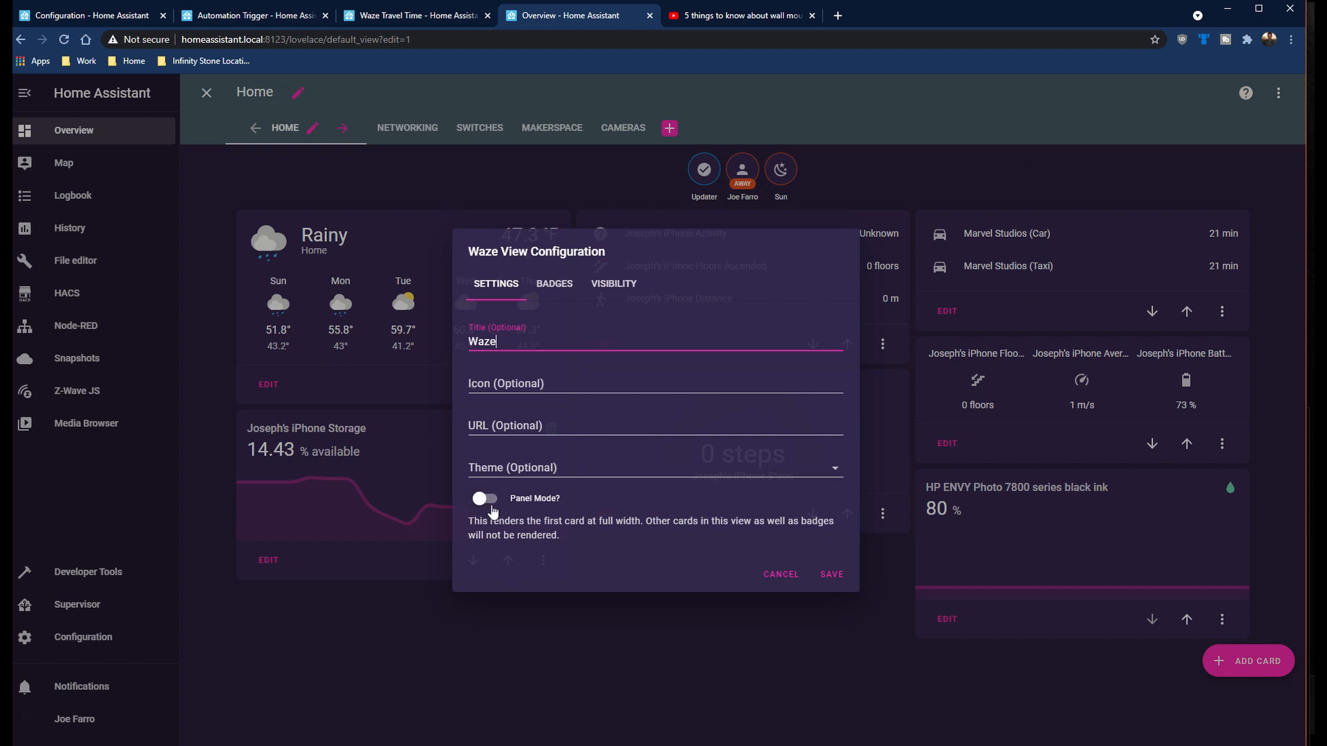
click(830, 574)
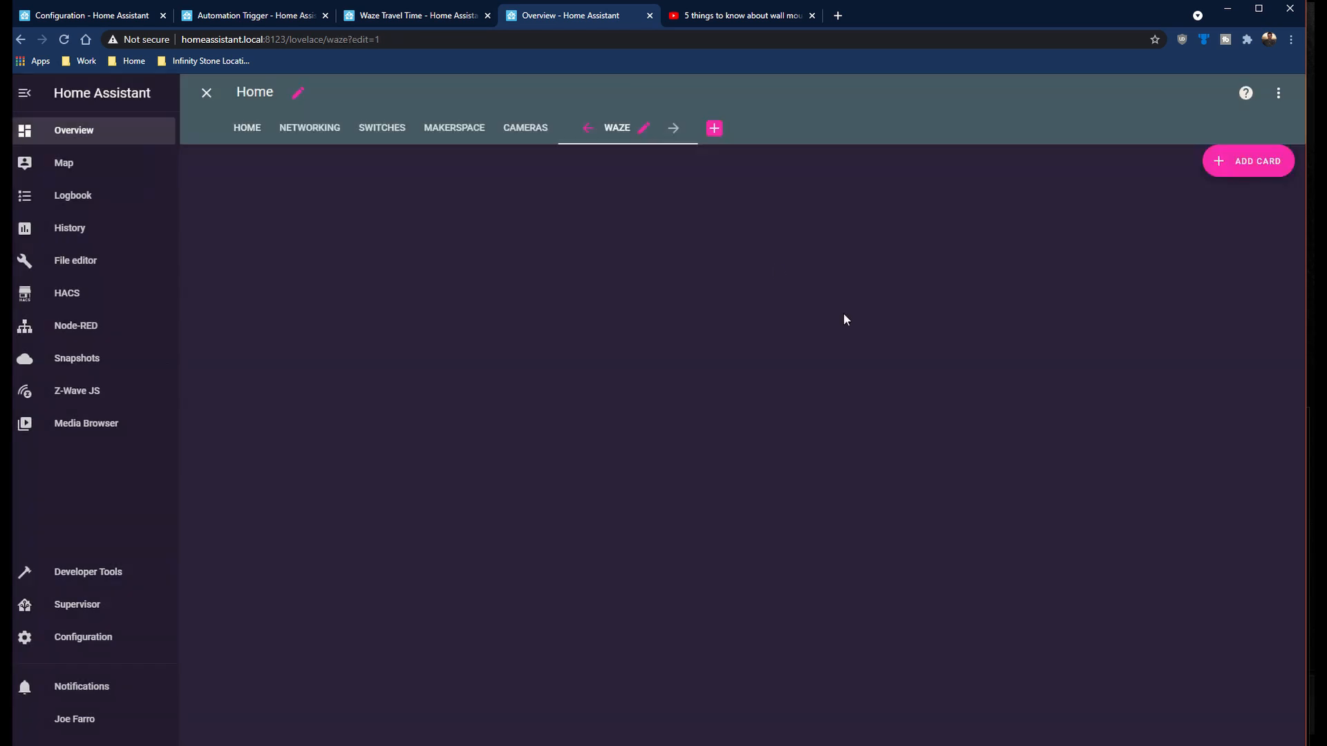
mouse_move(1169, 293)
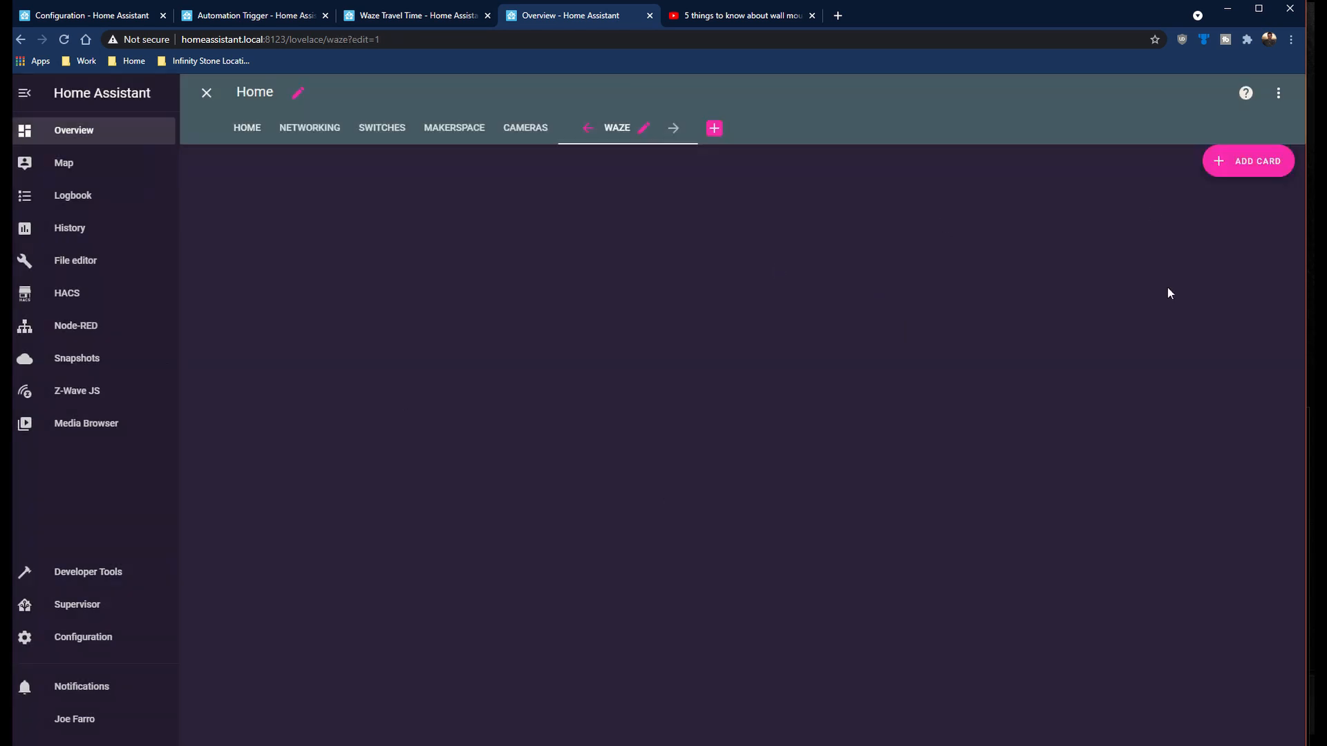
- Add a Webpage card to the Waze view, then check the Waze Travel Time docs
click(1247, 161)
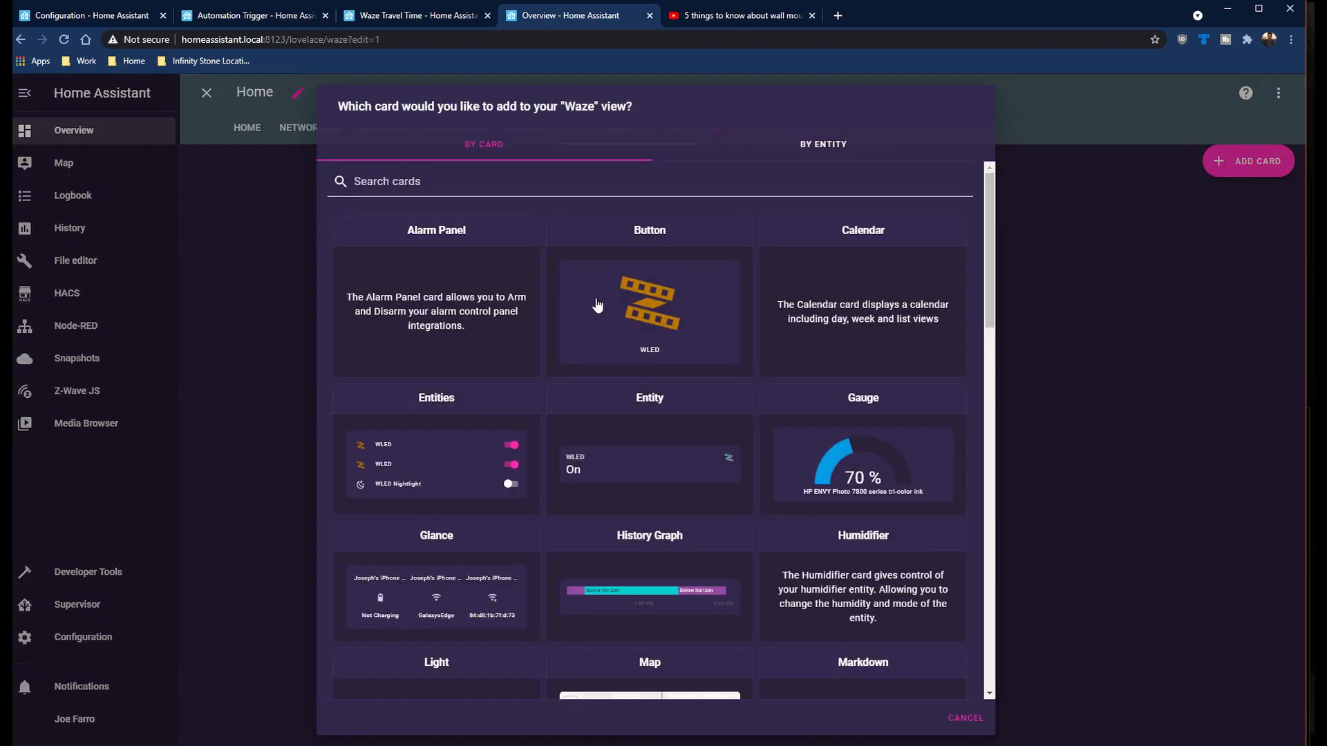
text(web)
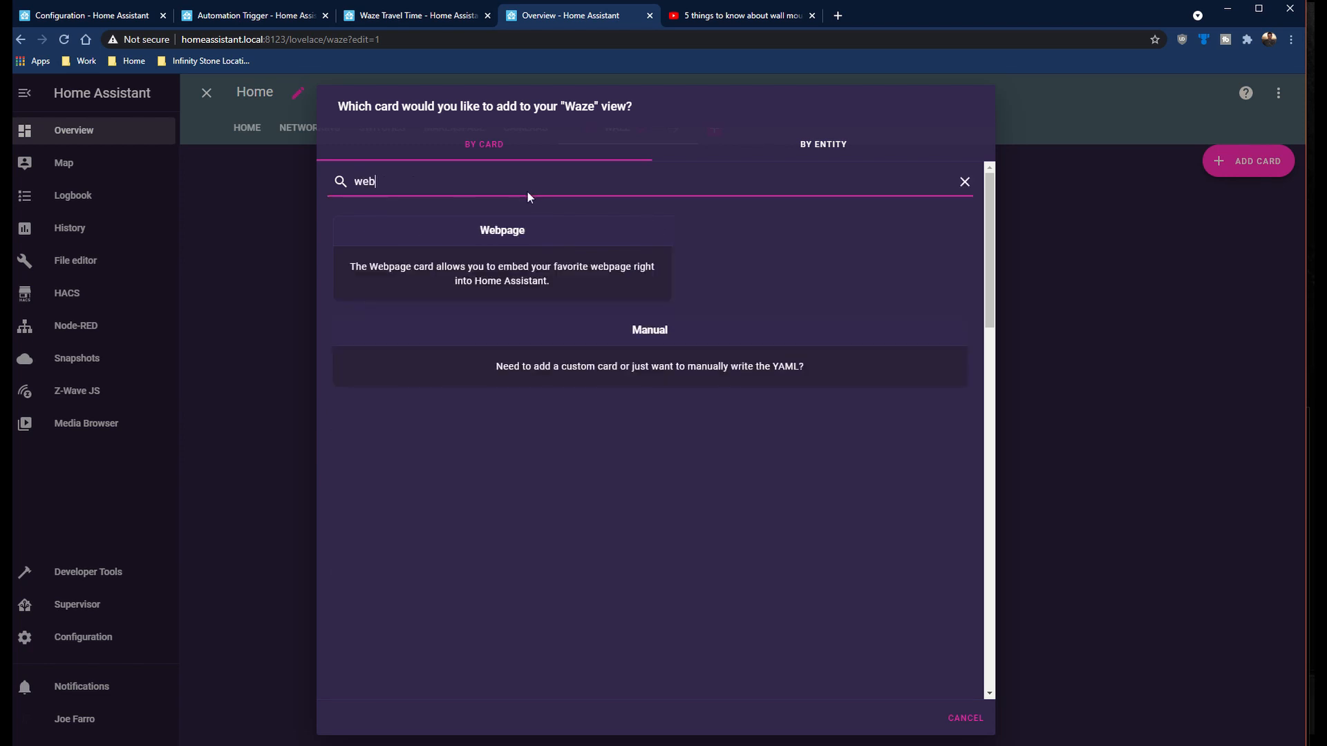
click(501, 231)
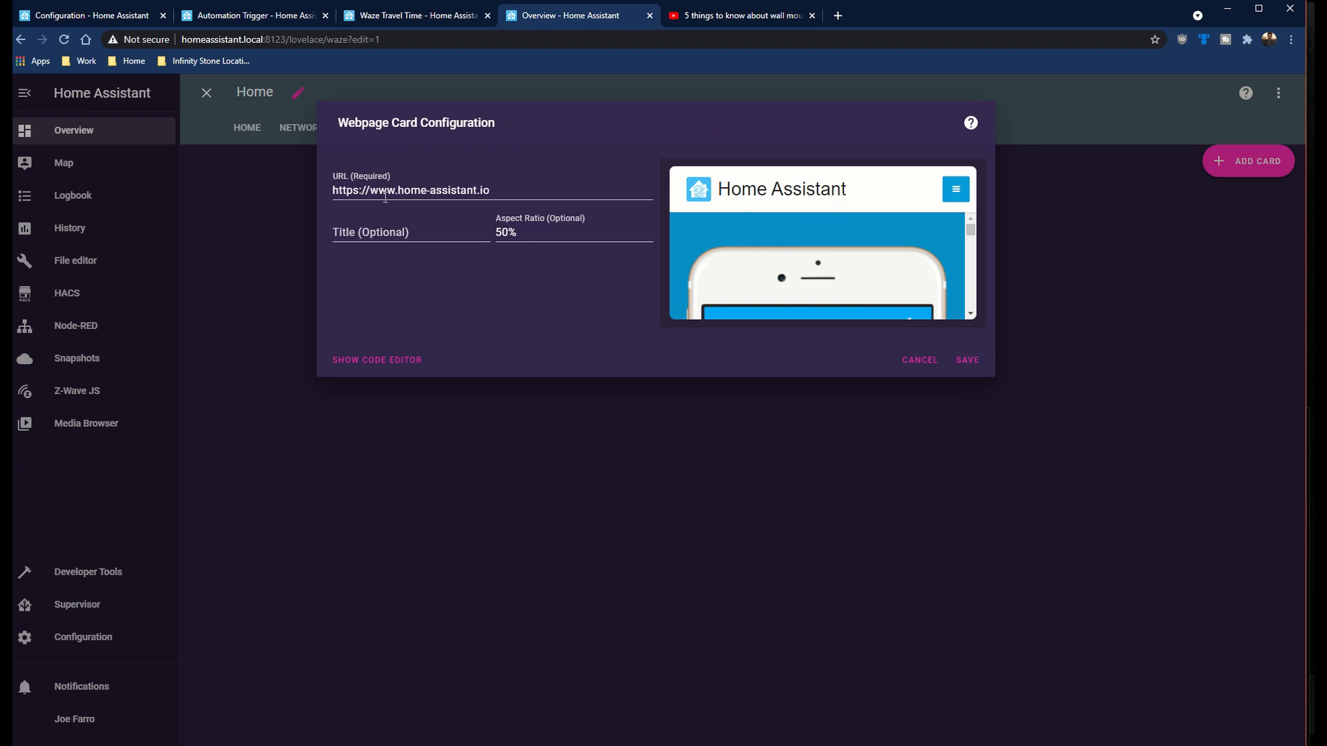
triple_click(411, 189)
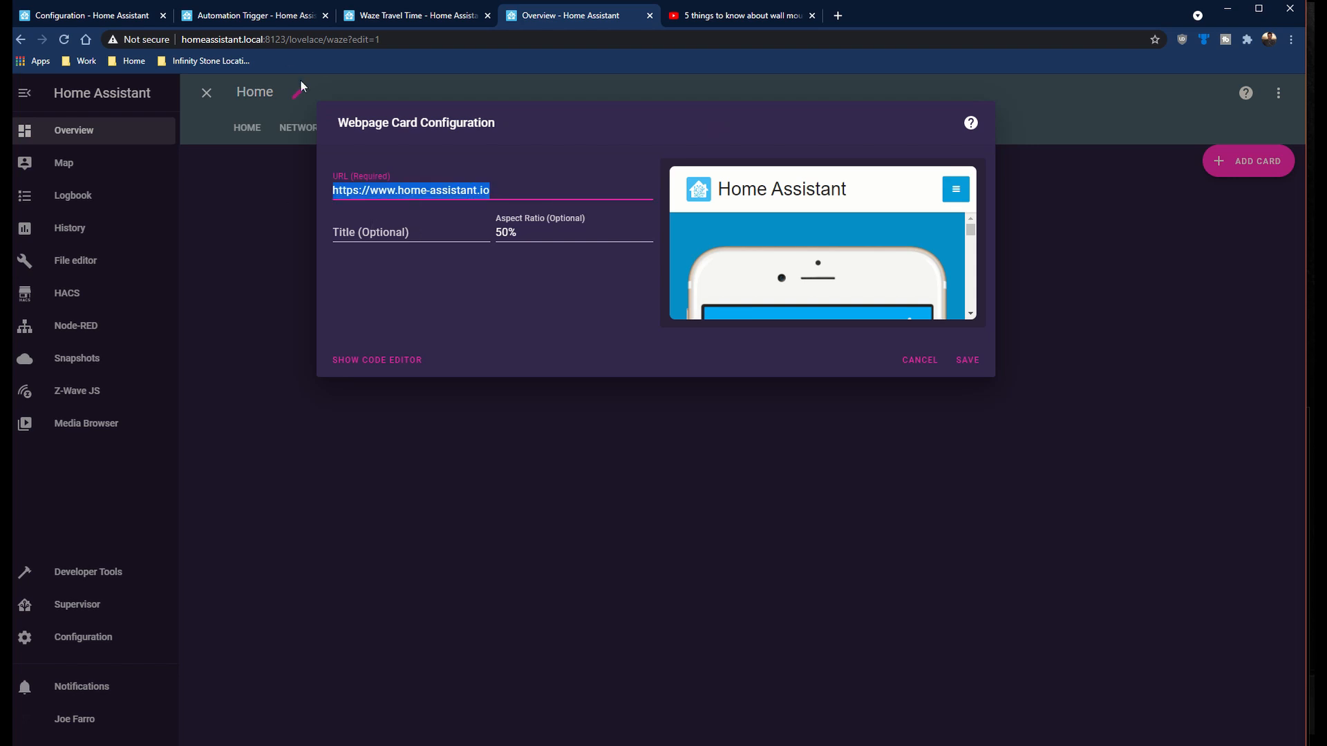
click(415, 15)
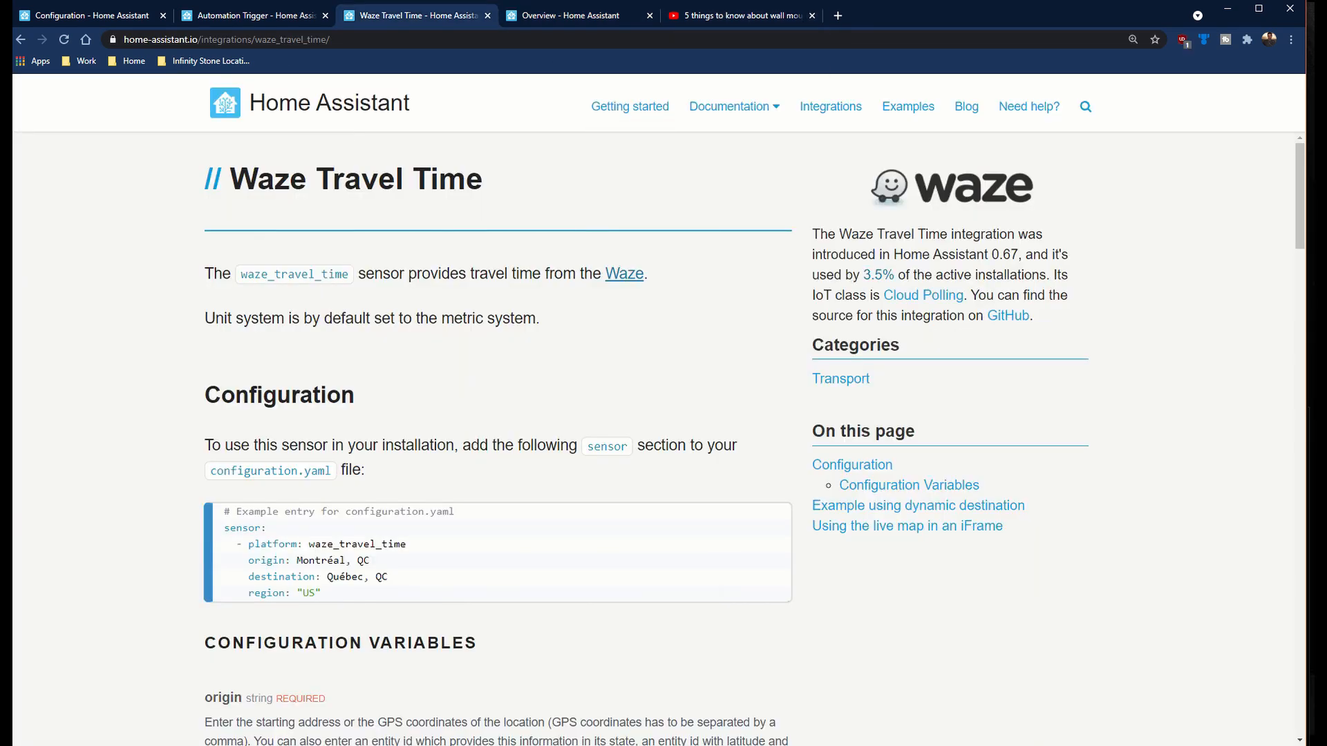
- Follow the documentation's link to waze.com/live-map
click(623, 273)
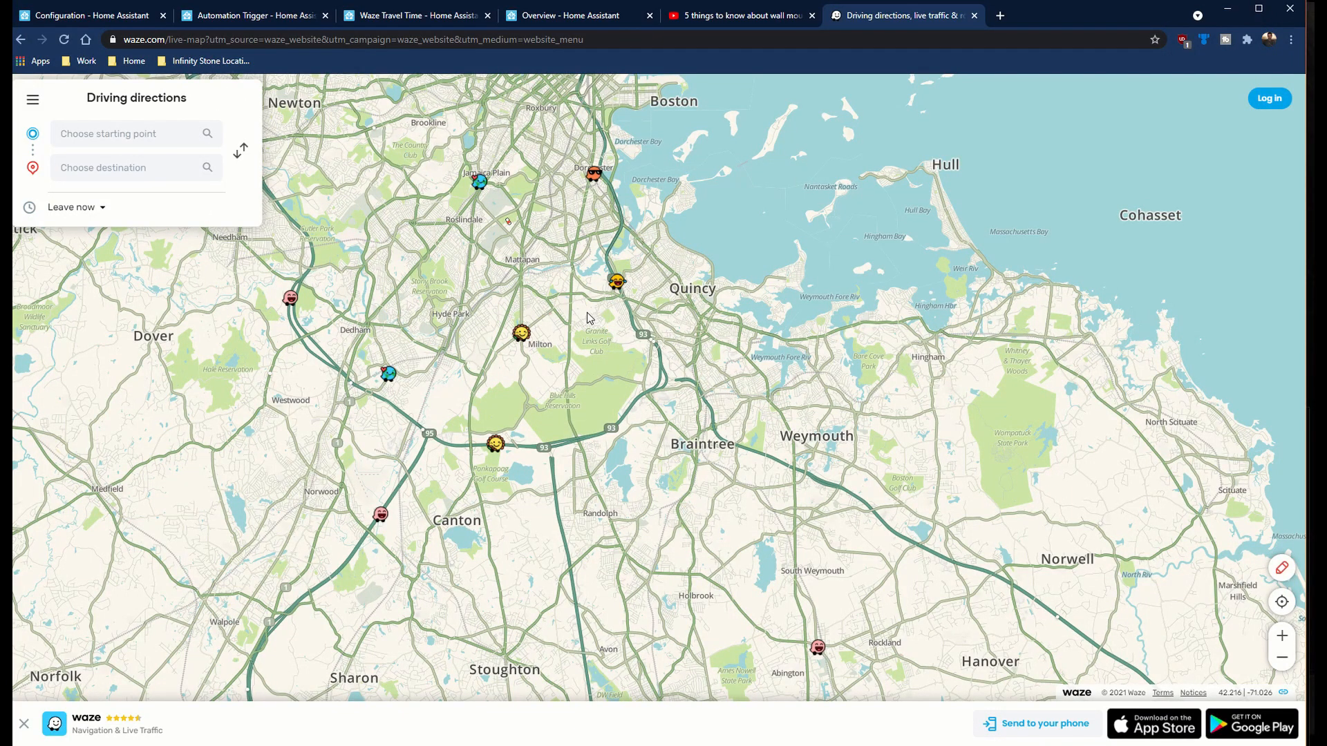
right_click(588, 317)
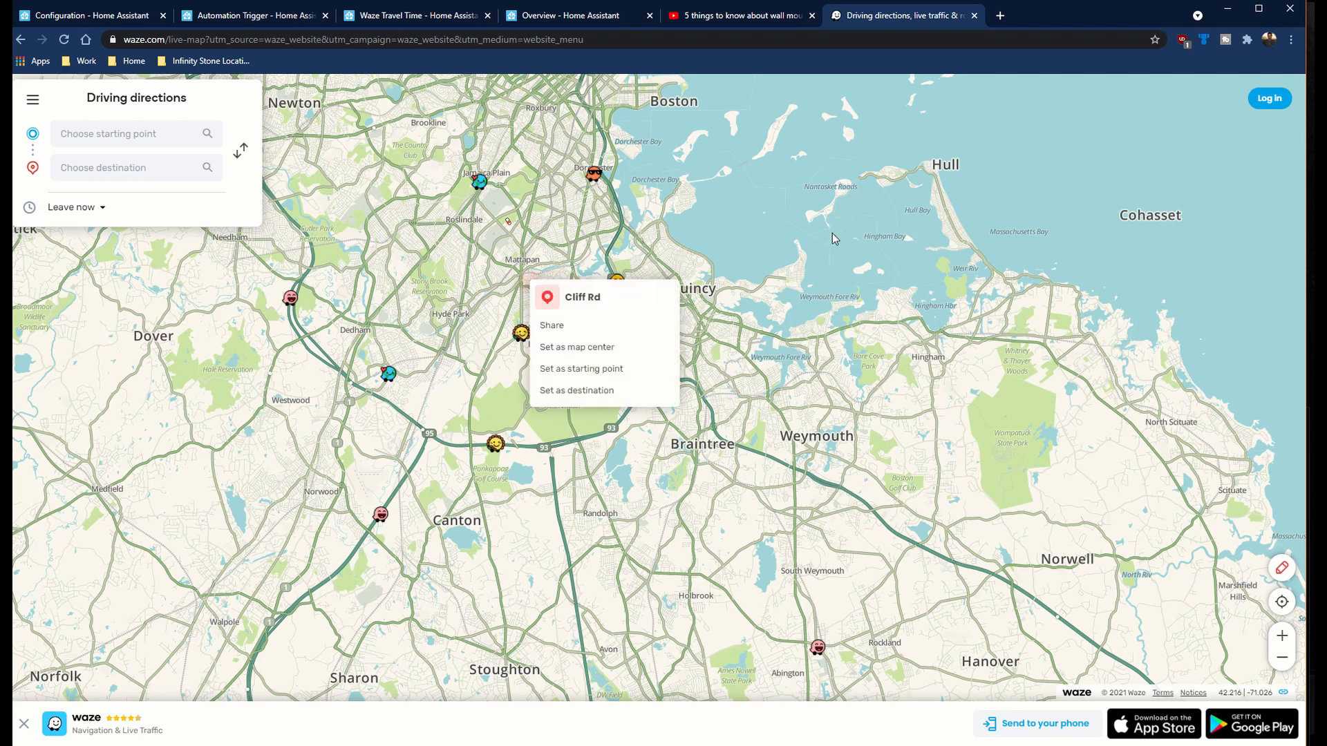
click(551, 325)
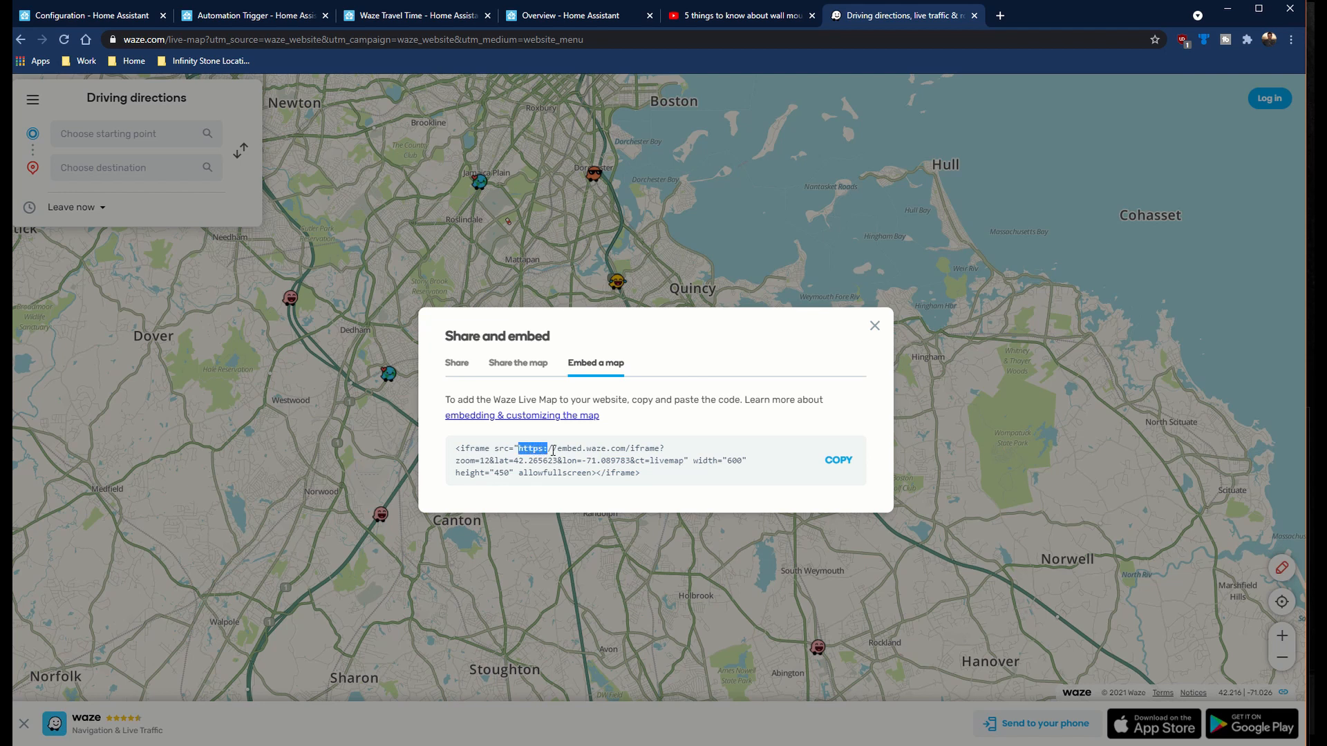
drag(519, 449, 686, 461)
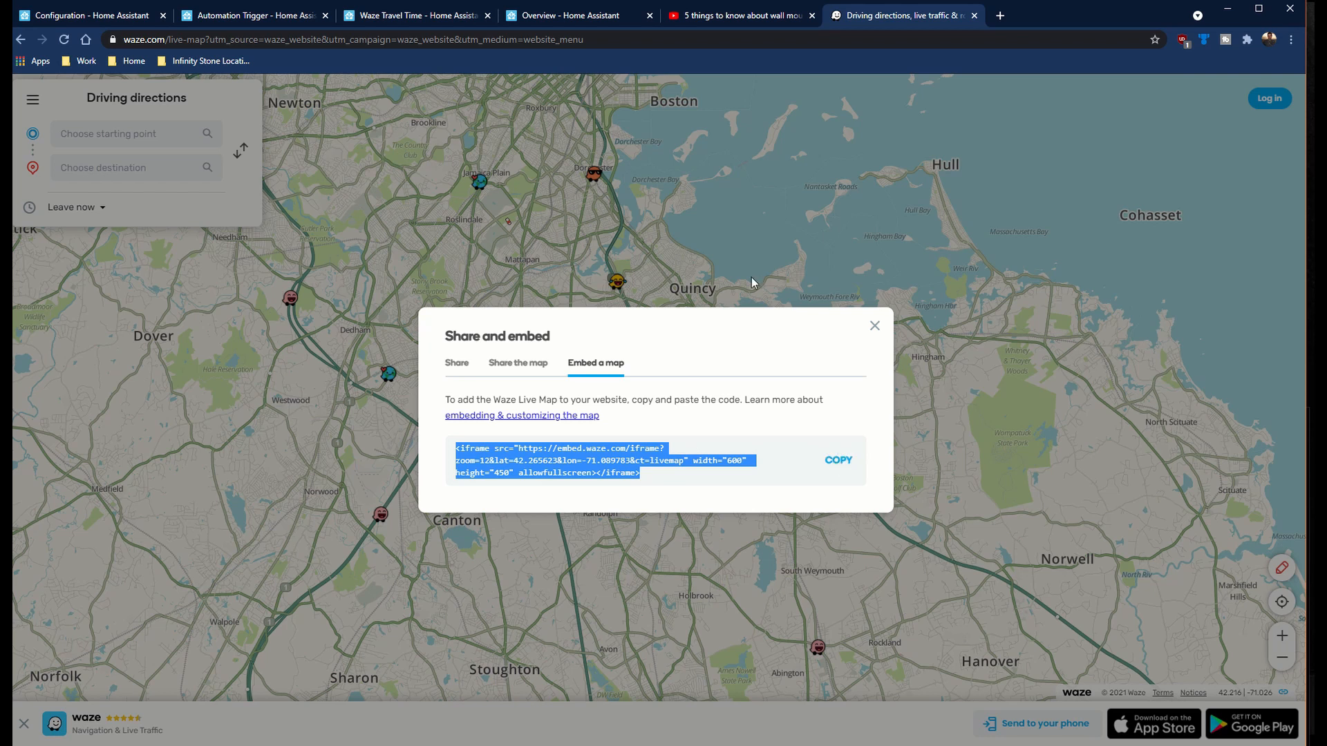
click(874, 326)
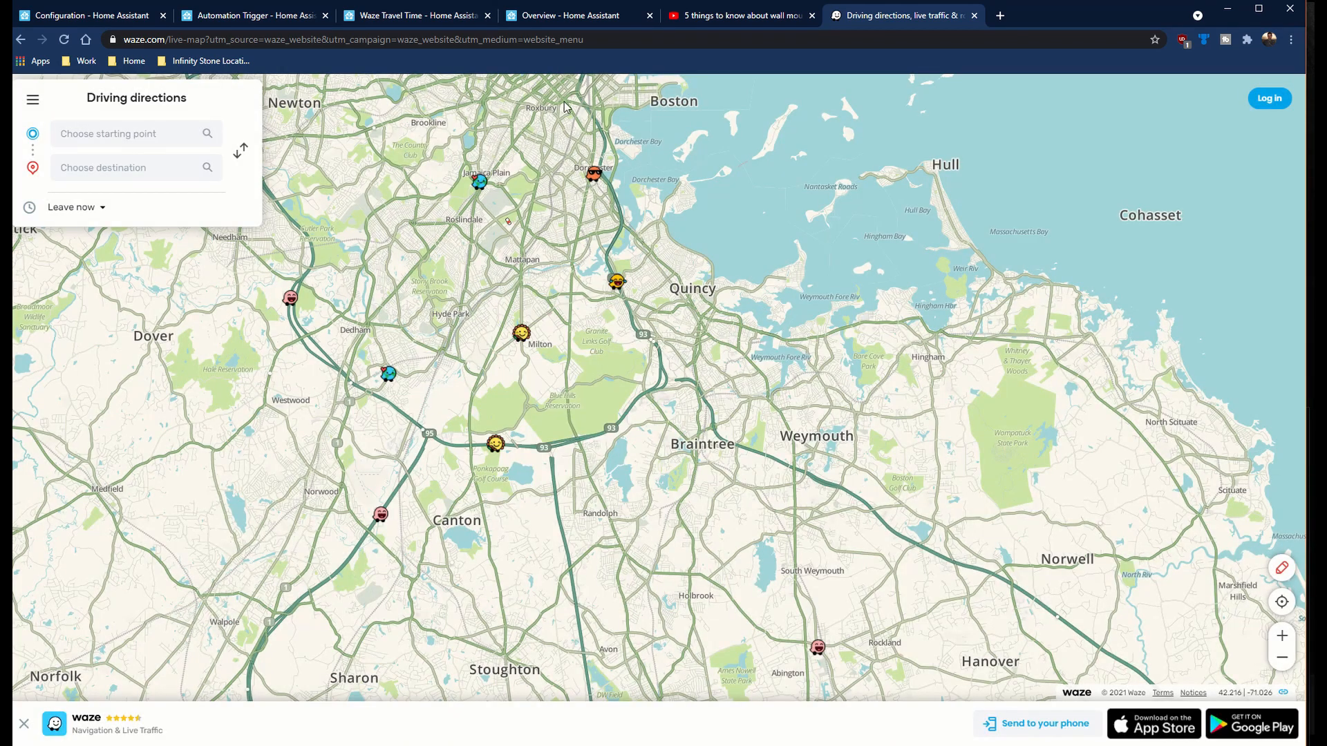
mouse_move(612, 438)
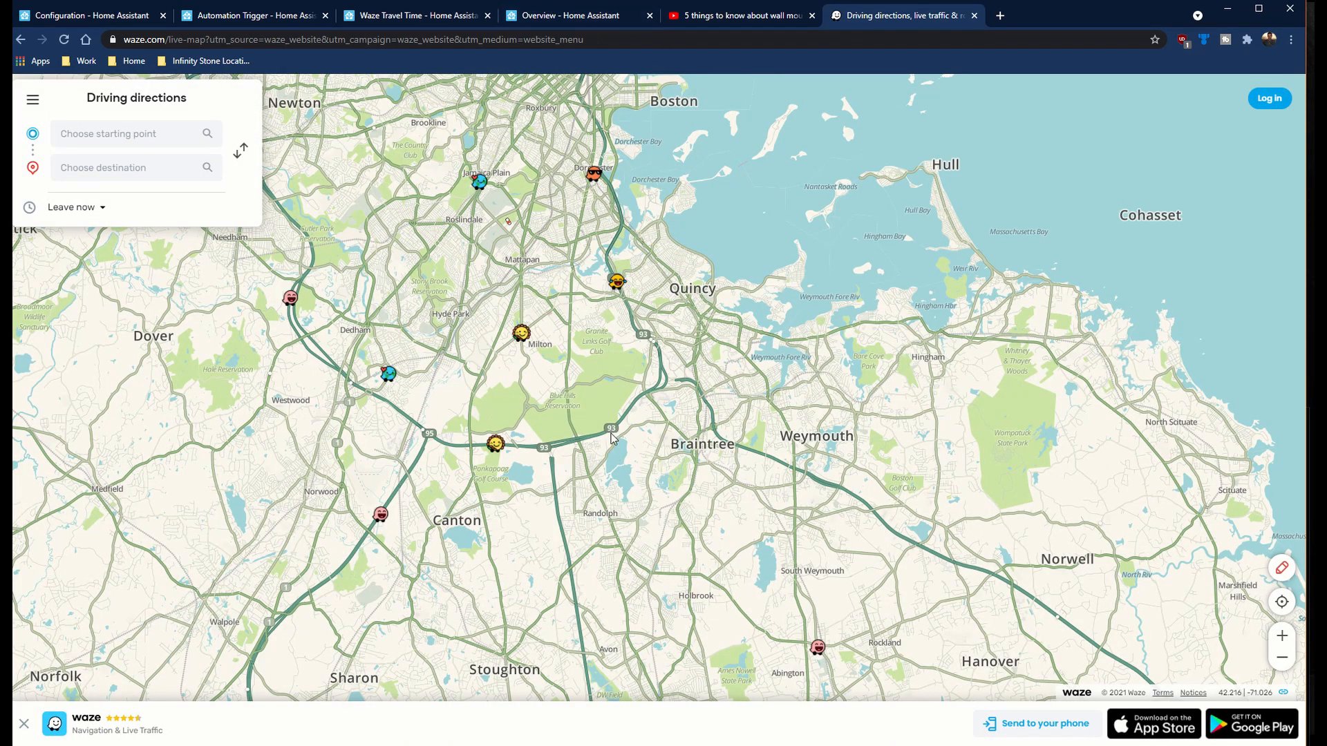
click(88, 15)
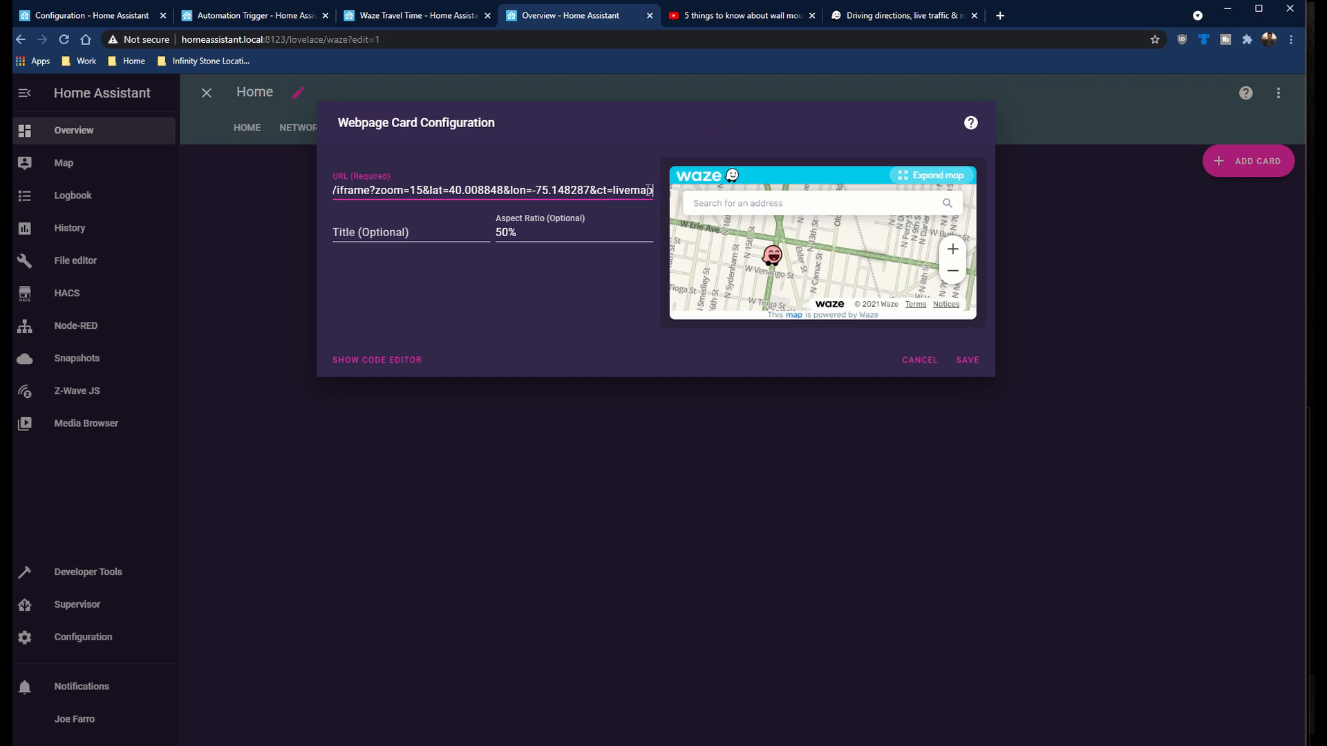
- Enter the embed.waze.com iframe URL in the Webpage card and save it
double_click(632, 189)
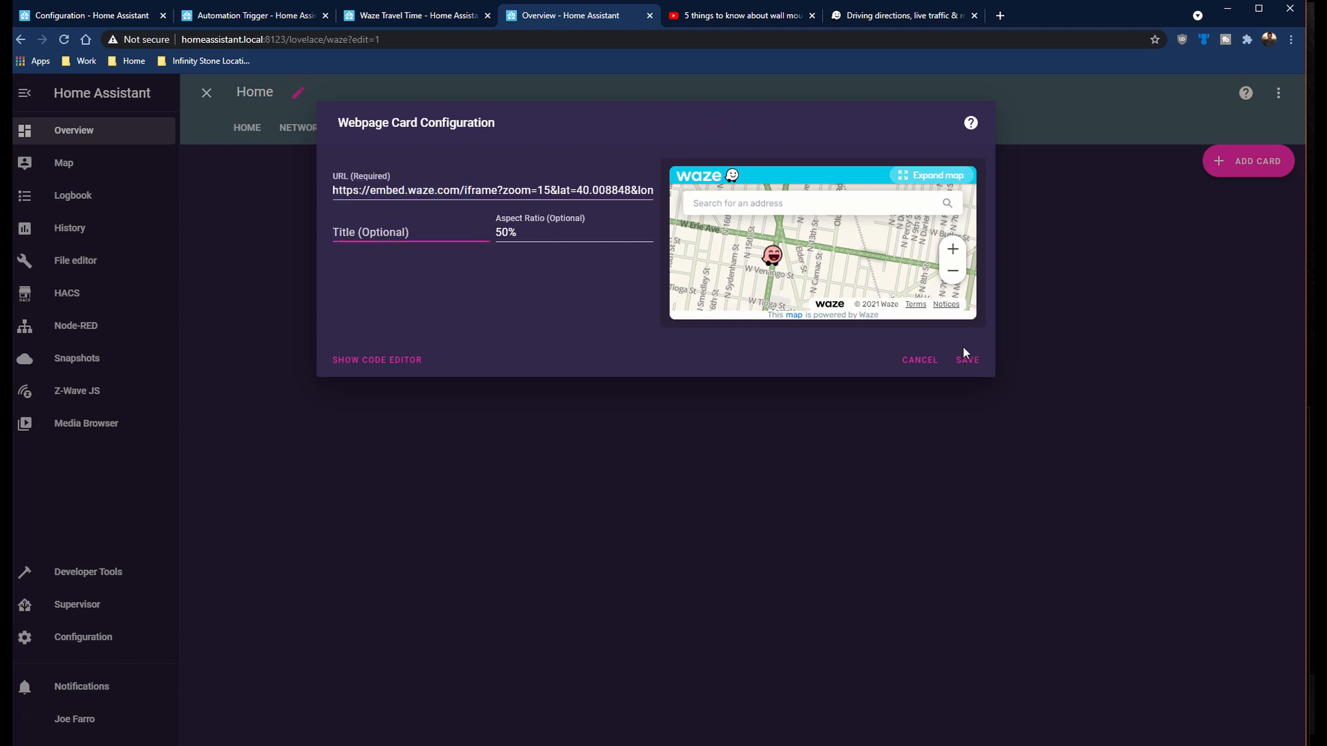
click(967, 359)
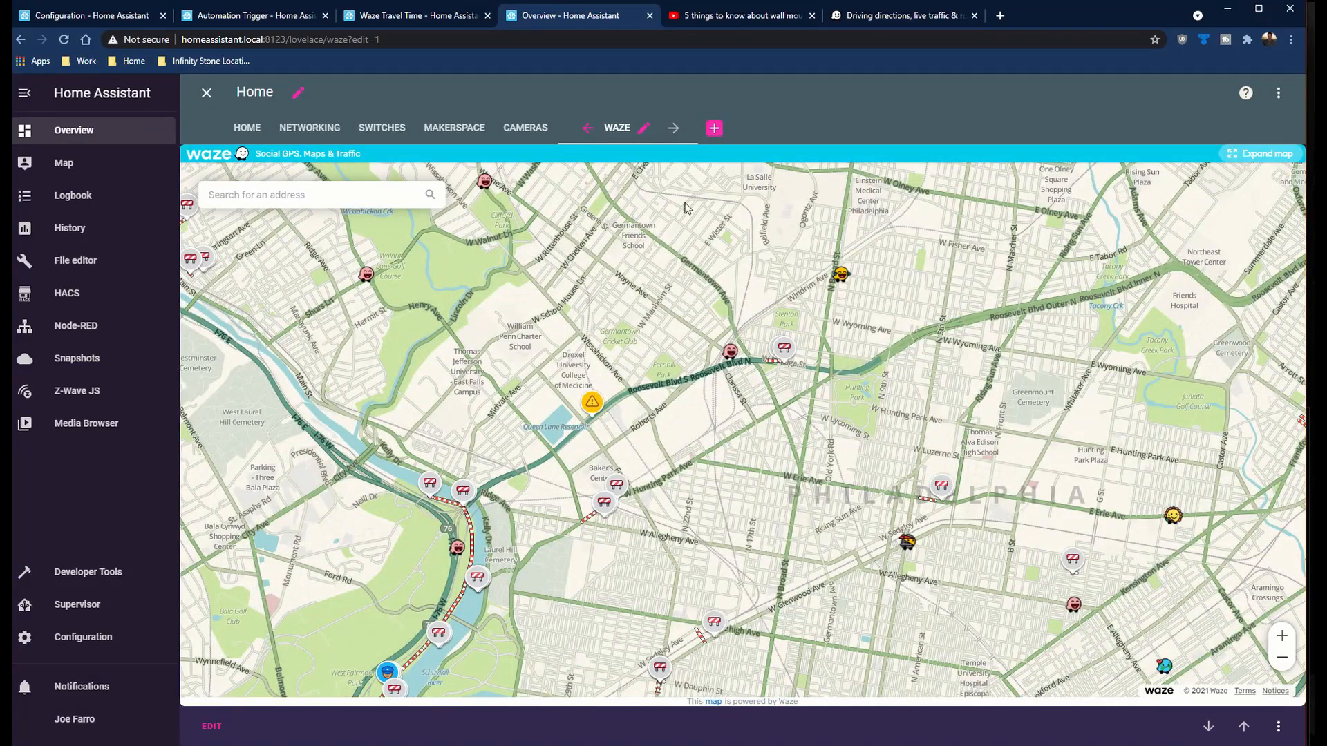
mouse_move(713, 345)
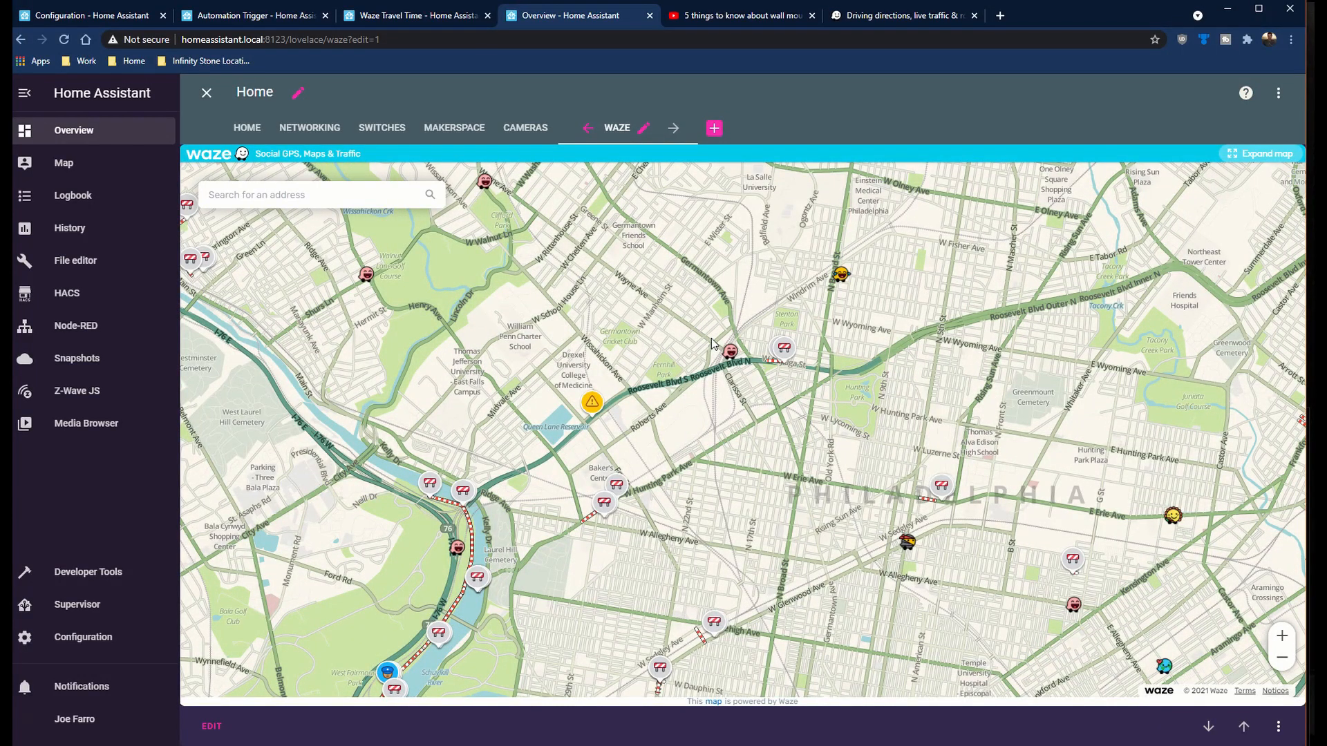
mouse_move(945, 343)
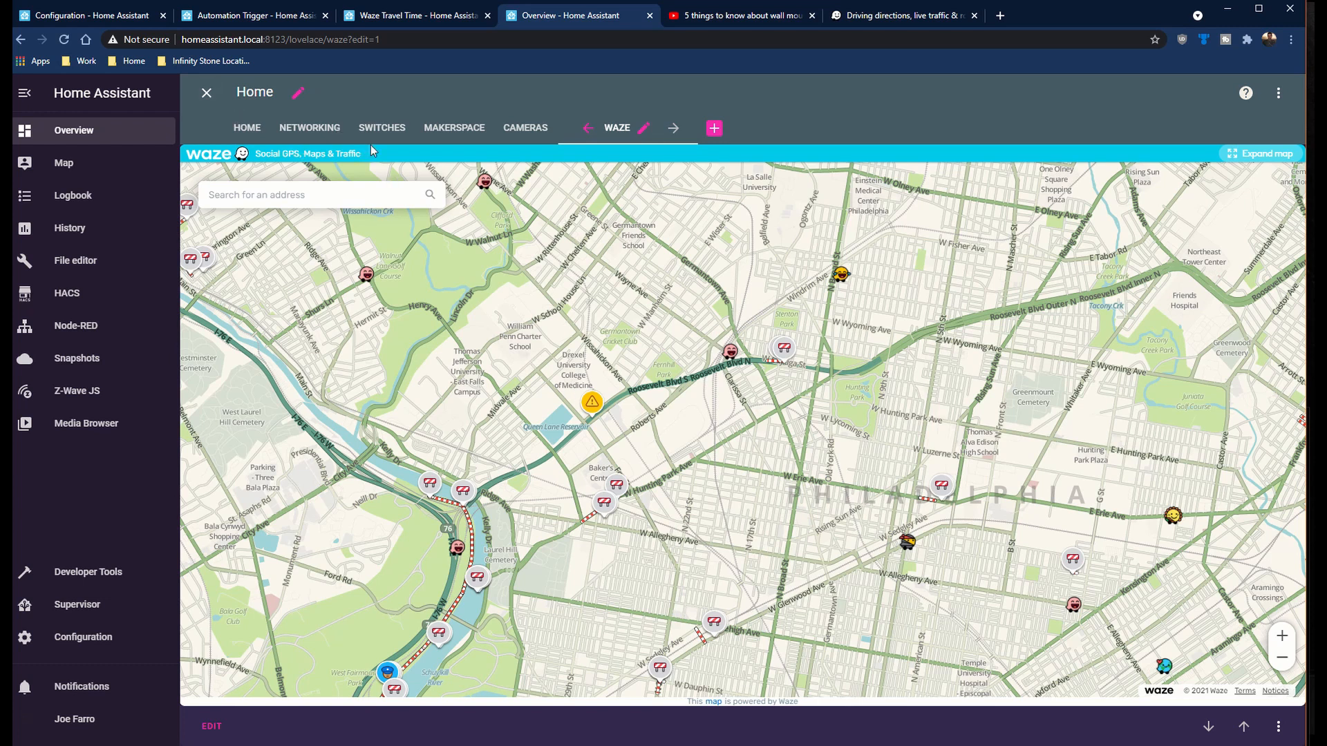
- Select the Marvel Studios (Car) waze_travel_time sensor YAML in Notepad
click(285, 128)
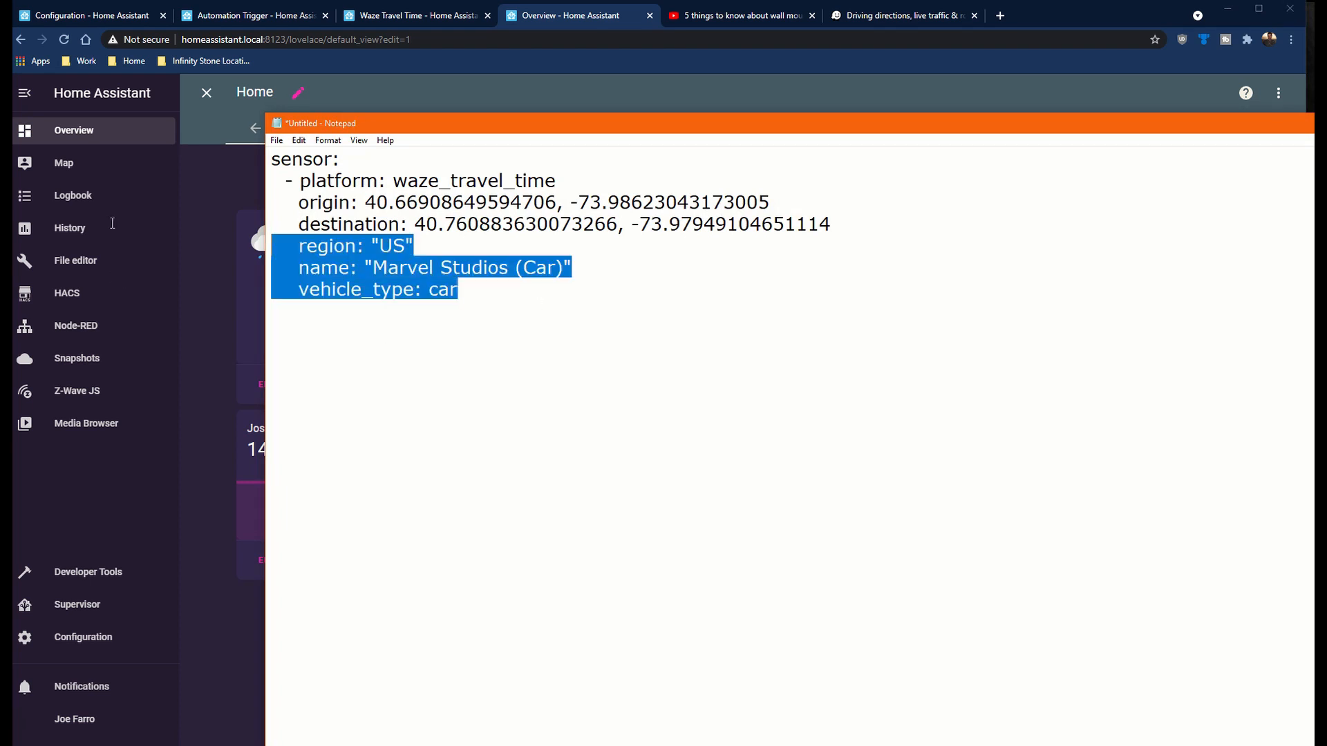
key(ctrl+a)
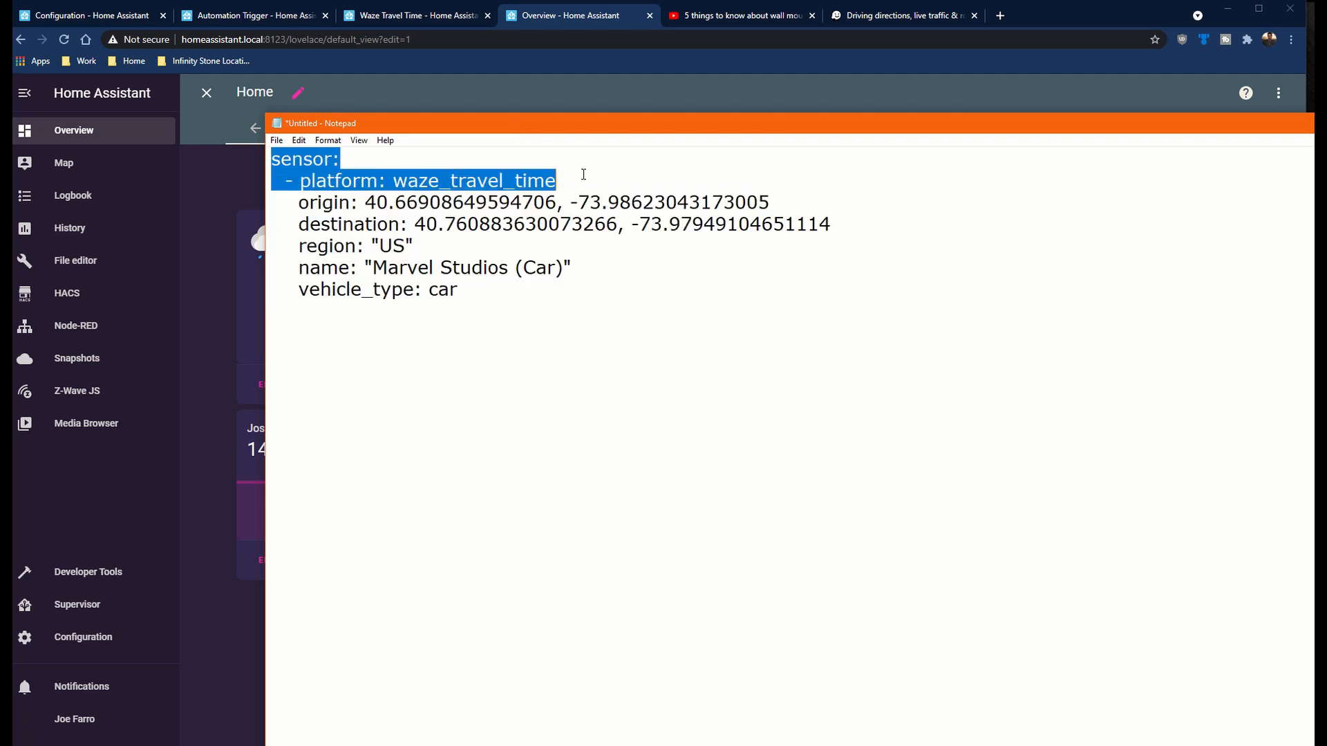
- Read the Waze Travel Time configuration variables, then view Marvel Entertainment on Google Maps
click(254, 15)
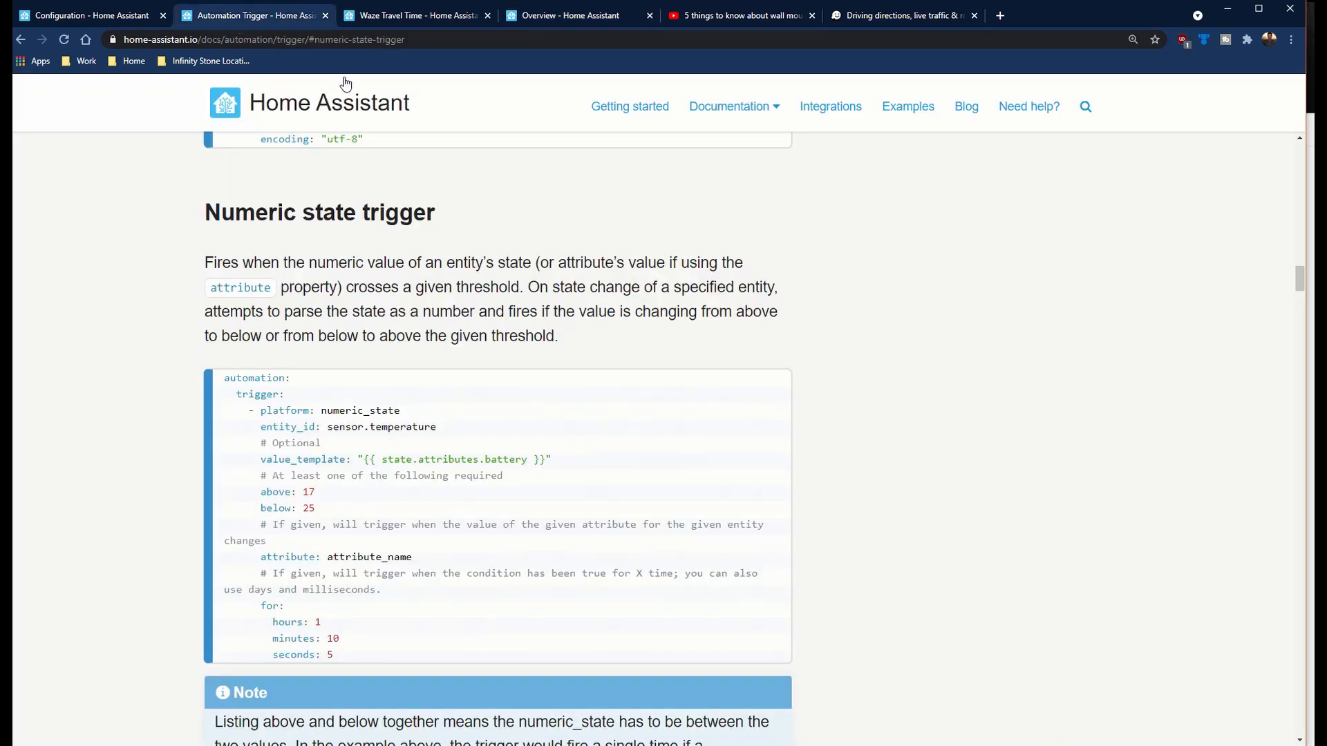
click(414, 16)
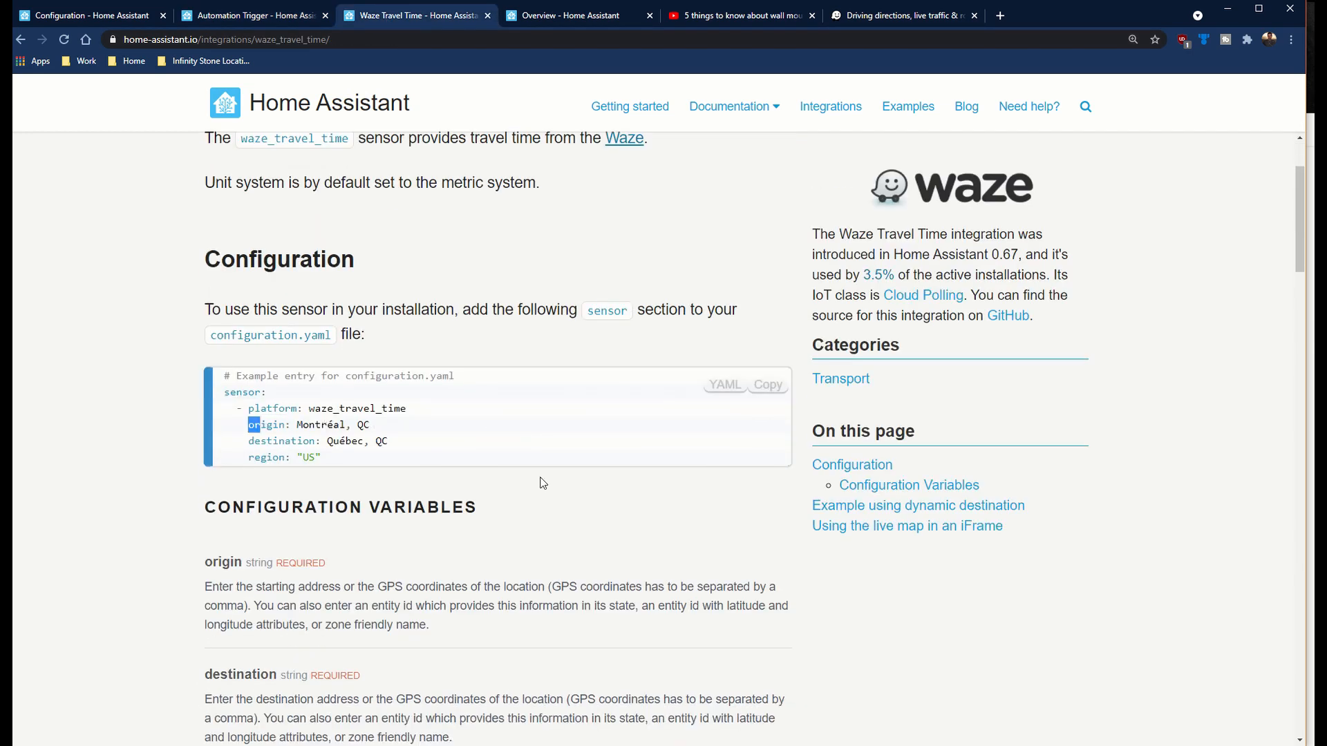
scroll(down, 3)
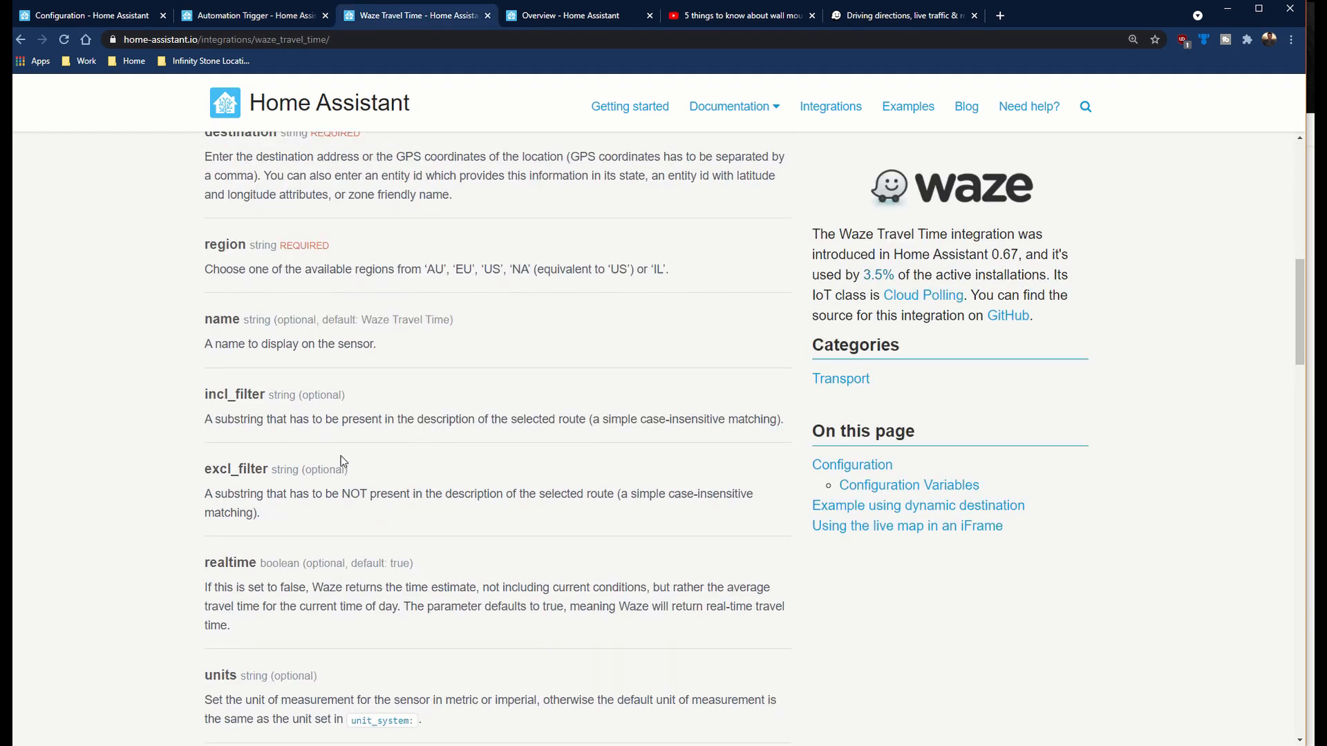
scroll(down, 3)
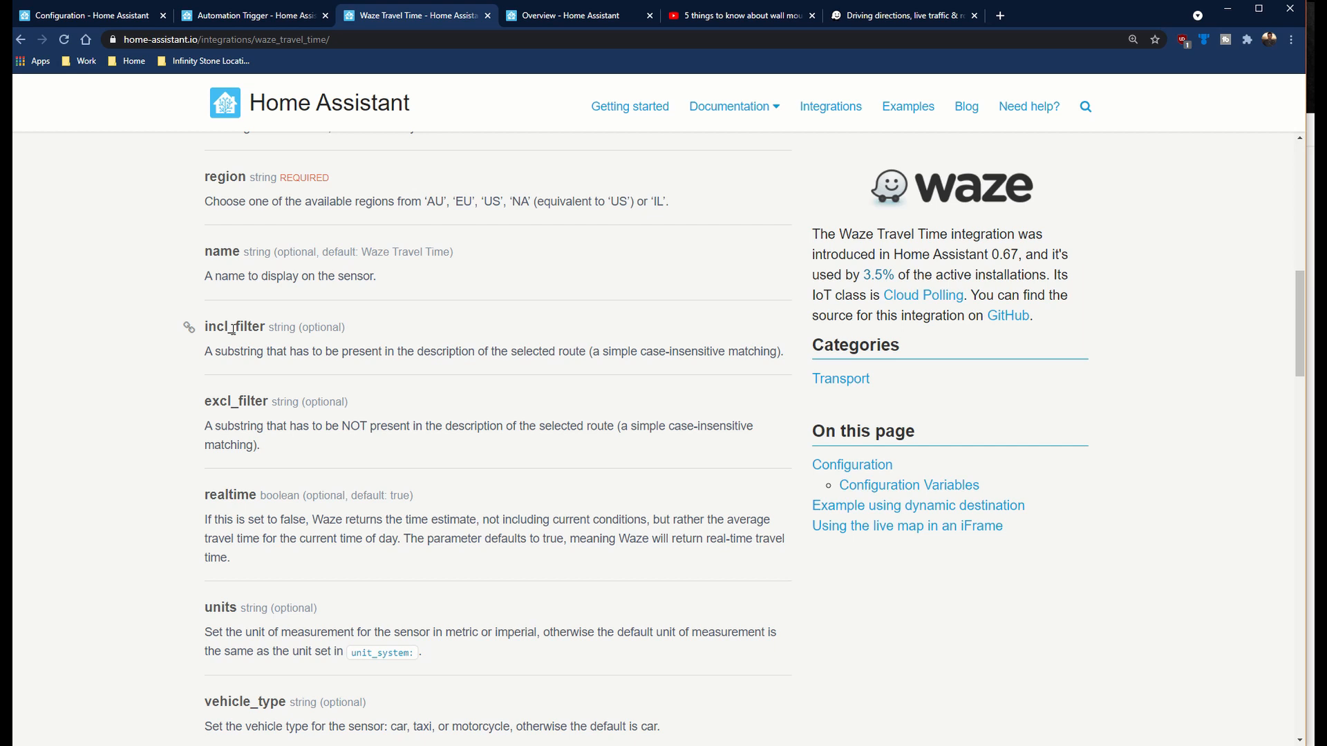
mouse_move(301, 471)
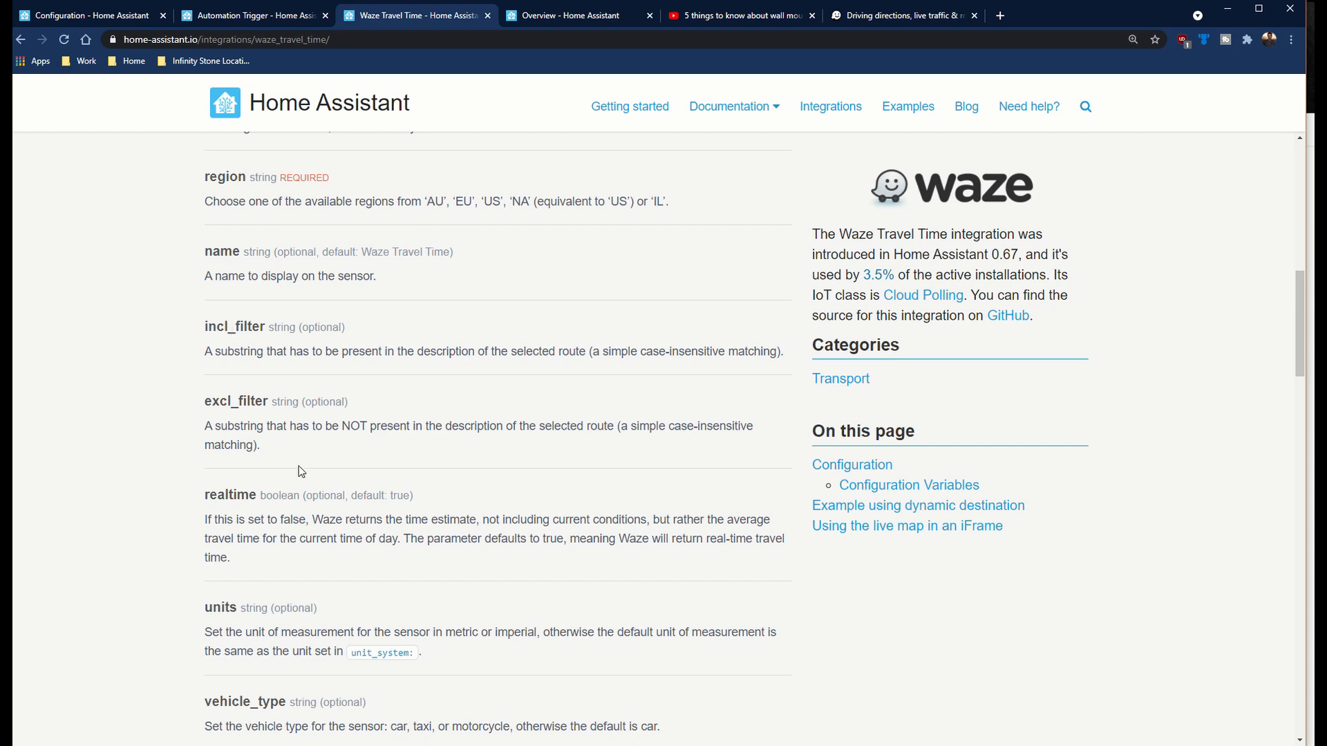
mouse_move(261, 489)
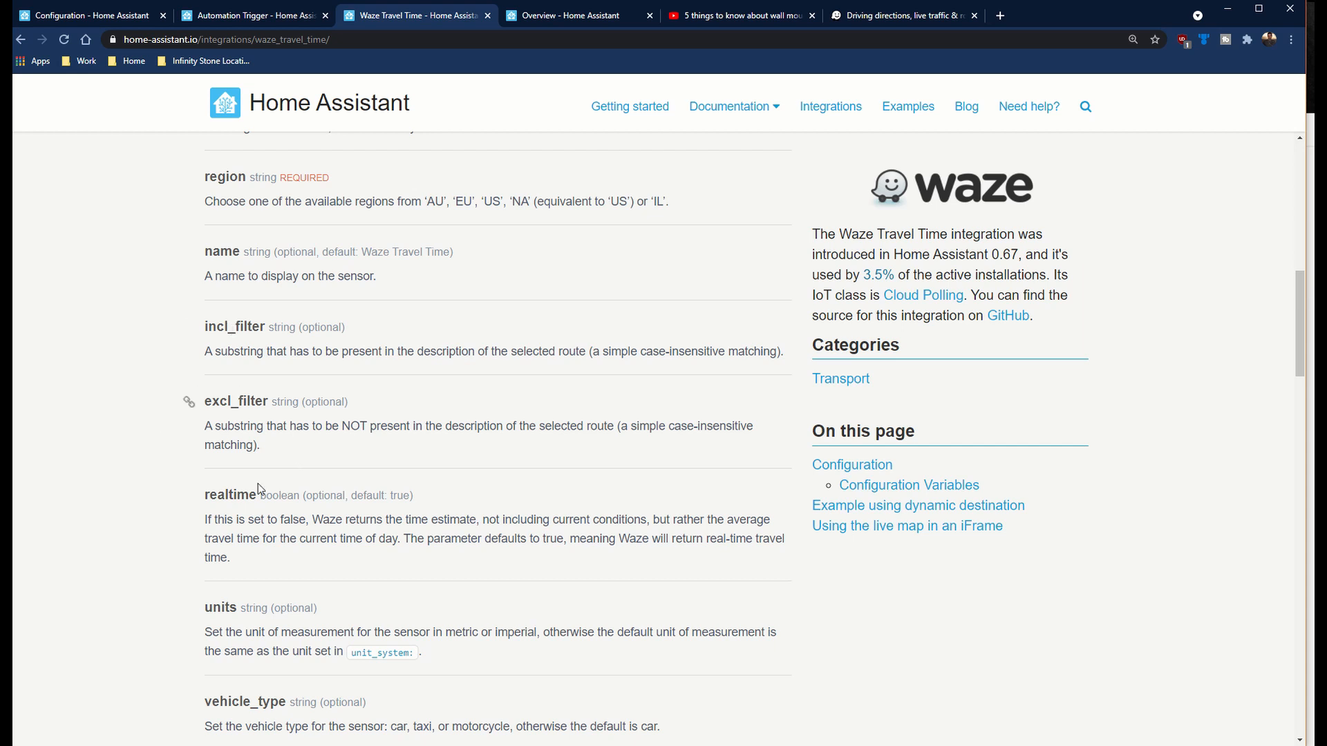
scroll(down, 3)
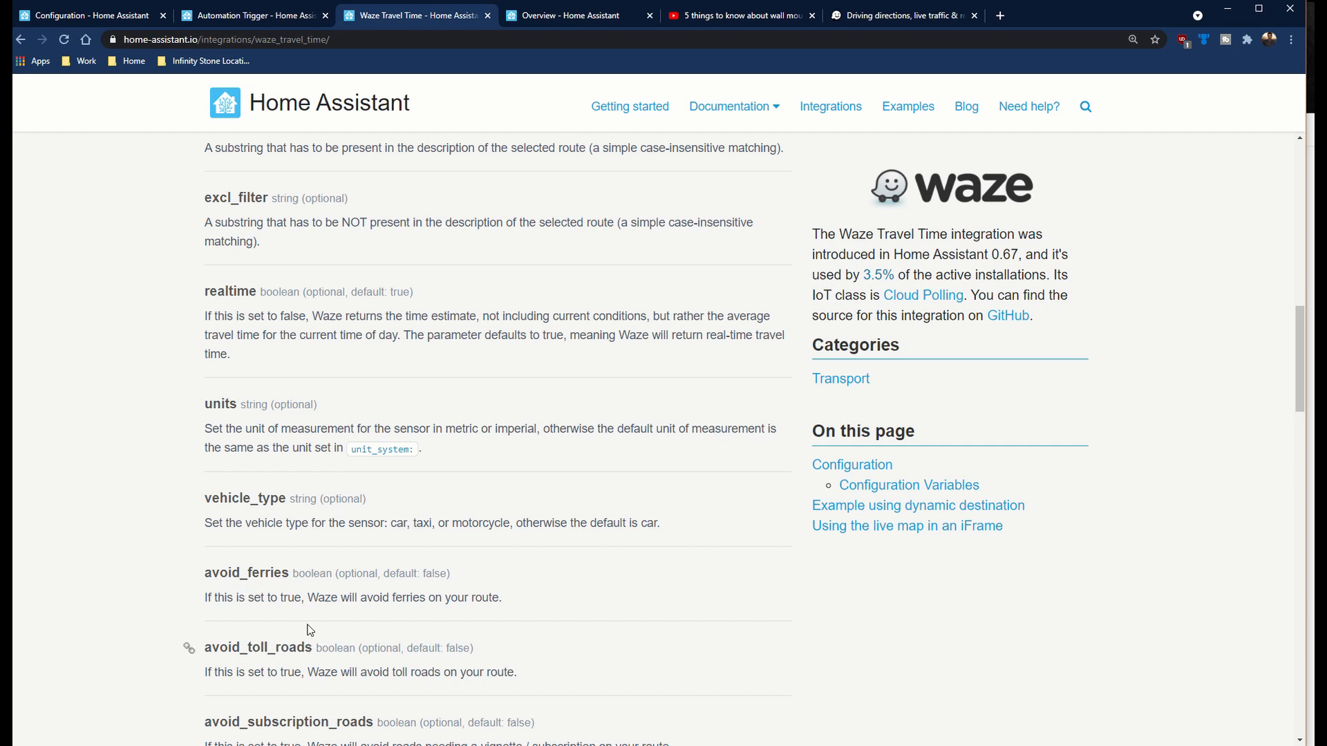
scroll(up, 3)
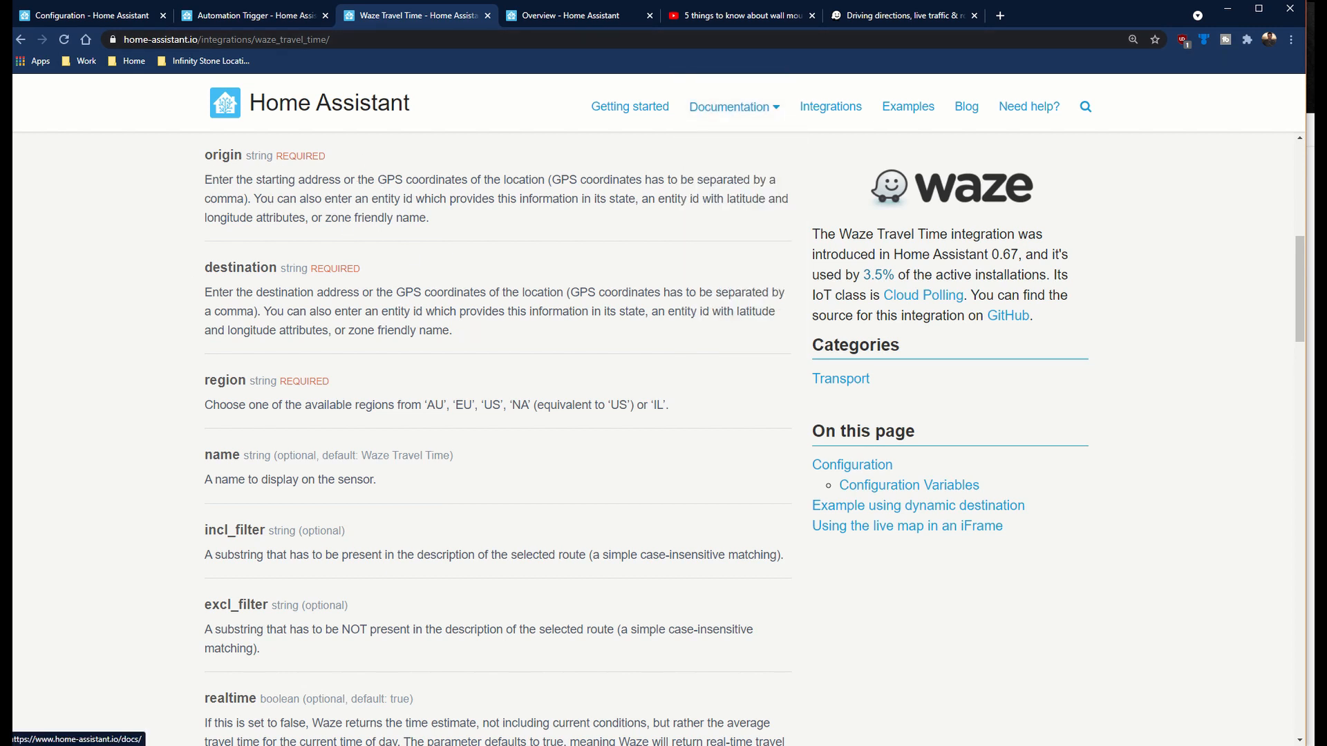
click(1048, 16)
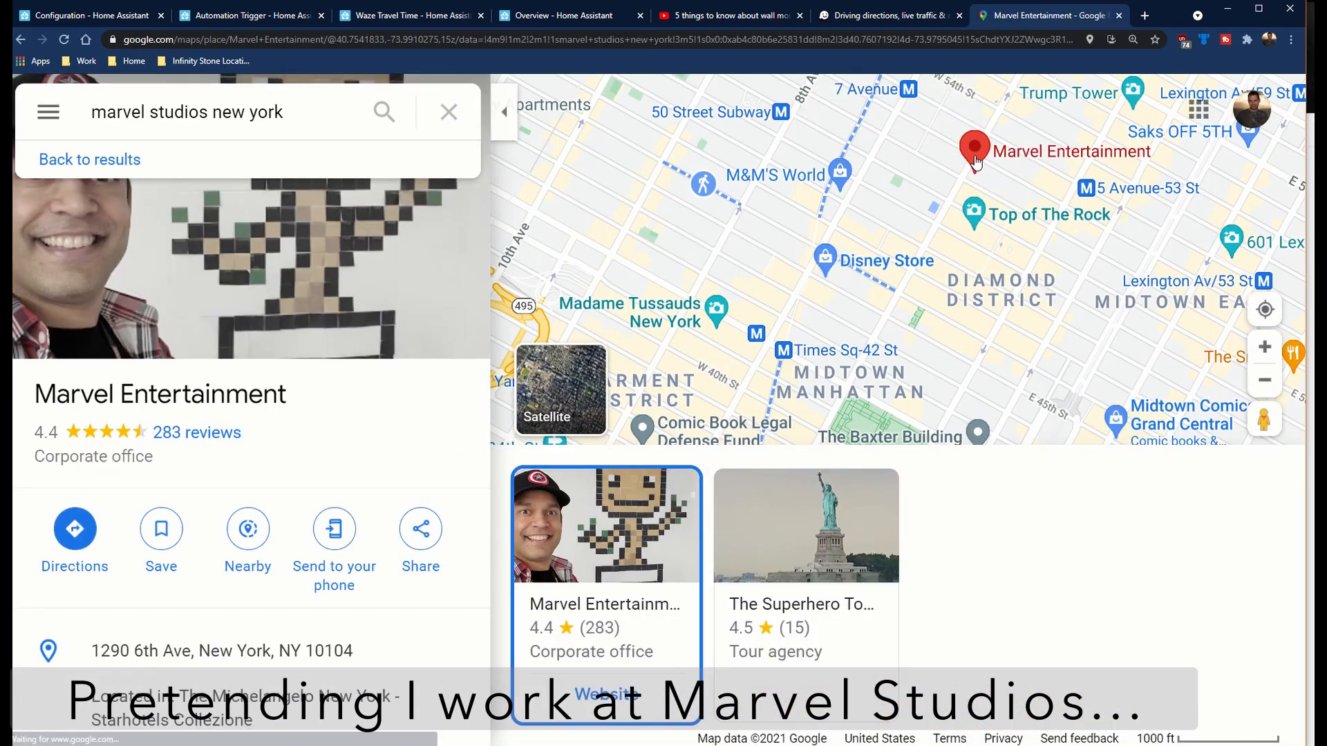
- Copy Marvel Entertainment's coordinates (40.7612, -73.9795) into Notepad, then copy a Brooklyn point's coordinates
right_click(974, 161)
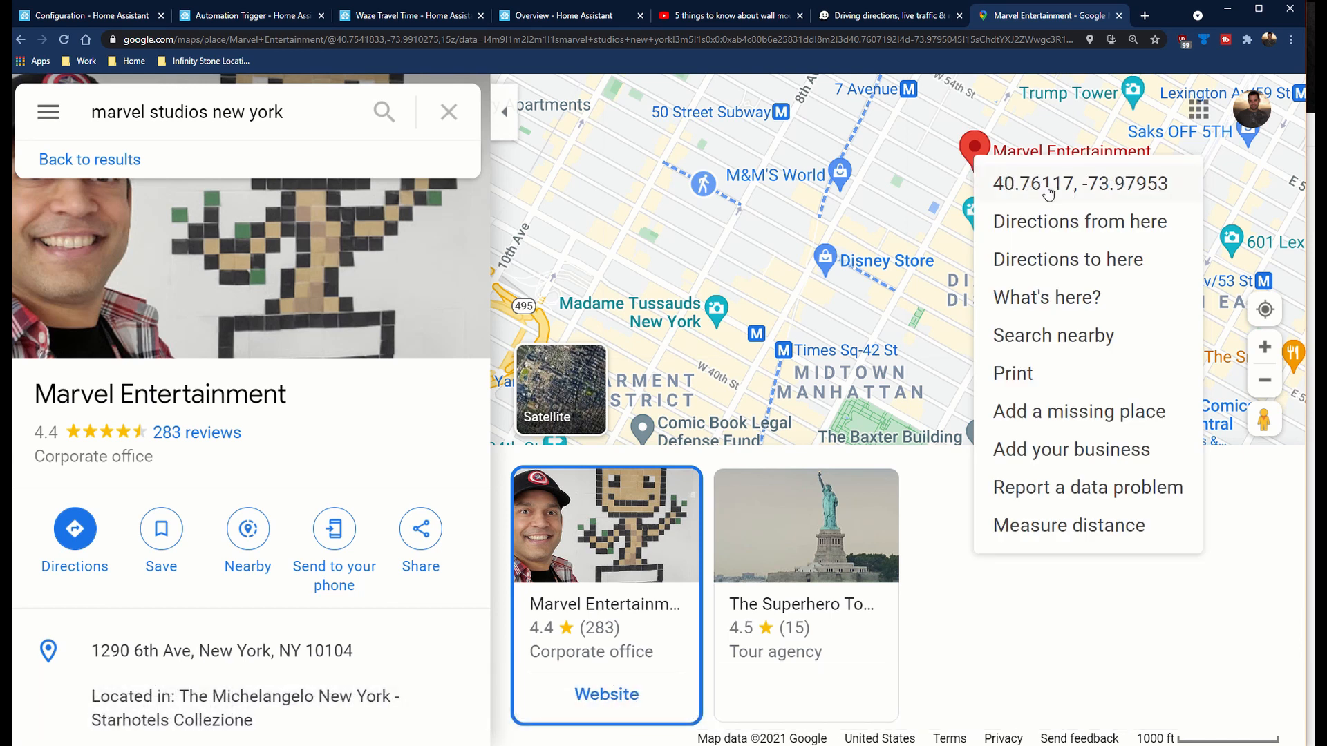
mouse_move(1054, 192)
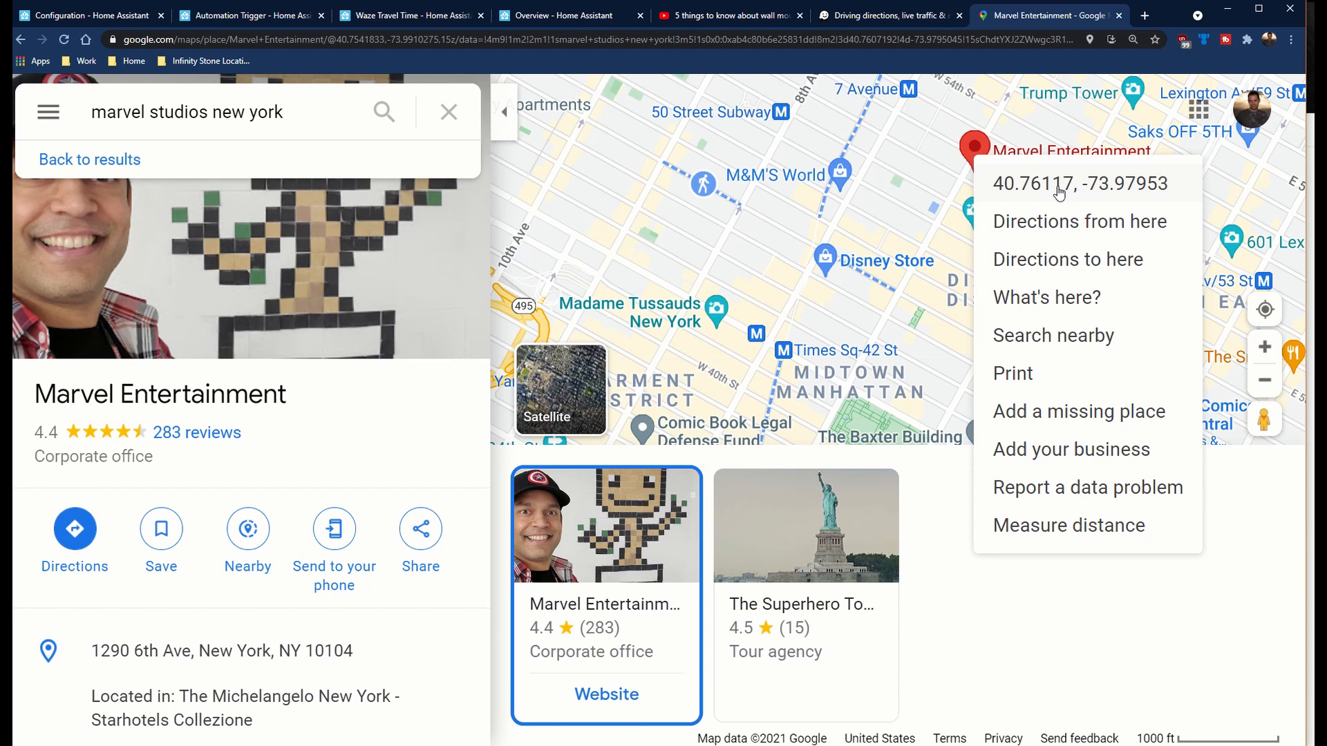
click(1069, 184)
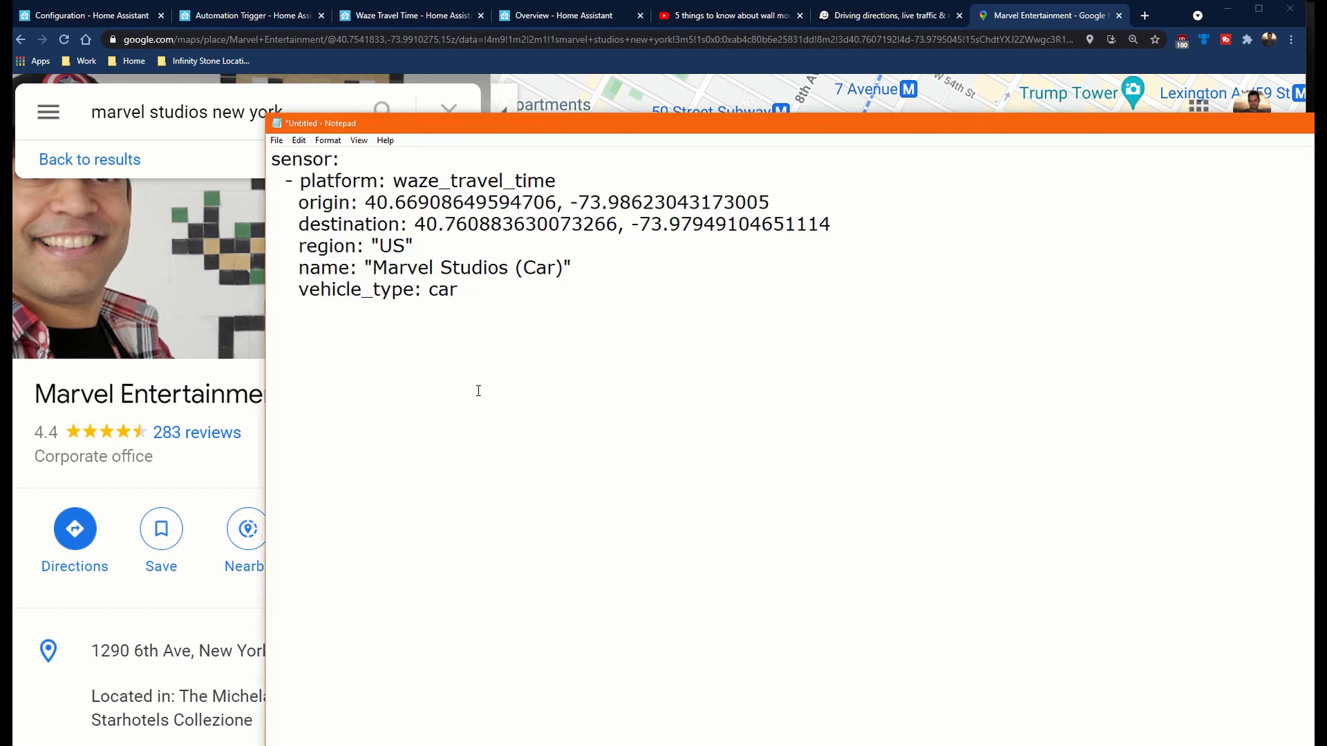
text(40.761172361788844, -73.97952621334643)
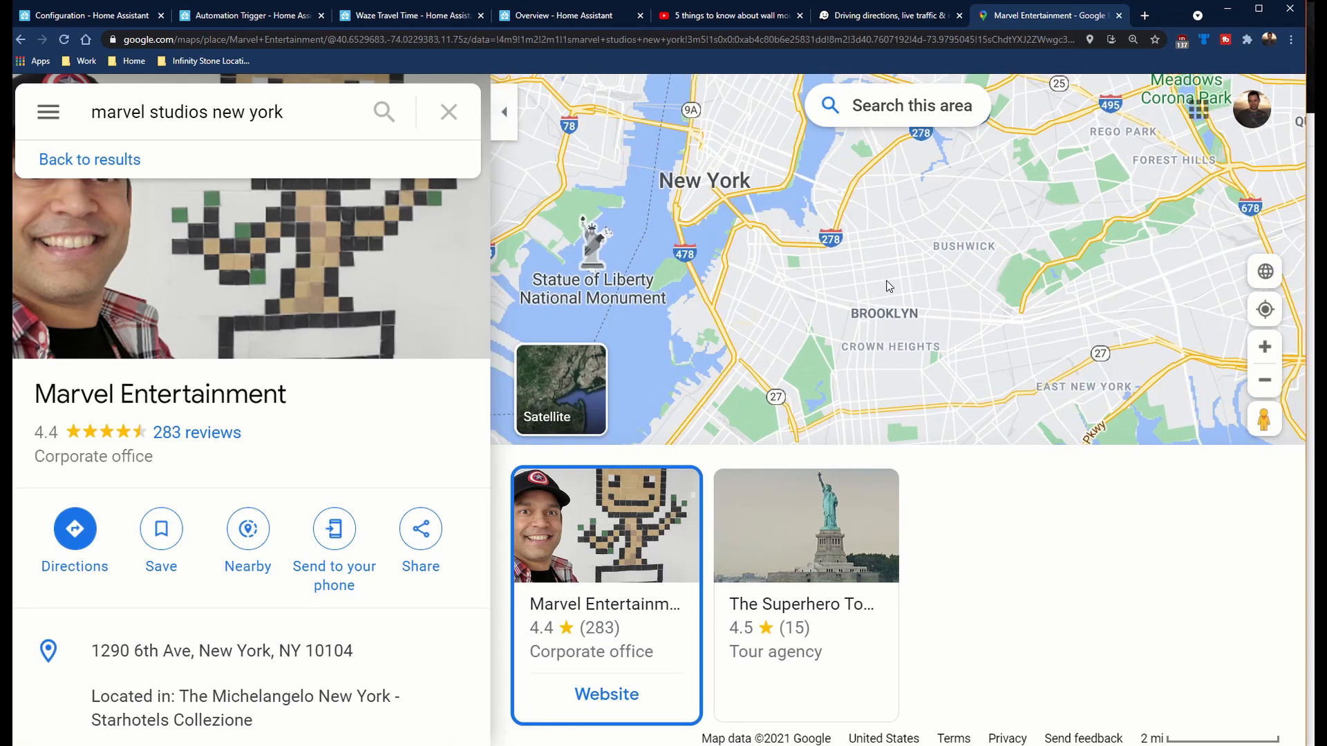
right_click(878, 244)
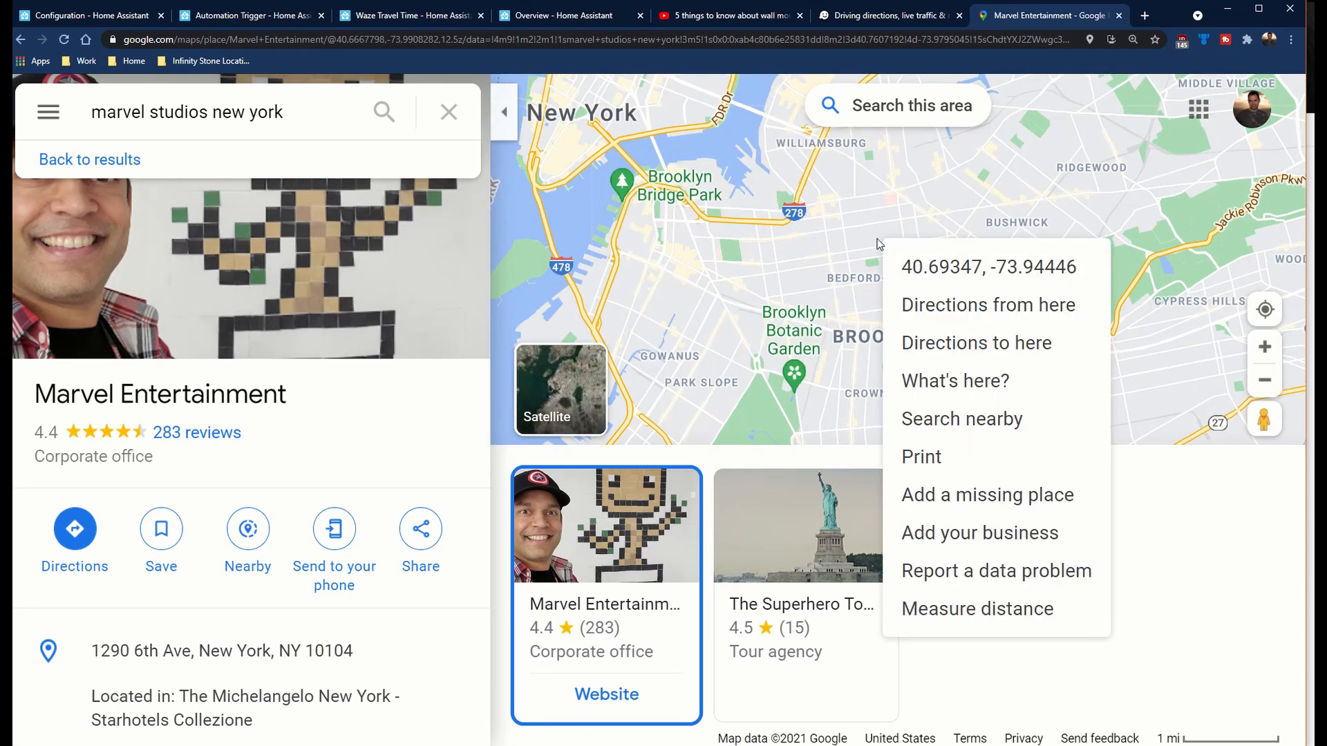
mouse_move(943, 264)
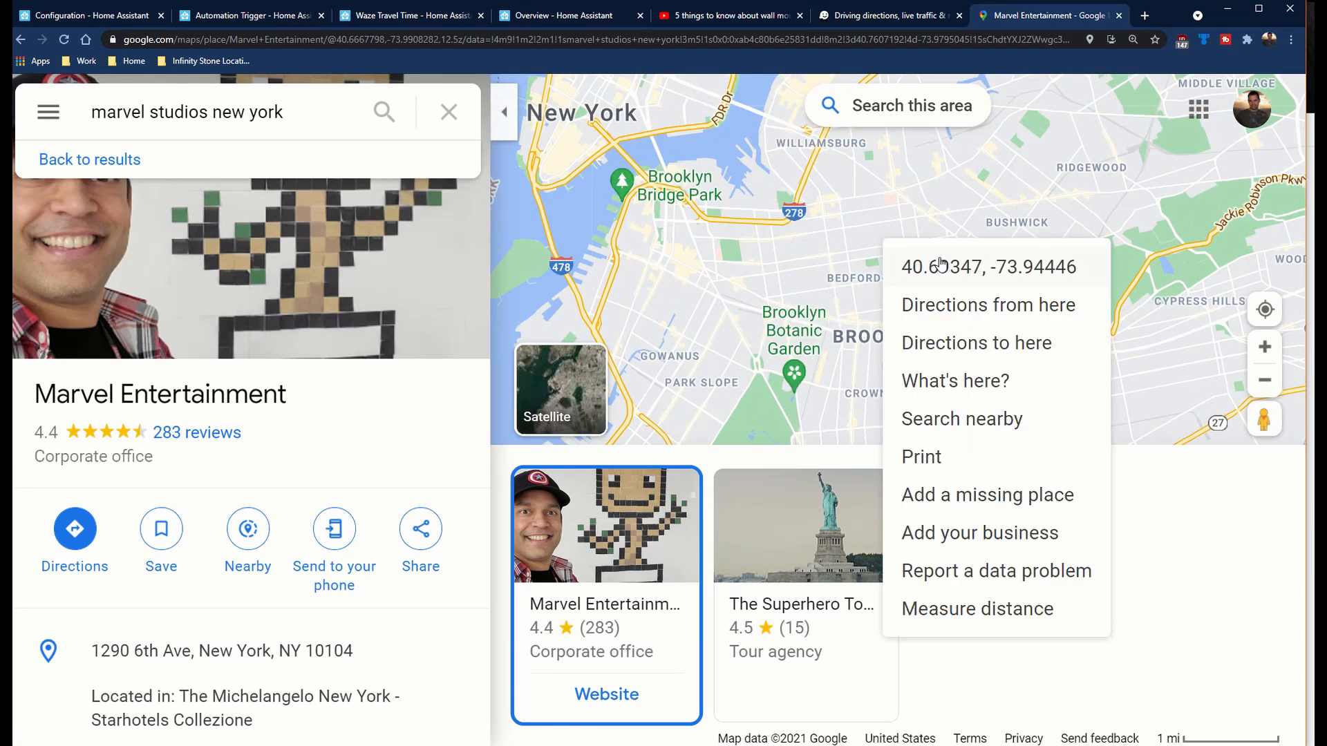
click(987, 267)
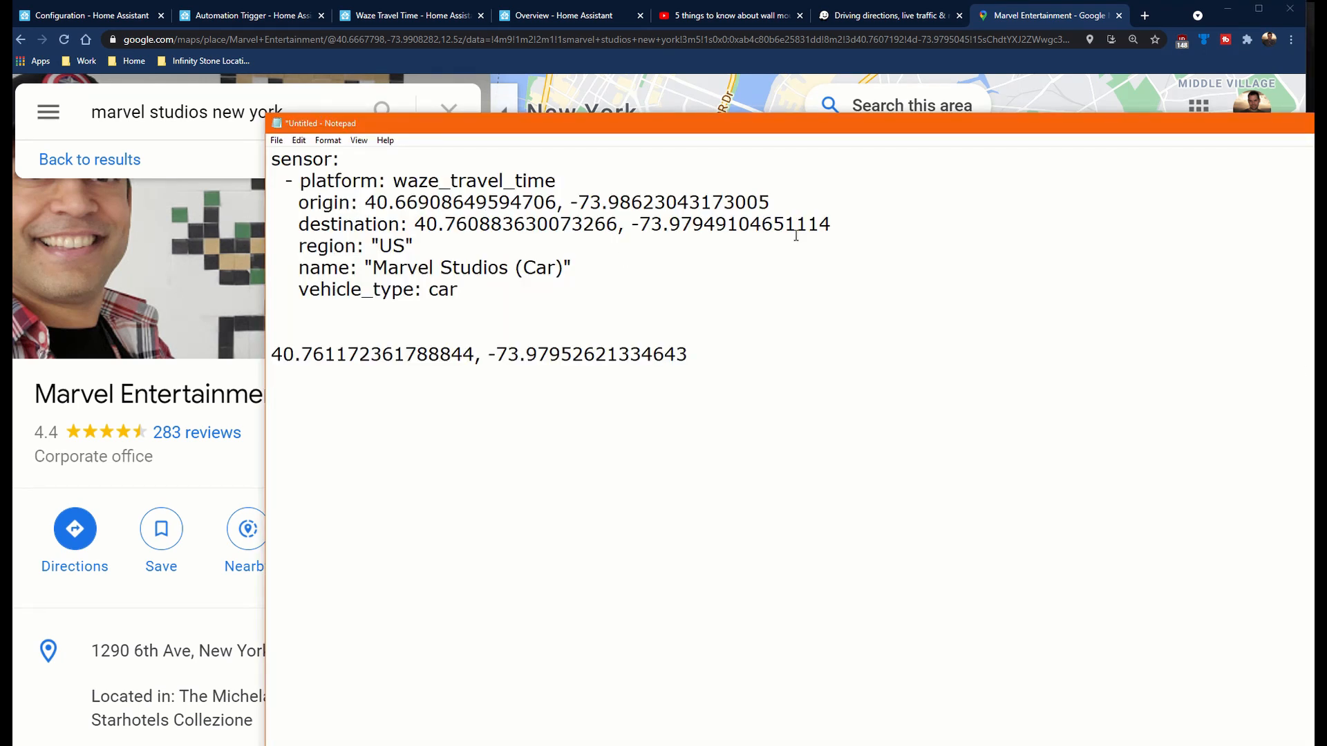
- Duplicate the sensor as 'Marvel Studios (Taxi)' with vehicle_type taxi and avoid_toll_roads false
drag(298, 203, 830, 223)
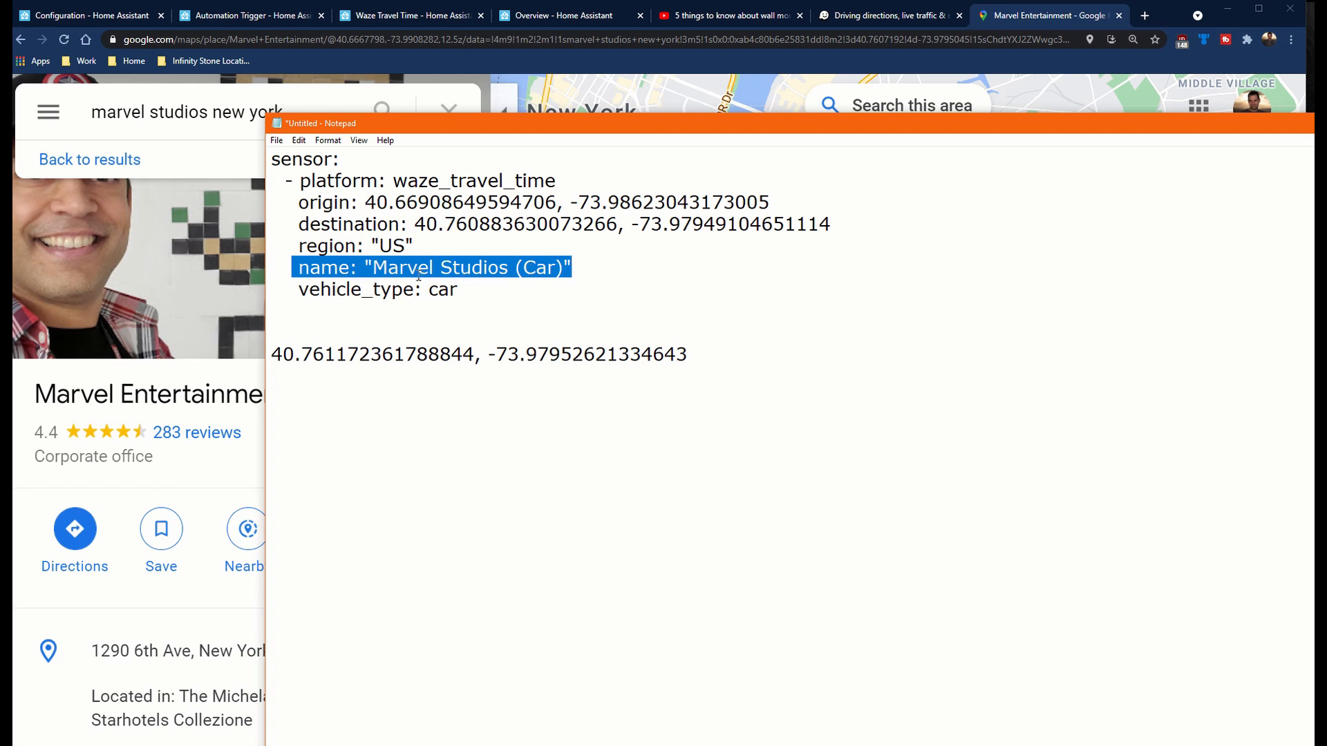
click(549, 268)
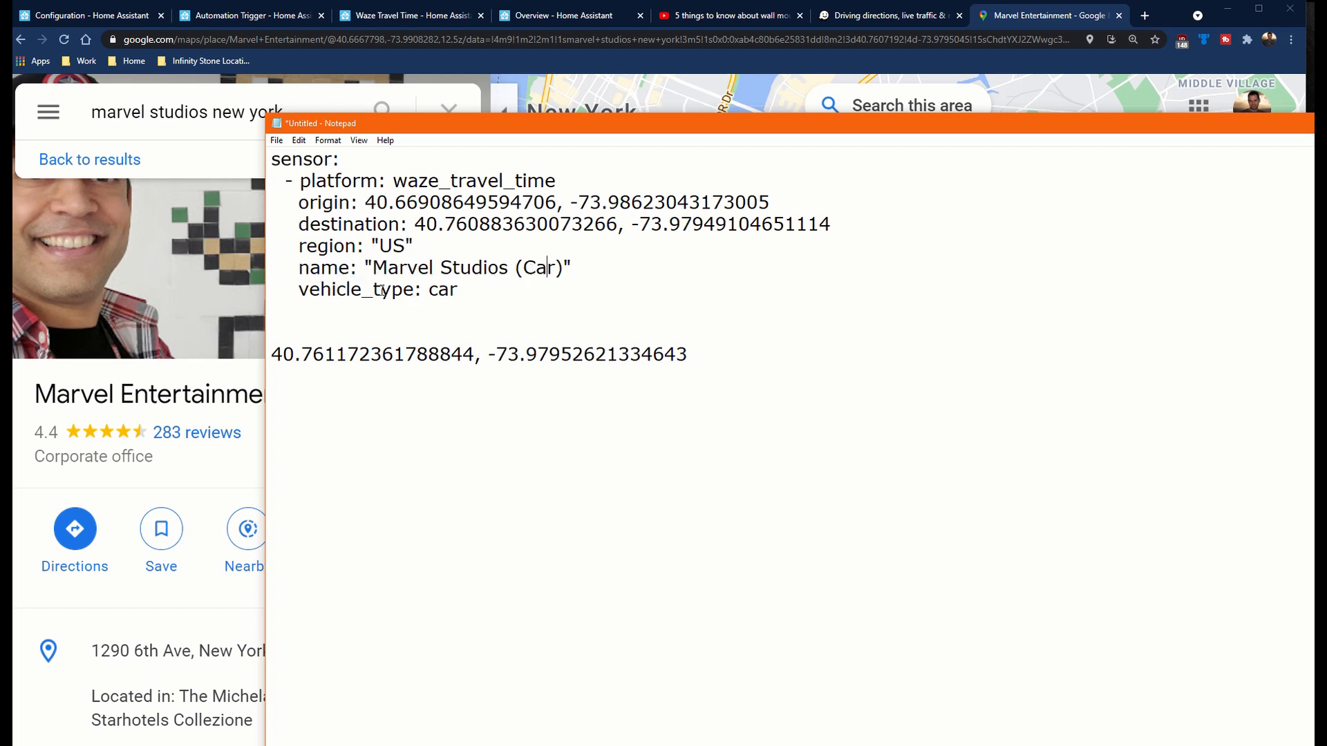
triple_click(374, 290)
text(avoid_toll_roads: false)
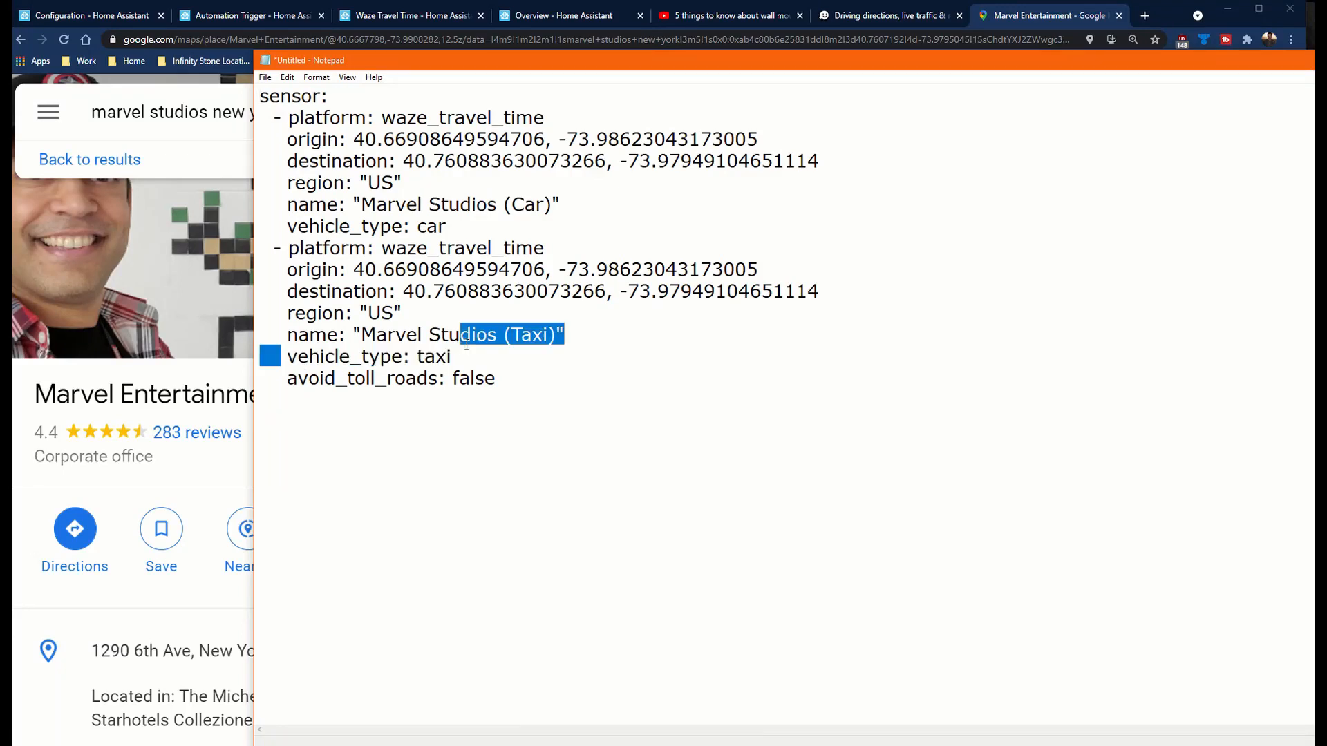
triple_click(368, 356)
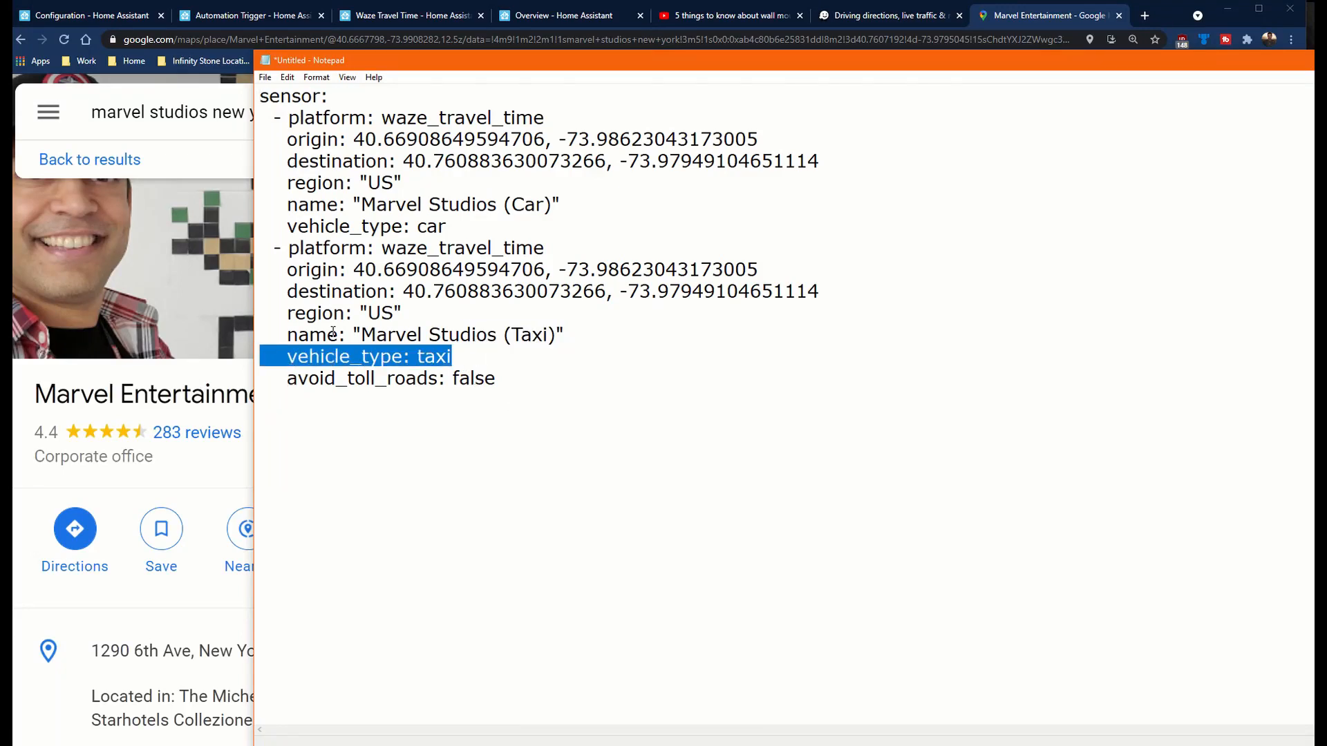
mouse_move(261, 255)
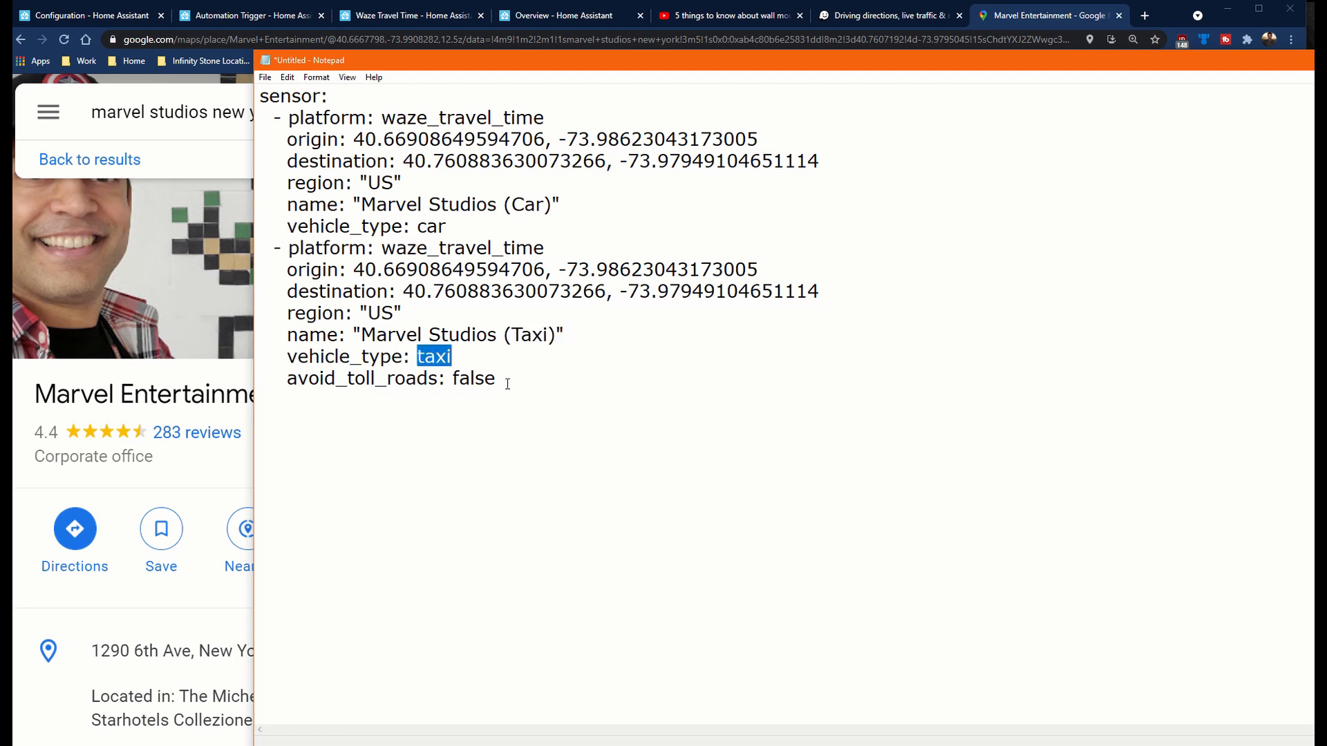
key(ctrl+a)
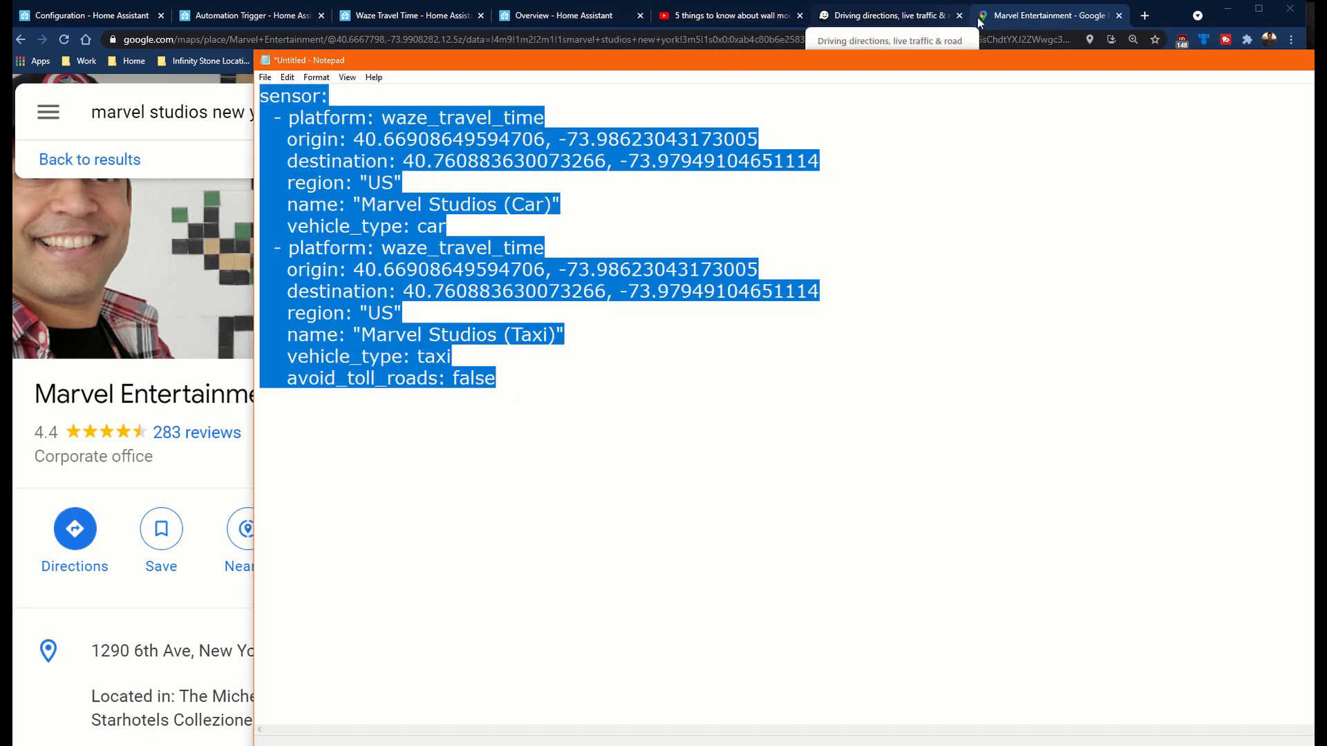
- View configuration.yaml in File editor to confirm the car and taxi sensors
click(89, 15)
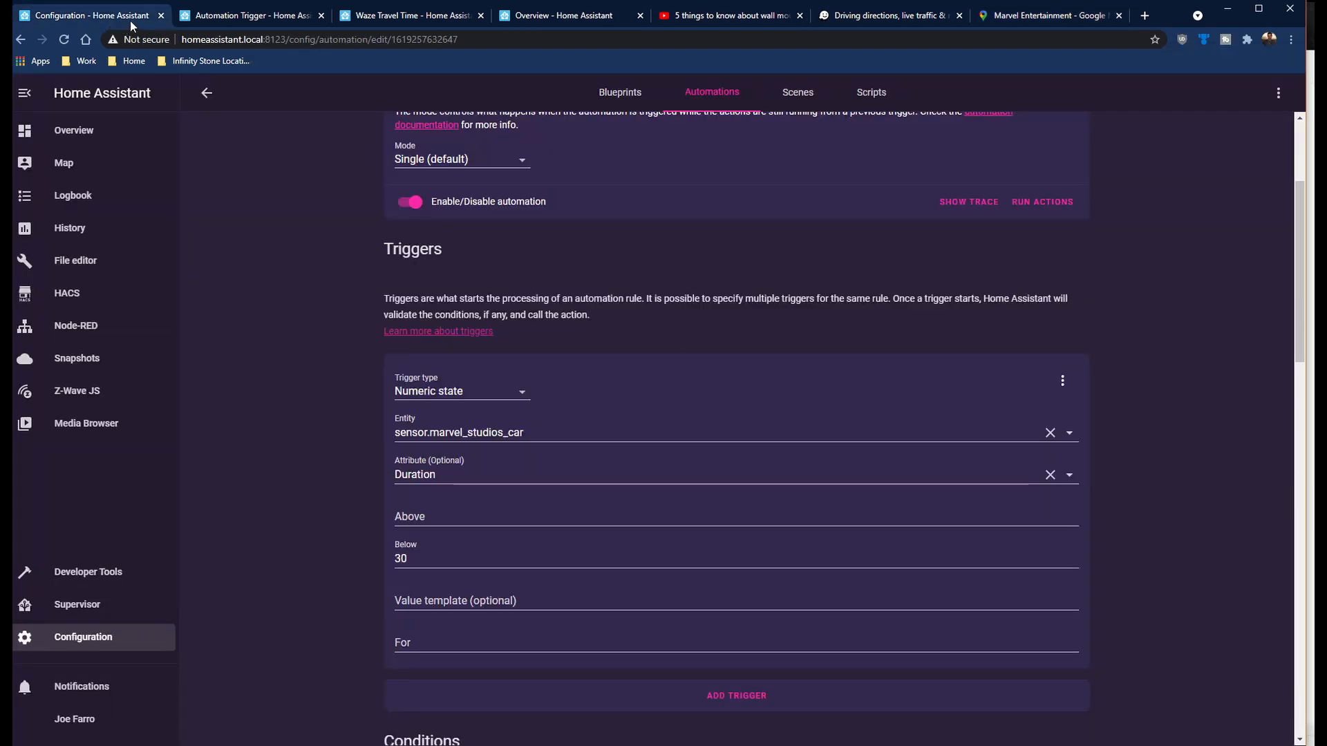
click(76, 260)
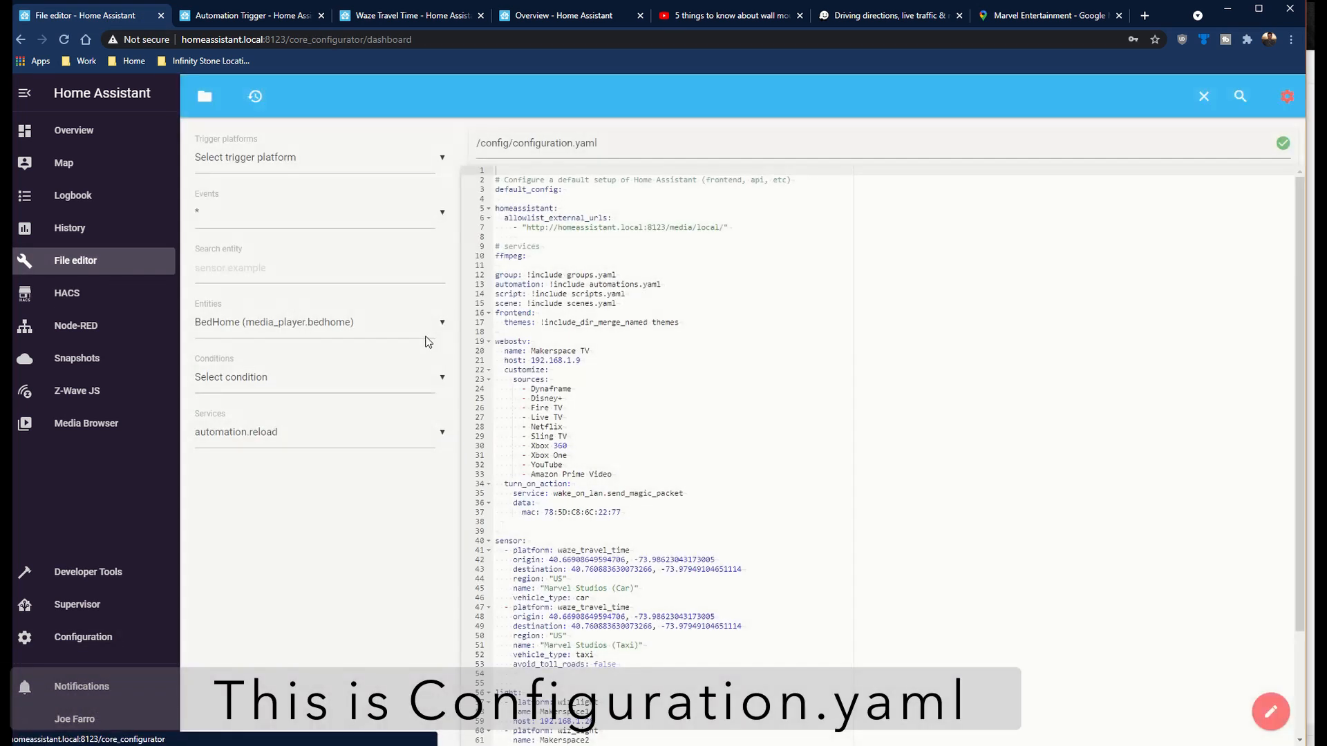
scroll(down, 3)
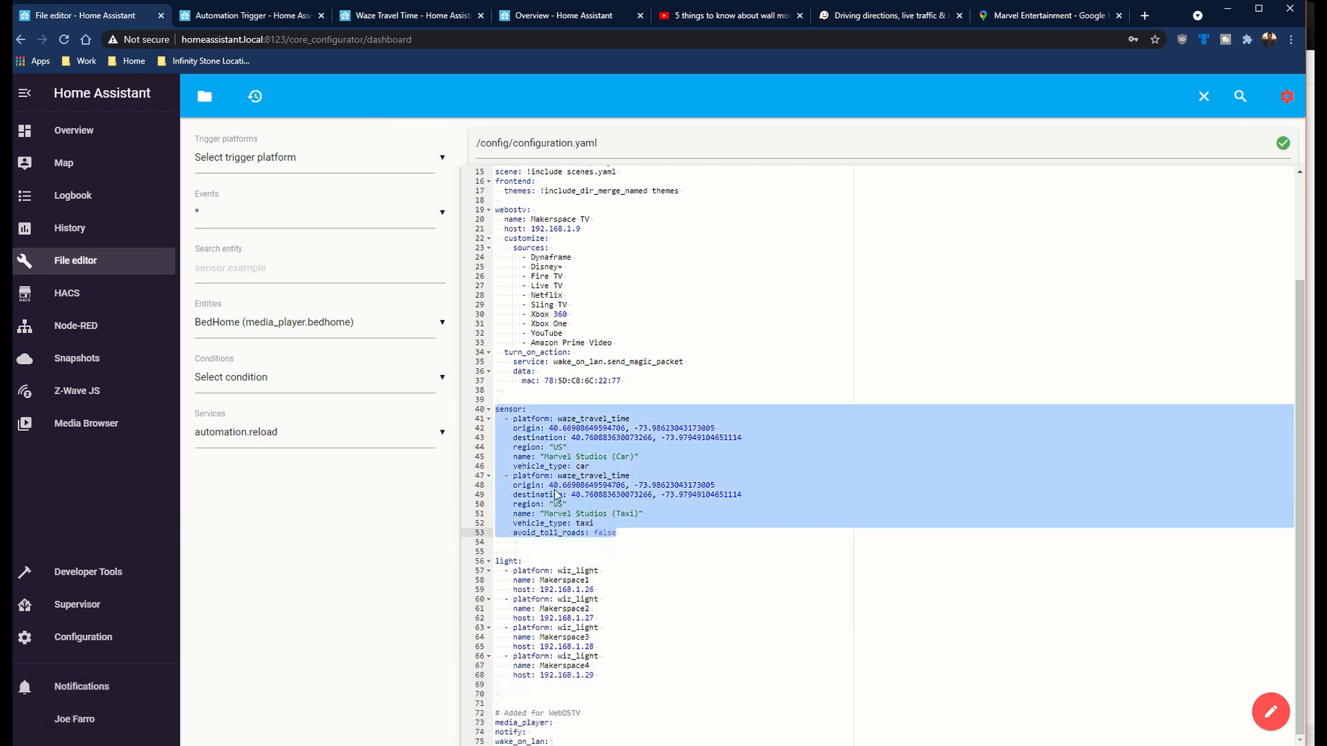
mouse_move(625, 465)
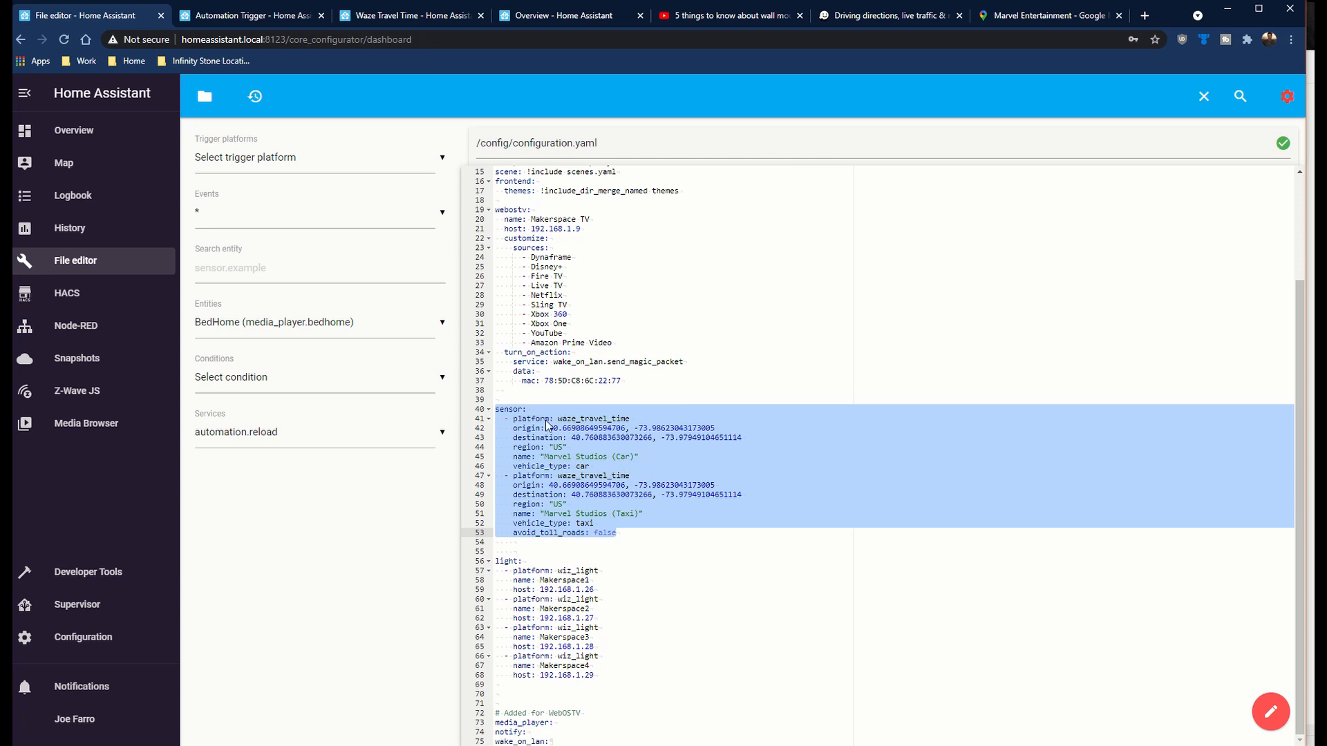
mouse_move(578, 524)
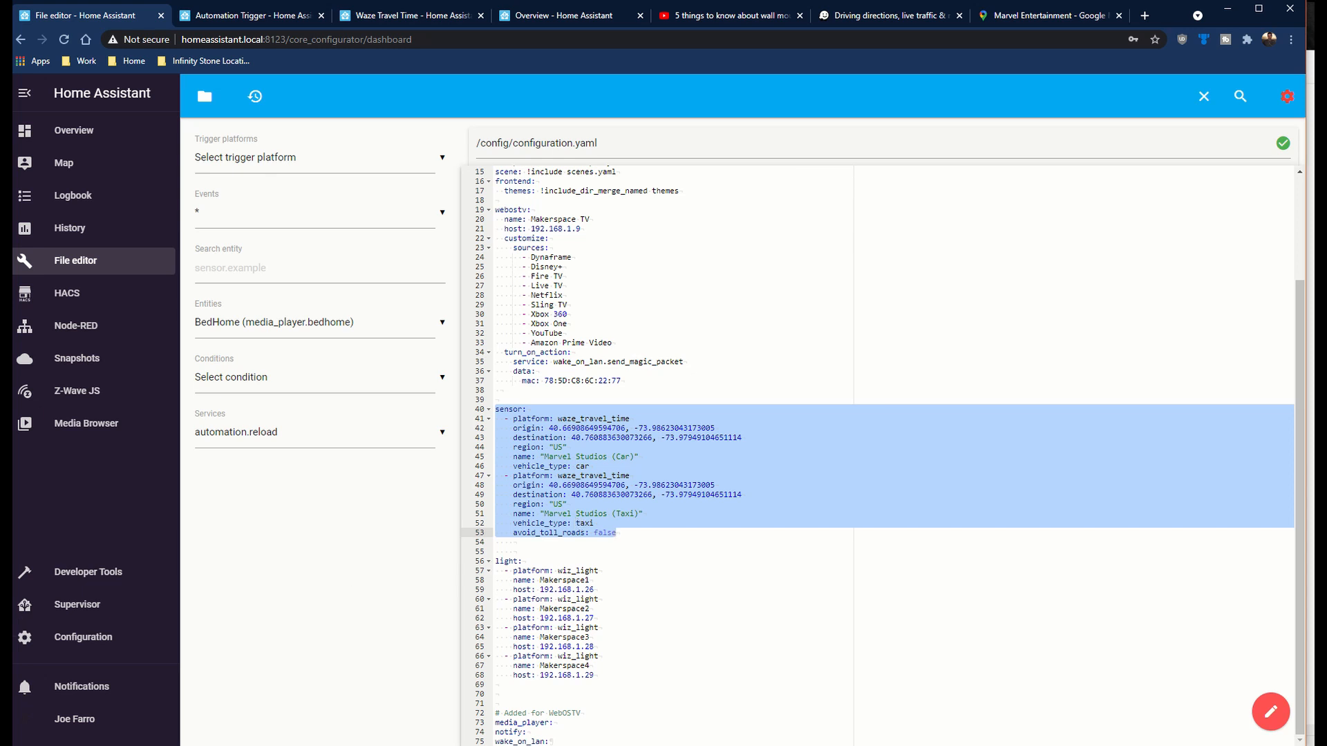
- Check the configuration and restart from Server Controls to load the sensors
click(83, 637)
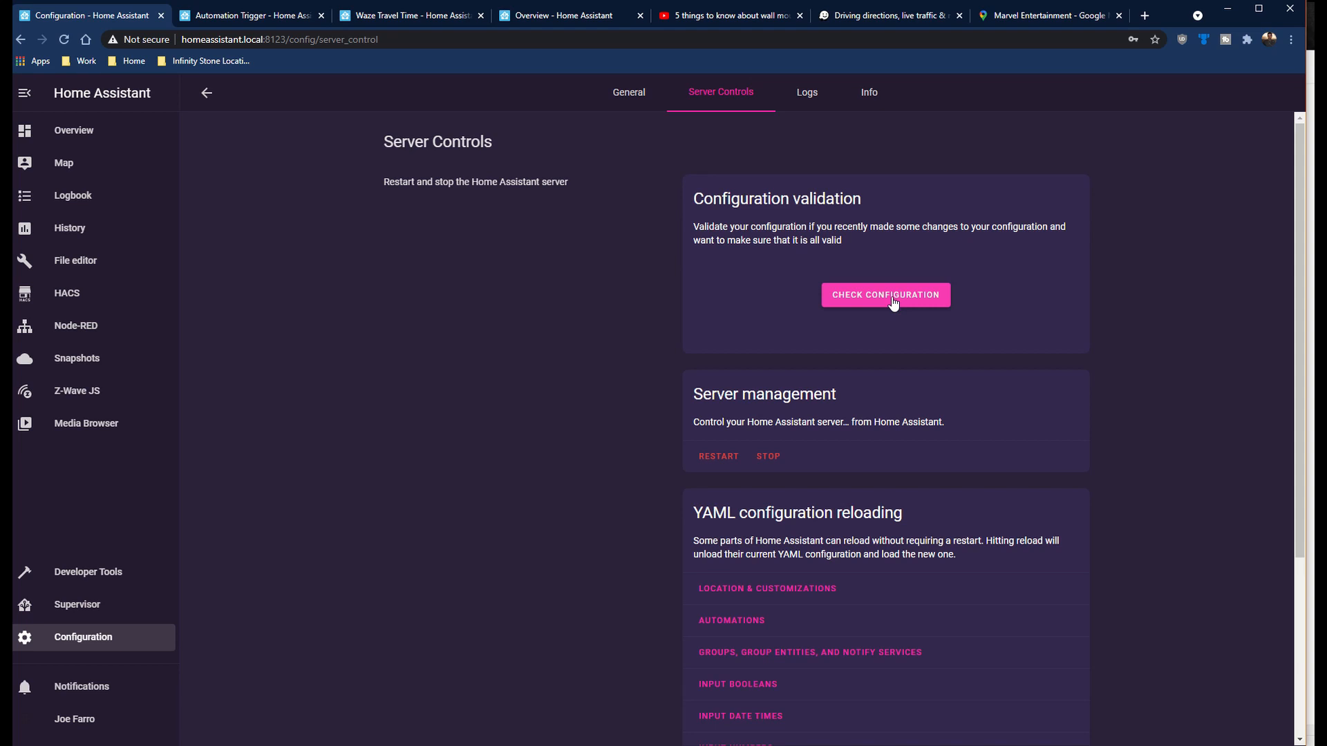
scroll(down, 3)
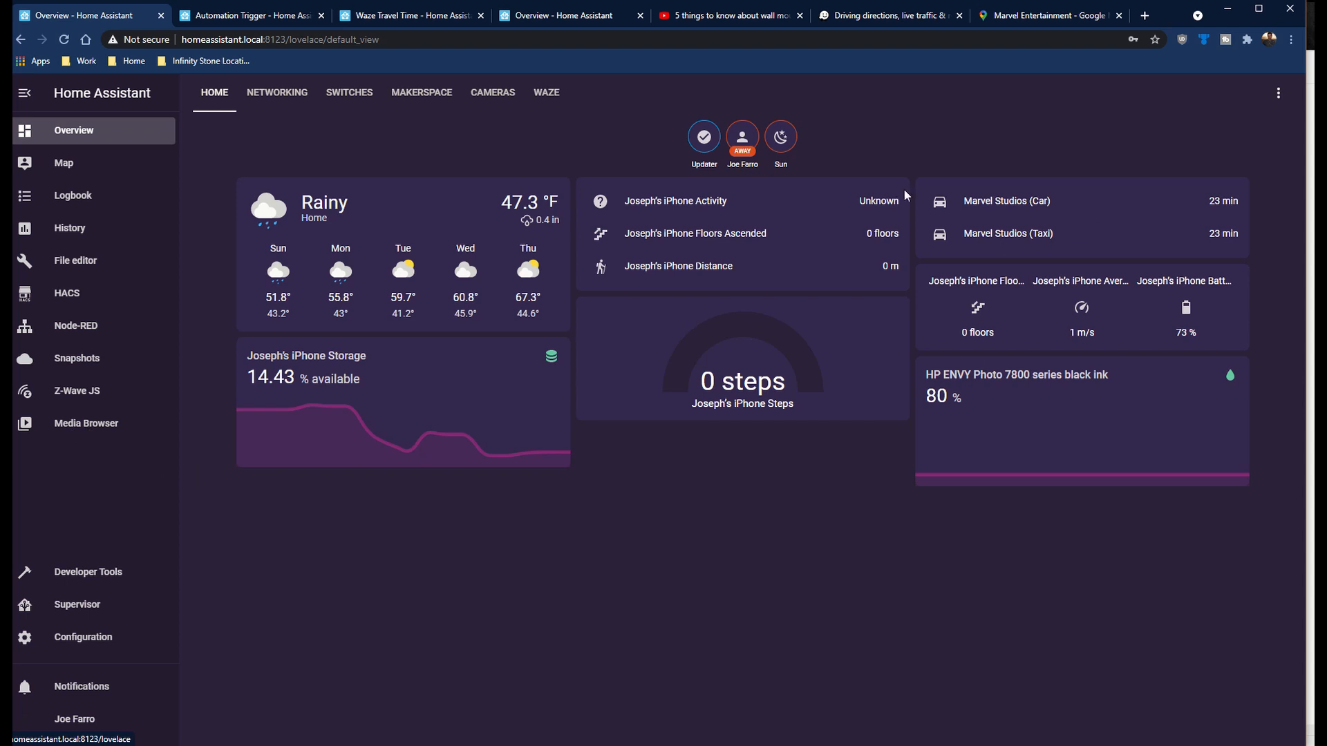
- Add a card with Marvel Studios (Car) and (Taxi) sensors, then exit edit mode
click(1278, 93)
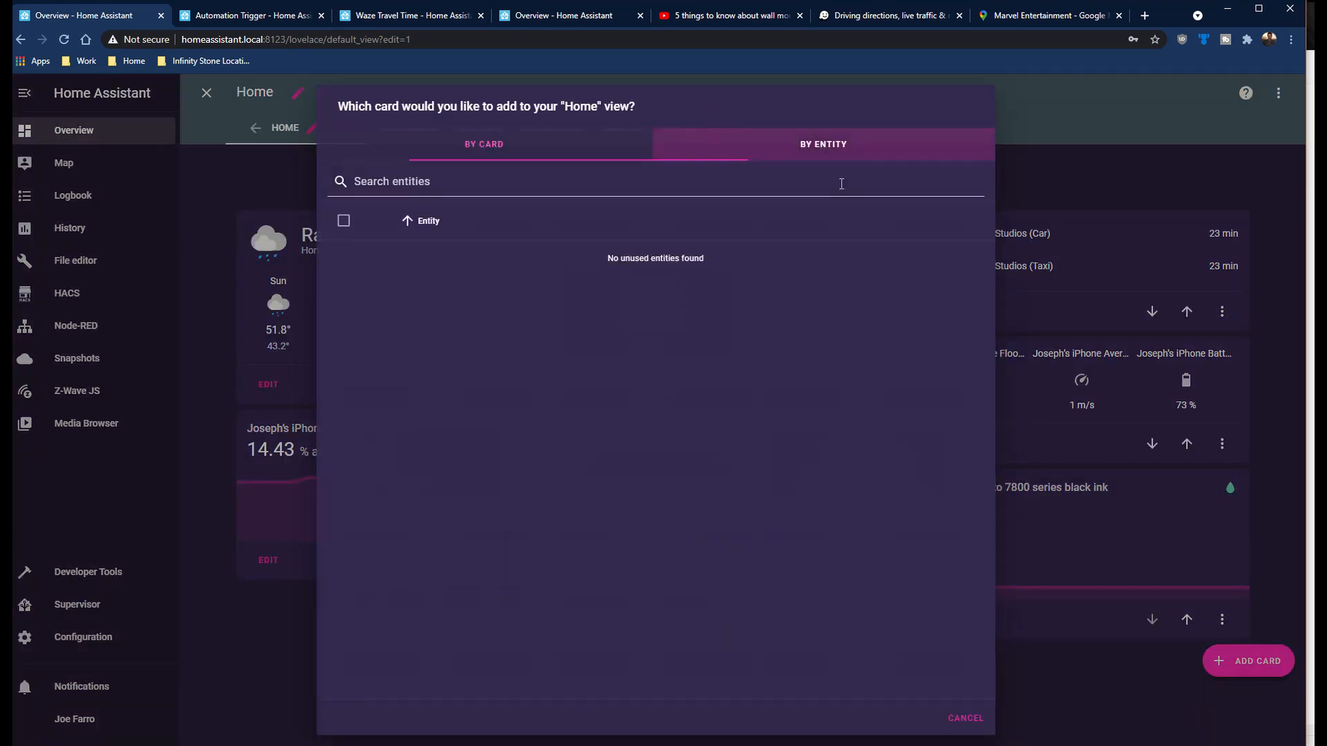
text(marvel)
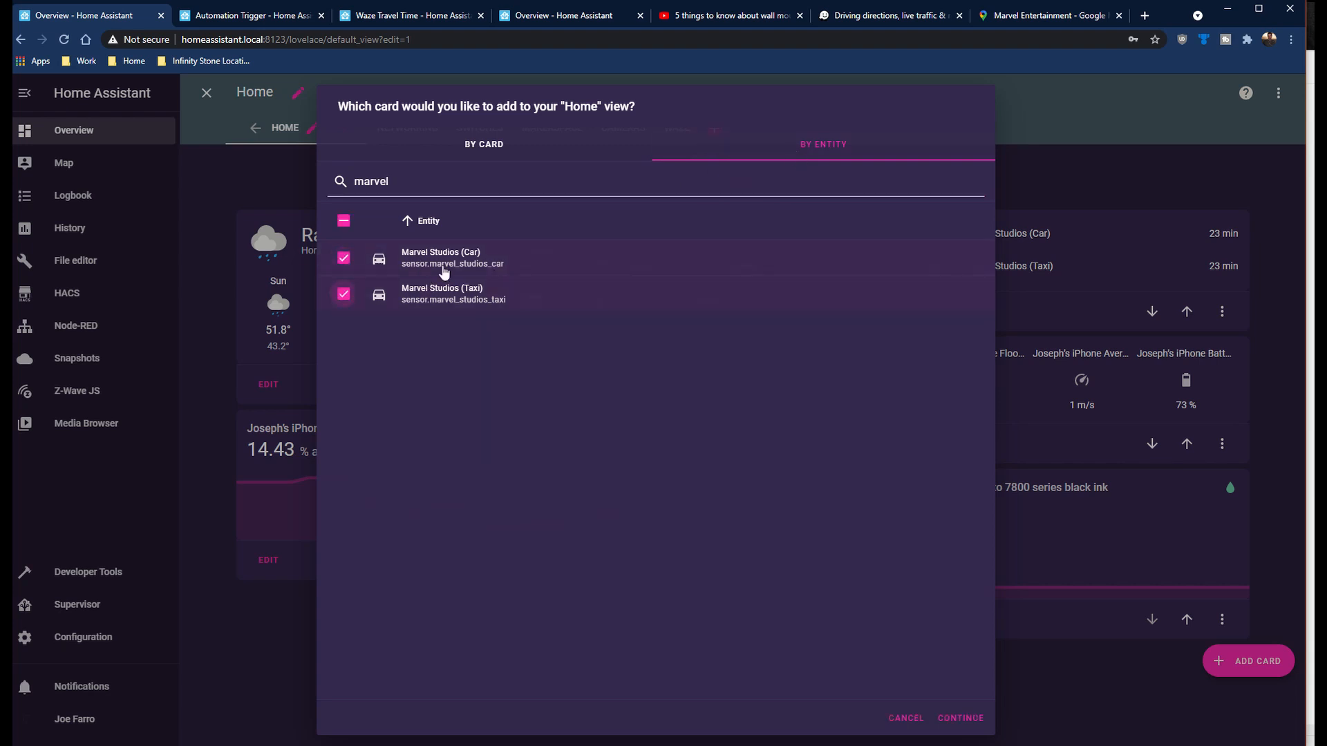
mouse_move(415, 271)
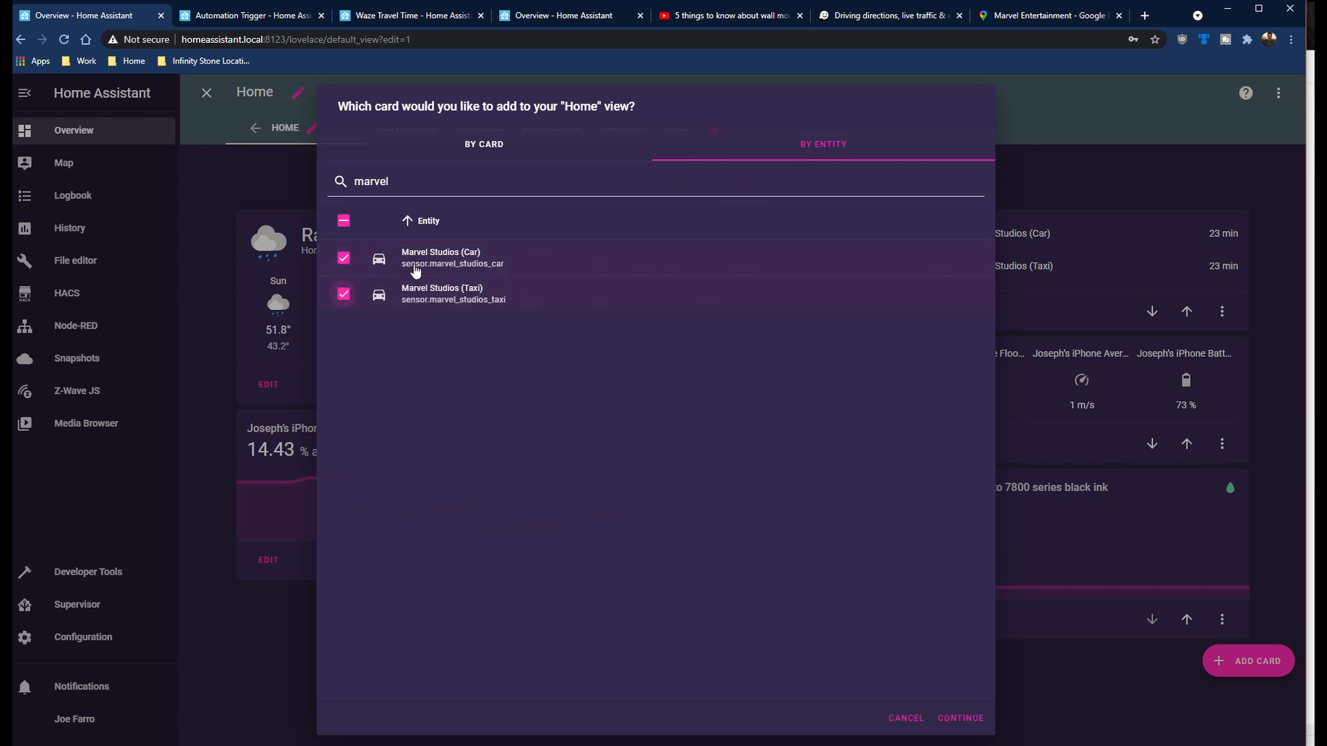
mouse_move(934, 731)
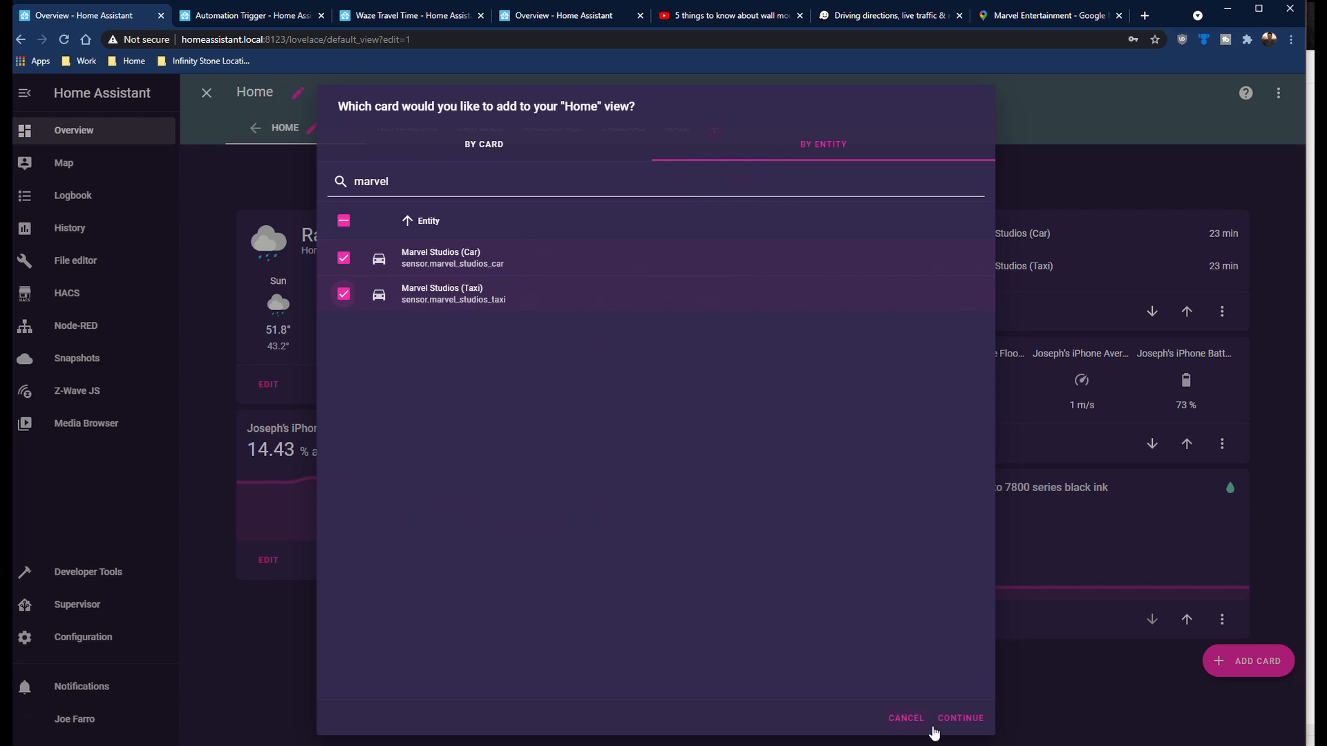
click(960, 718)
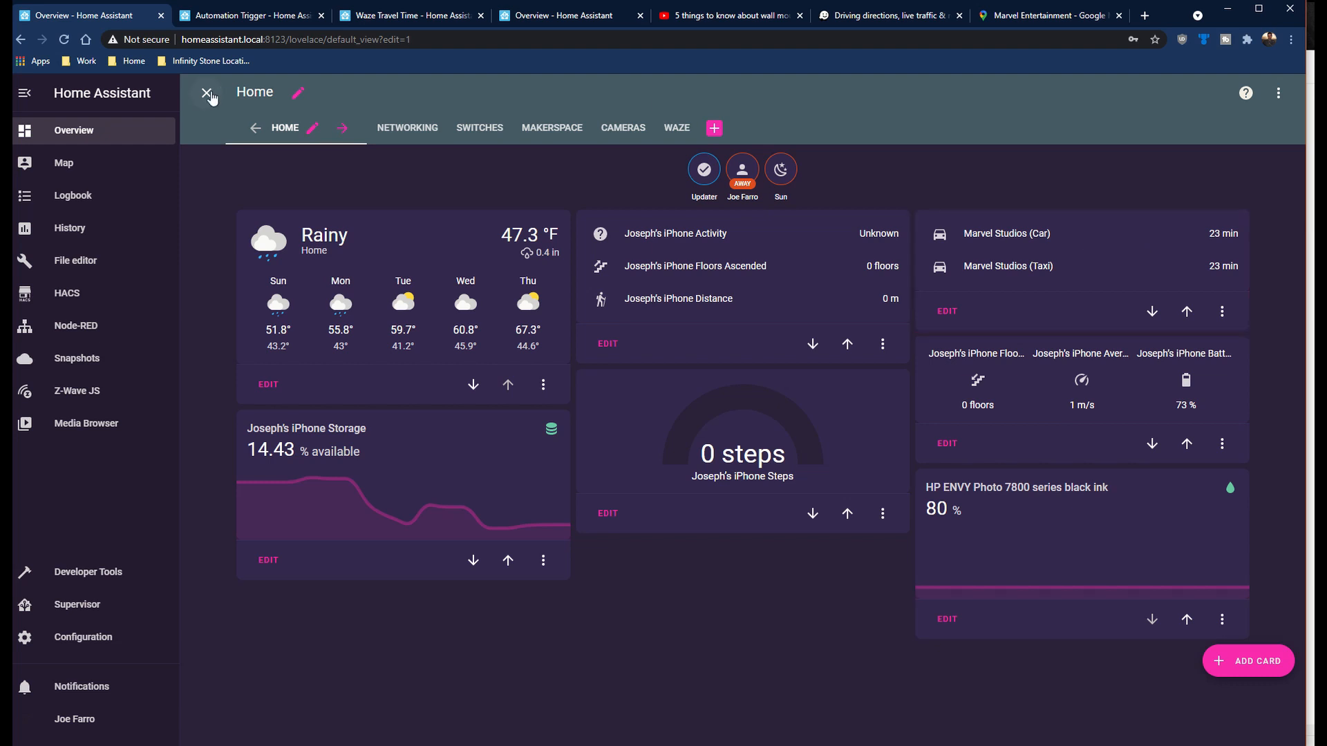
click(207, 93)
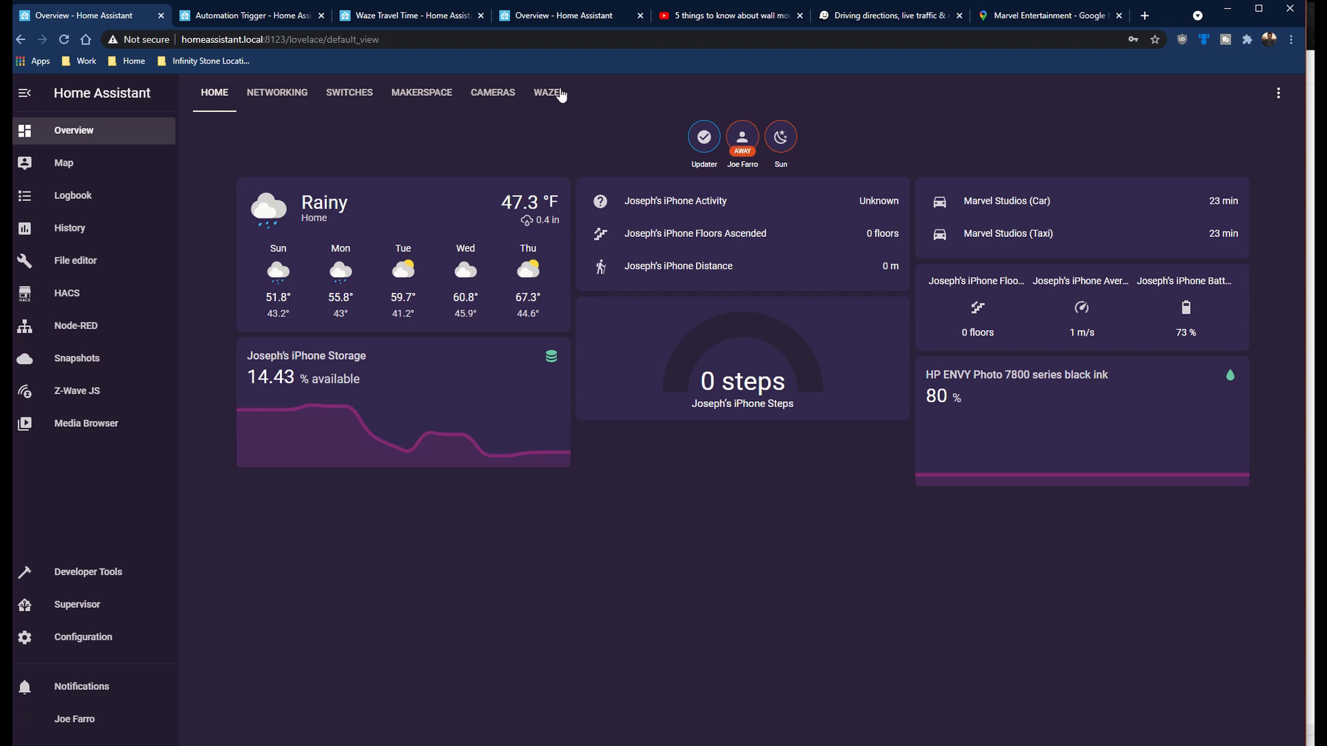
- Switch to the dashboard's Waze view
click(547, 92)
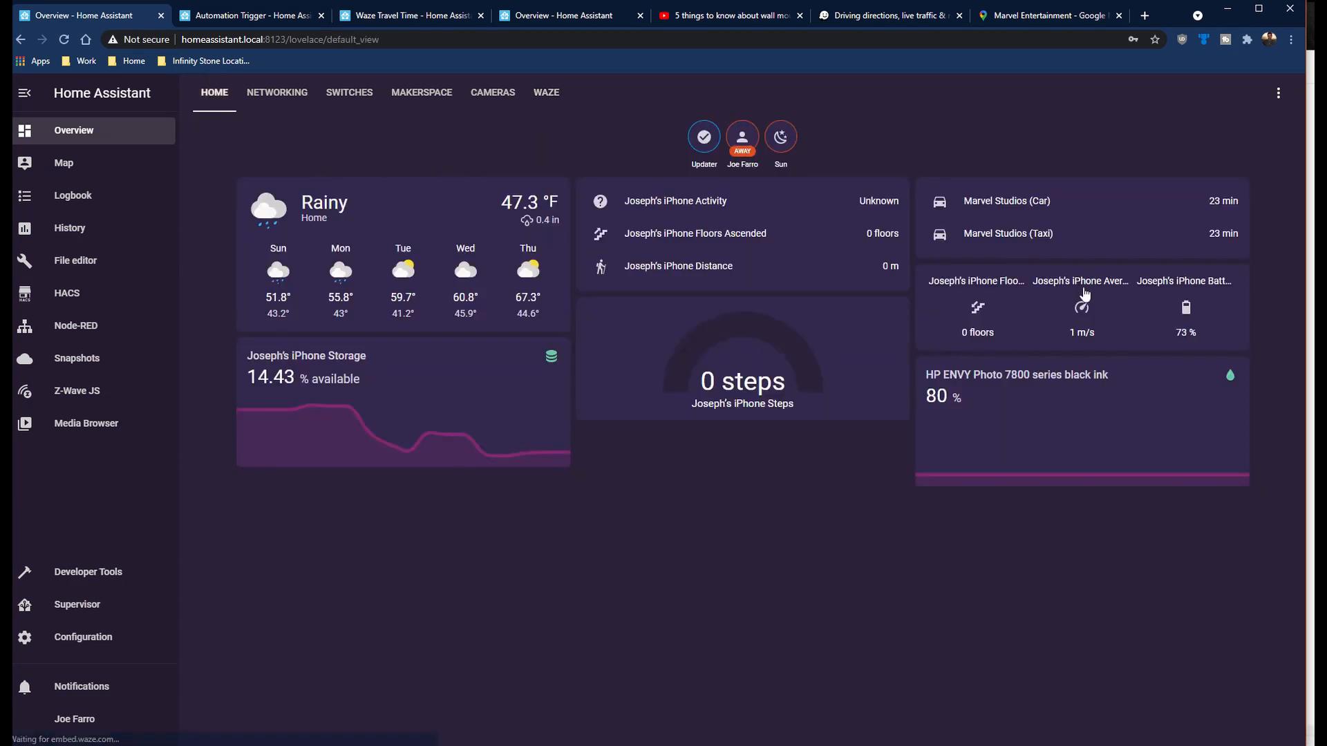
mouse_move(1039, 210)
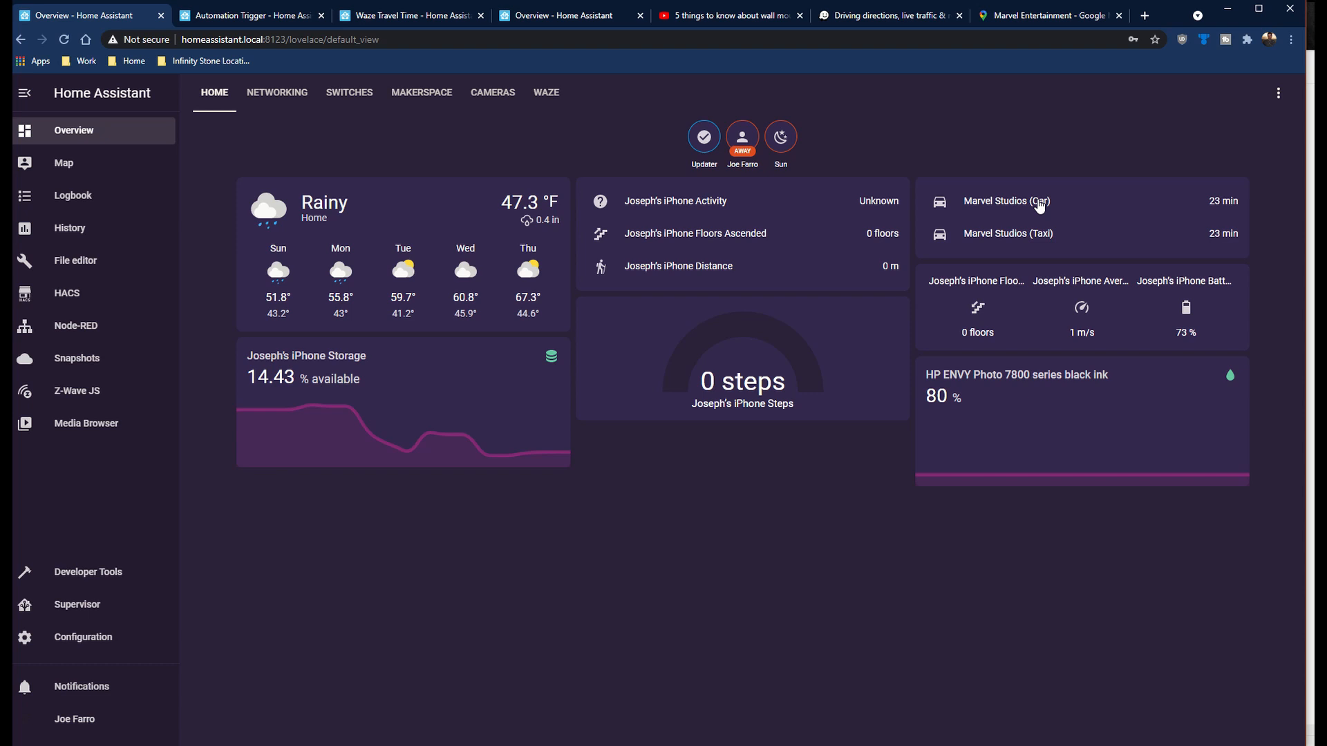
mouse_move(1033, 207)
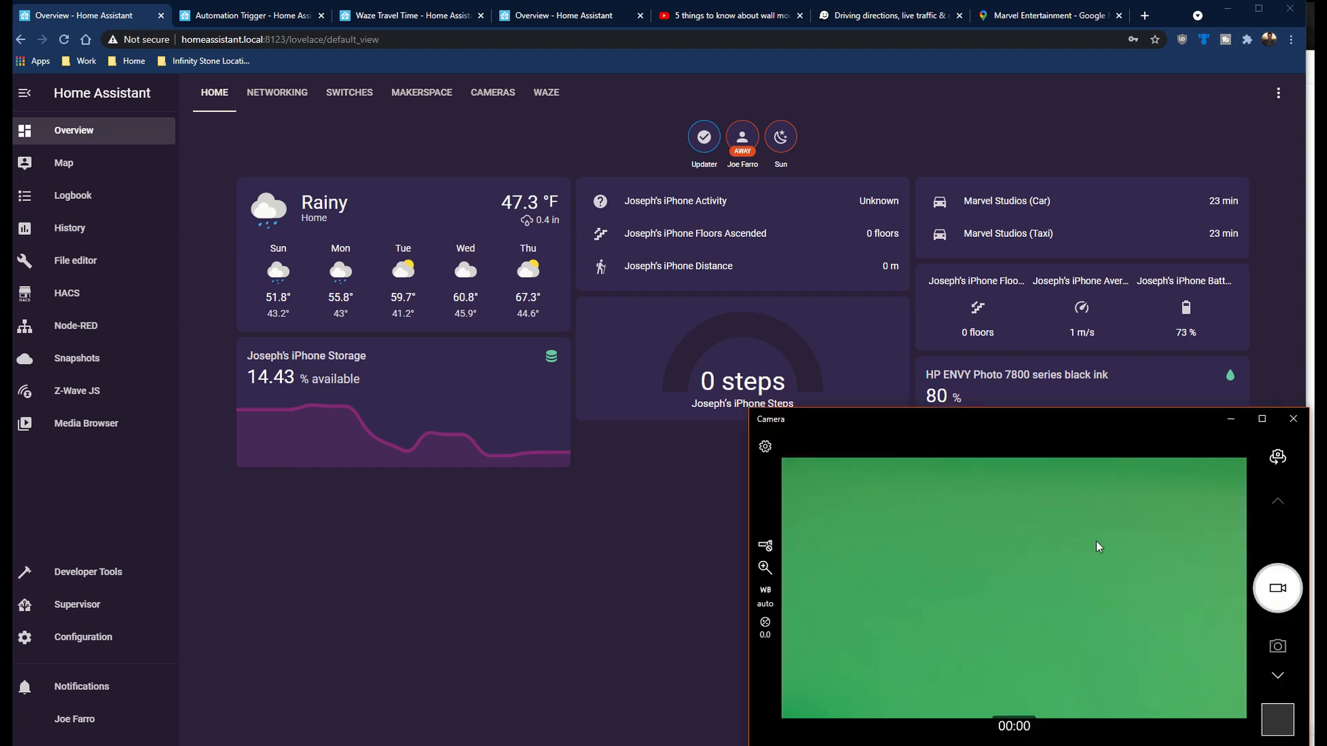
mouse_move(940, 513)
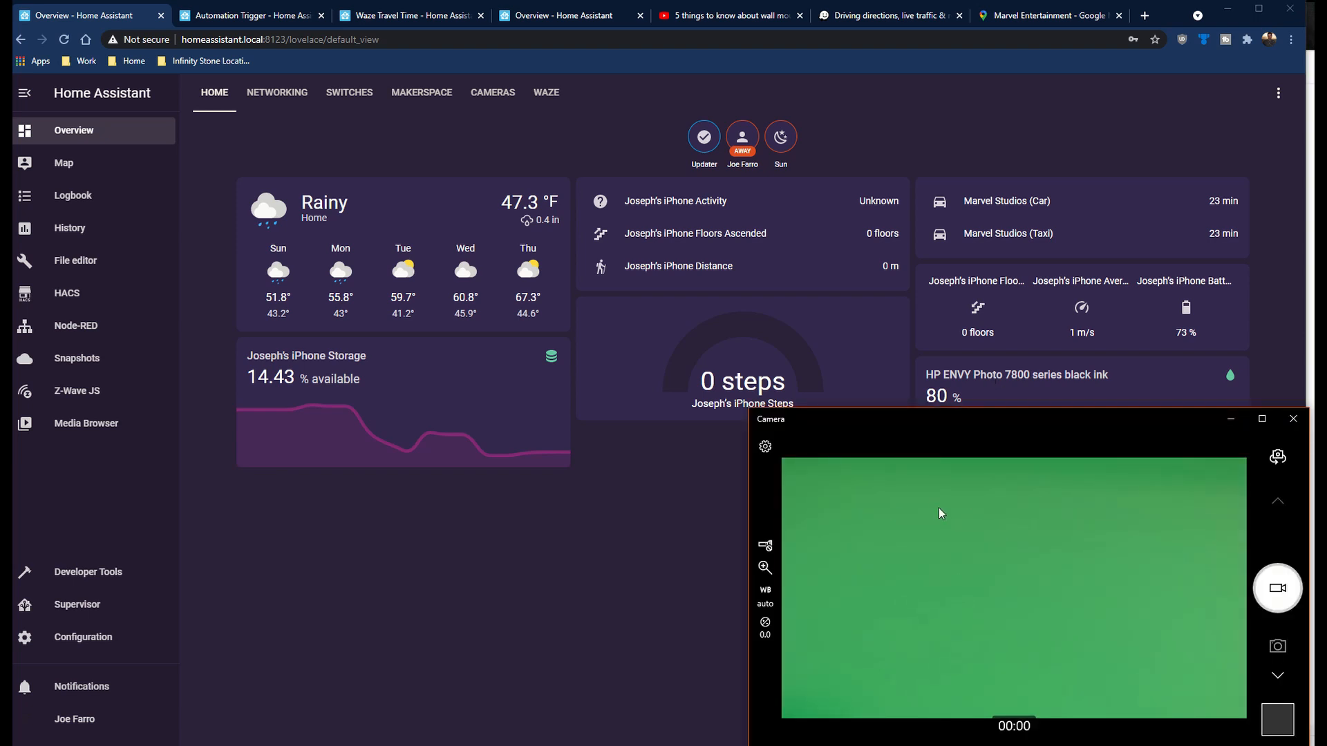
mouse_move(946, 530)
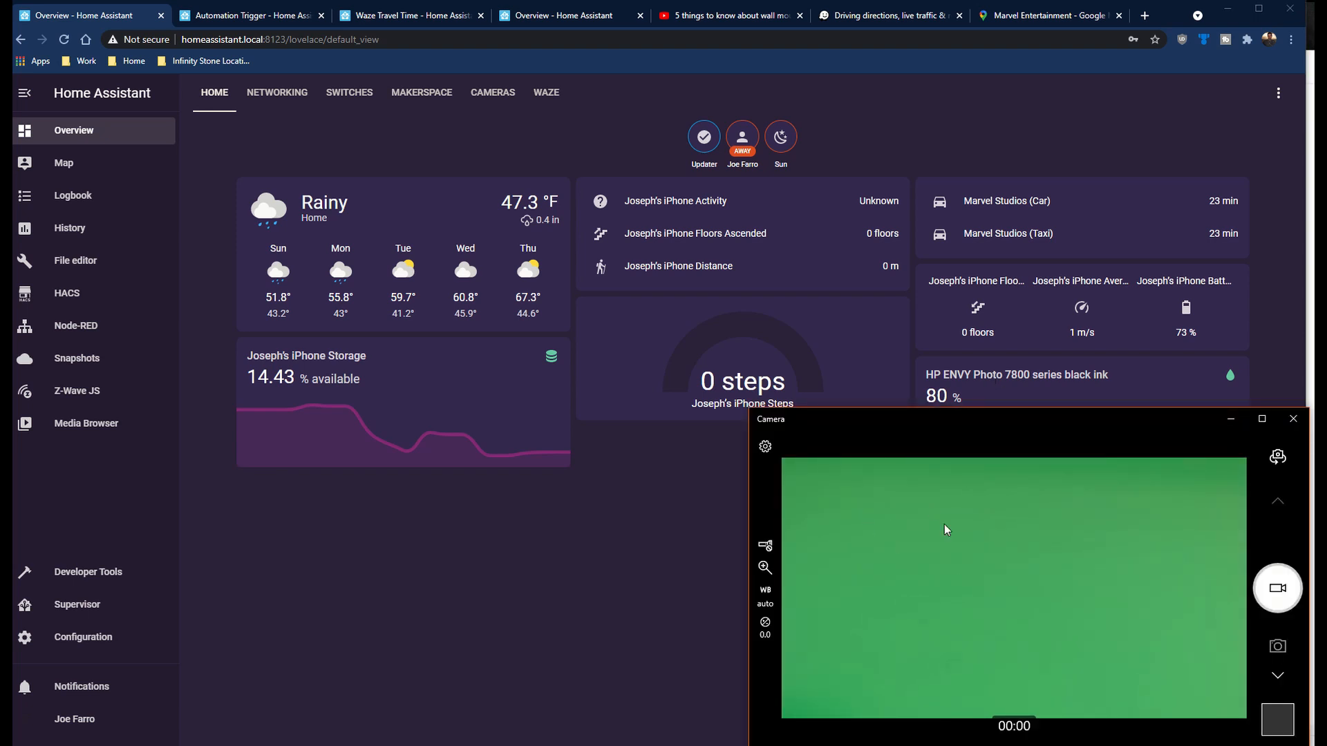
mouse_move(863, 521)
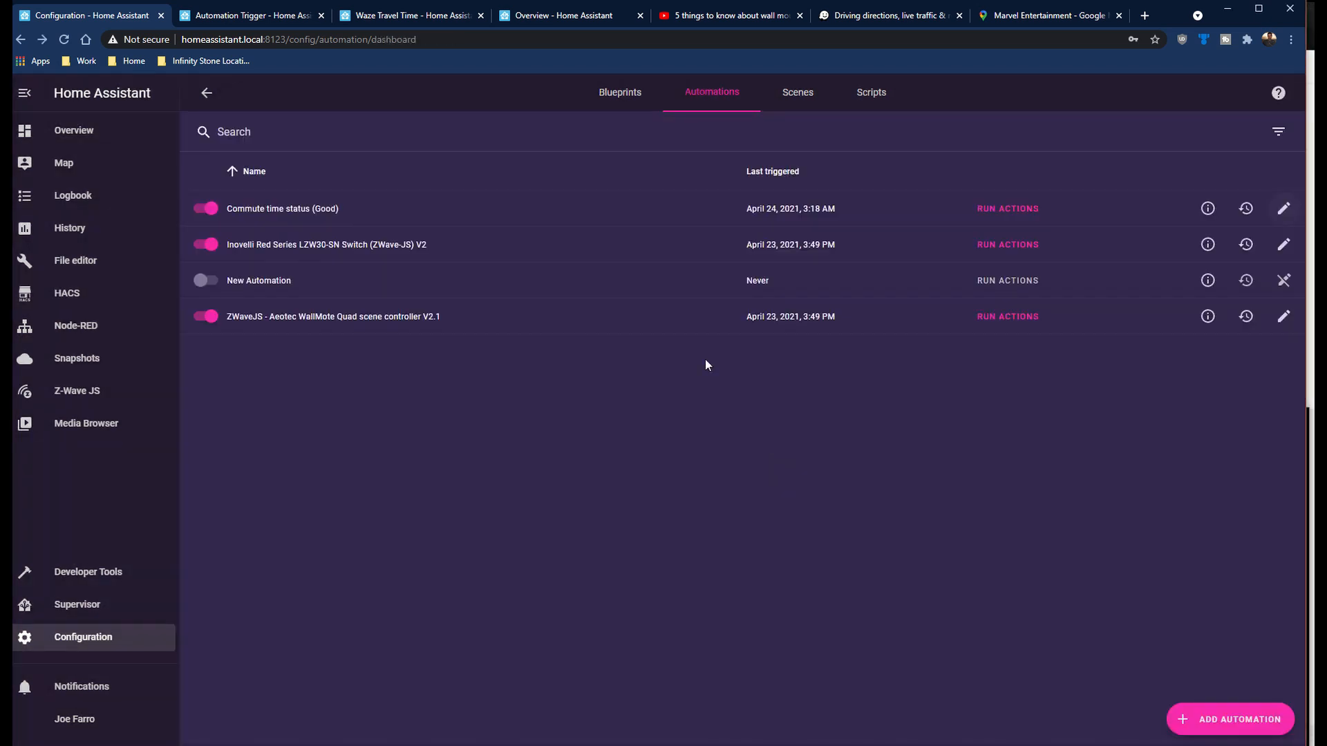
- Disable Commute time status (Good) and start an empty new automation
click(205, 208)
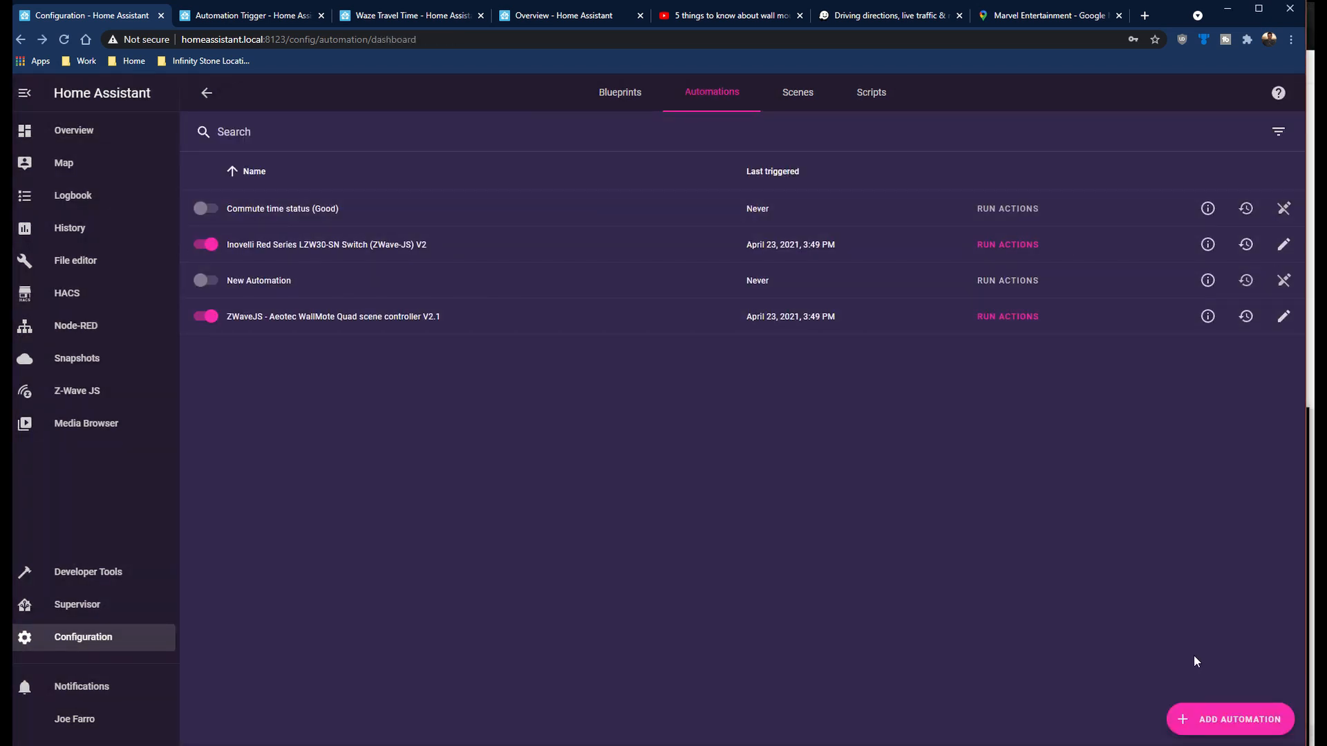
click(1229, 718)
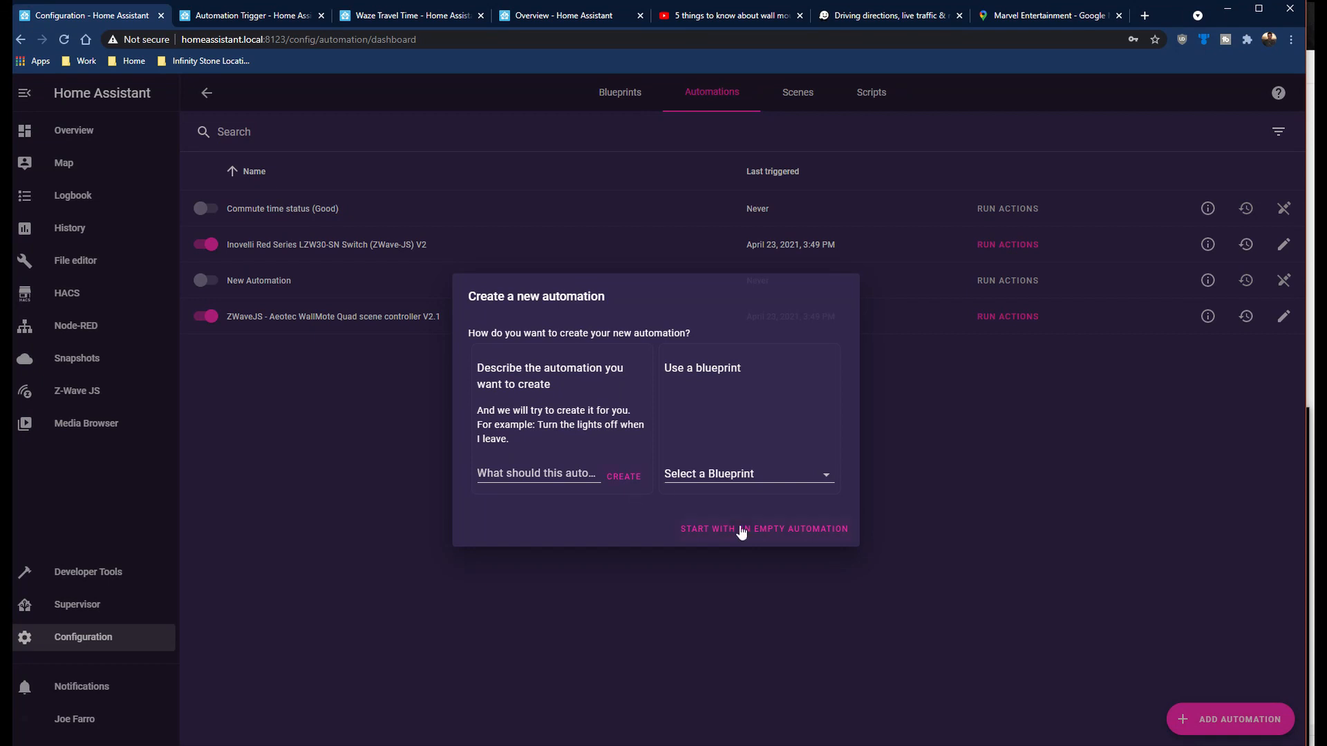
click(763, 529)
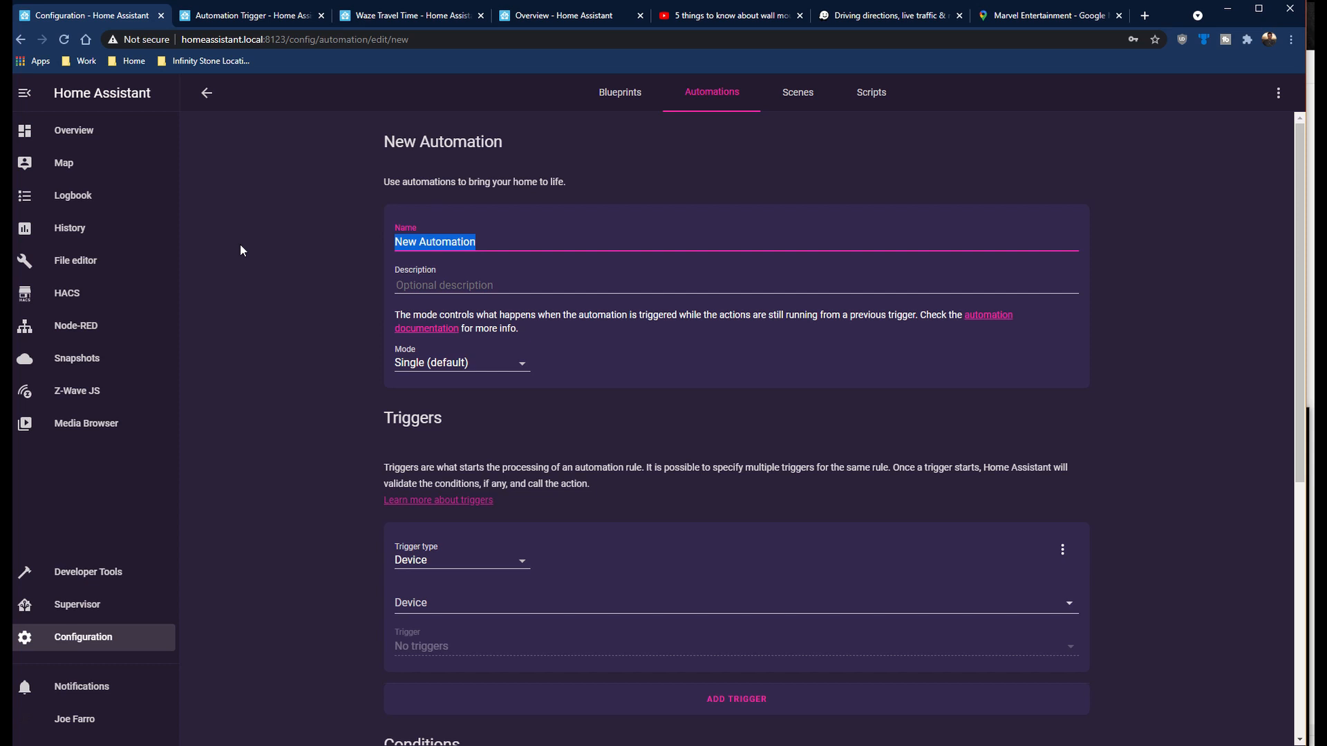
scroll(down, 3)
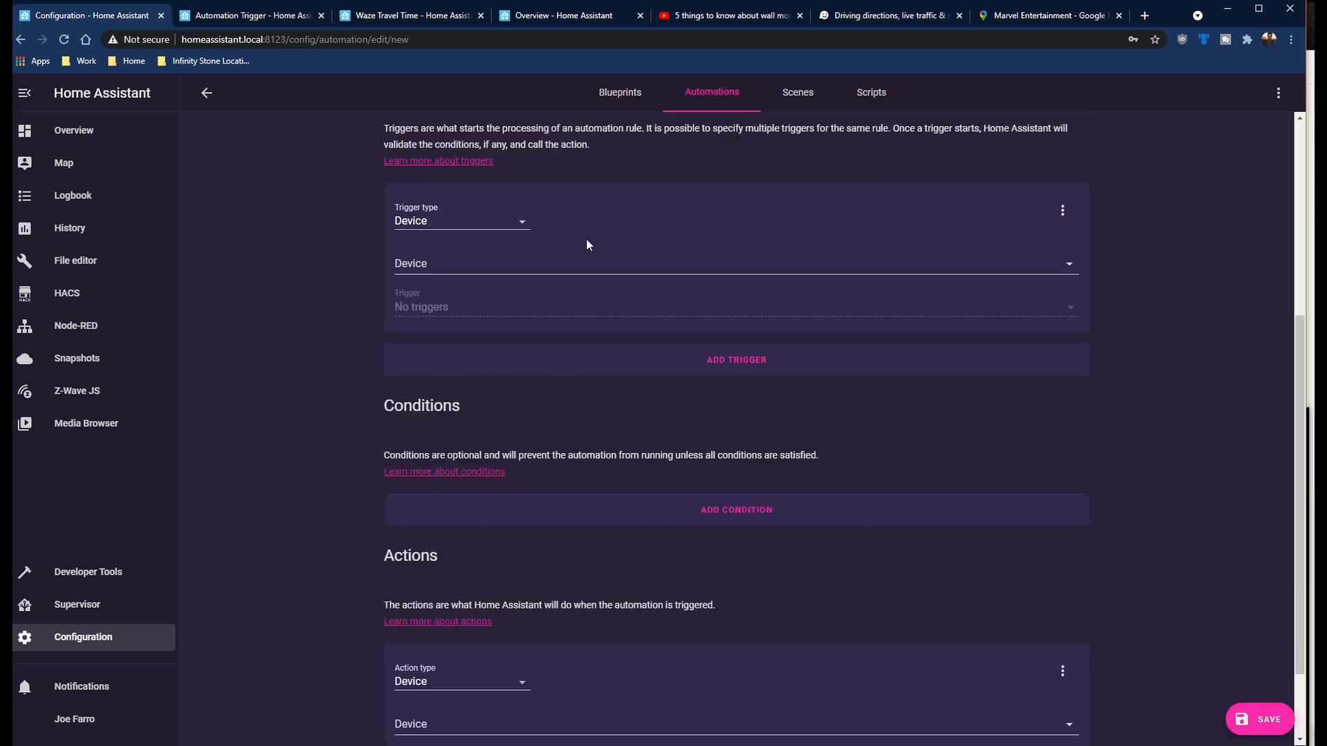
- Add a numeric state trigger on sensor.marvel_studios_car with Above set to 30
click(461, 221)
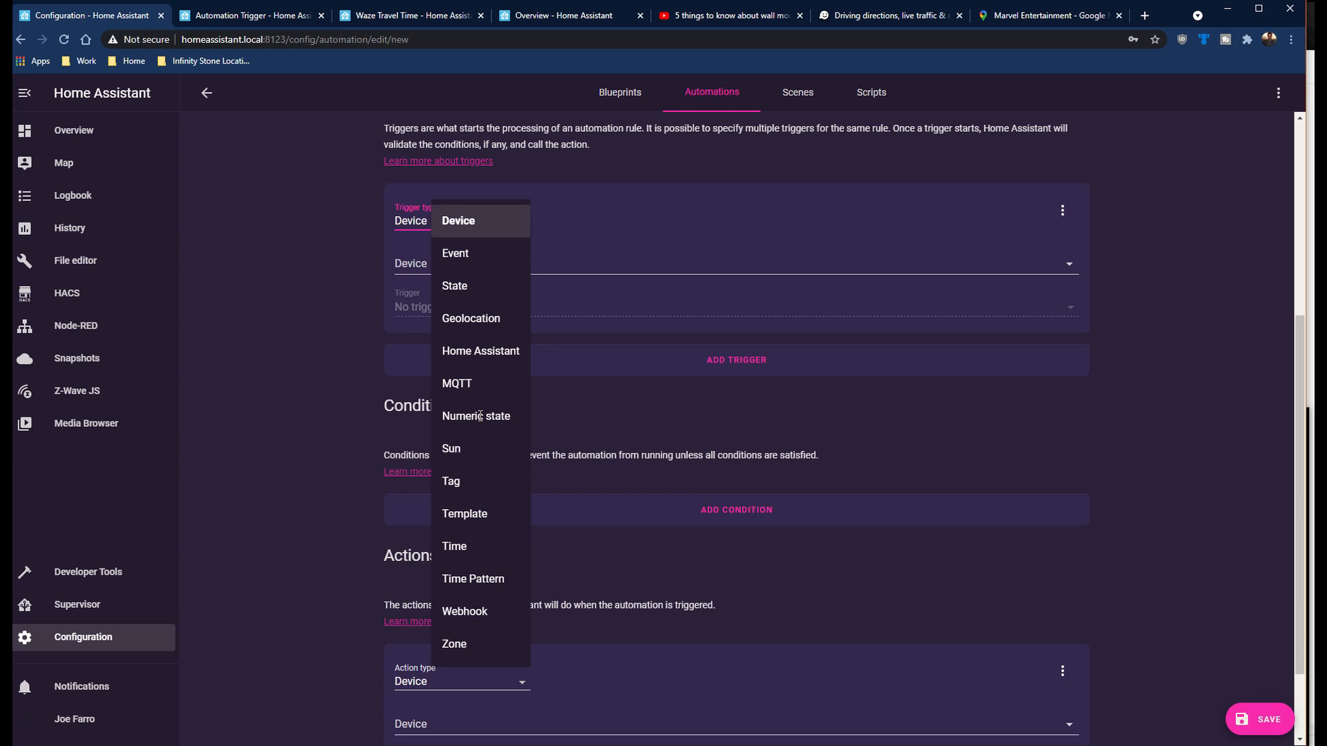
click(476, 416)
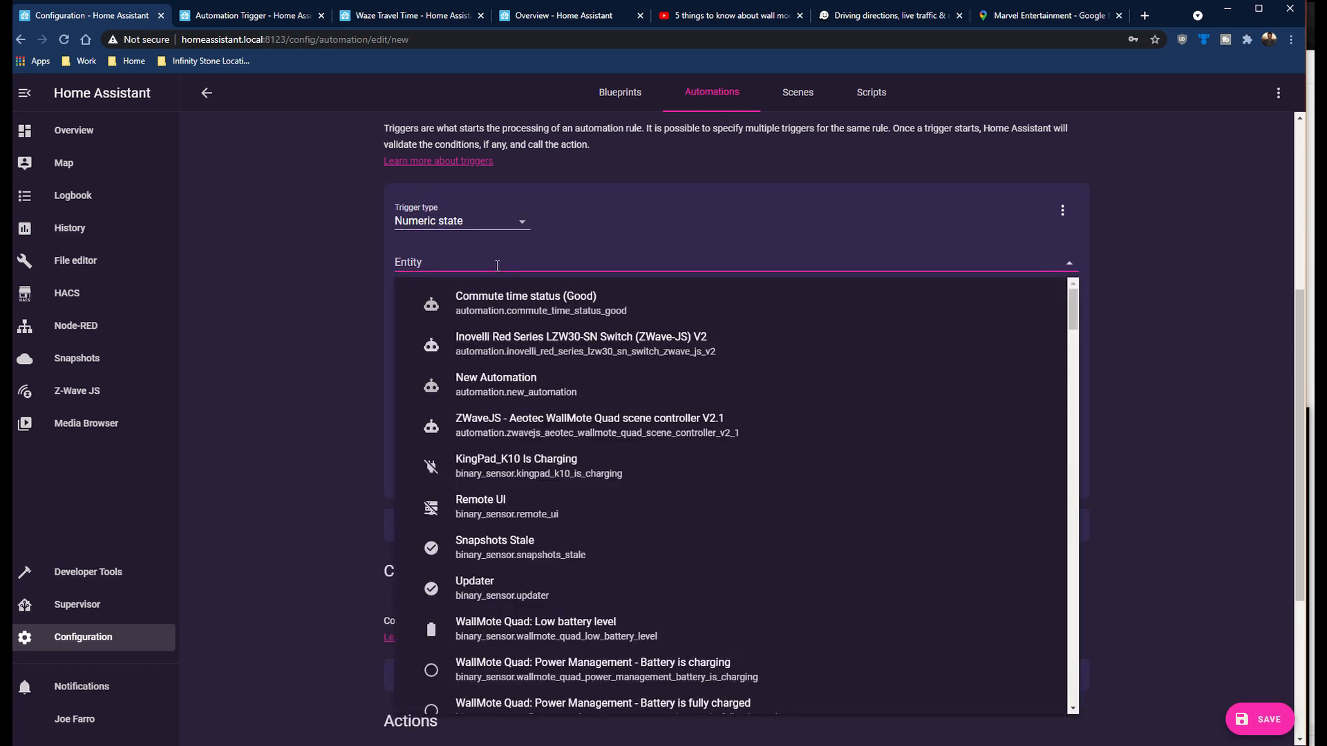
text(mar)
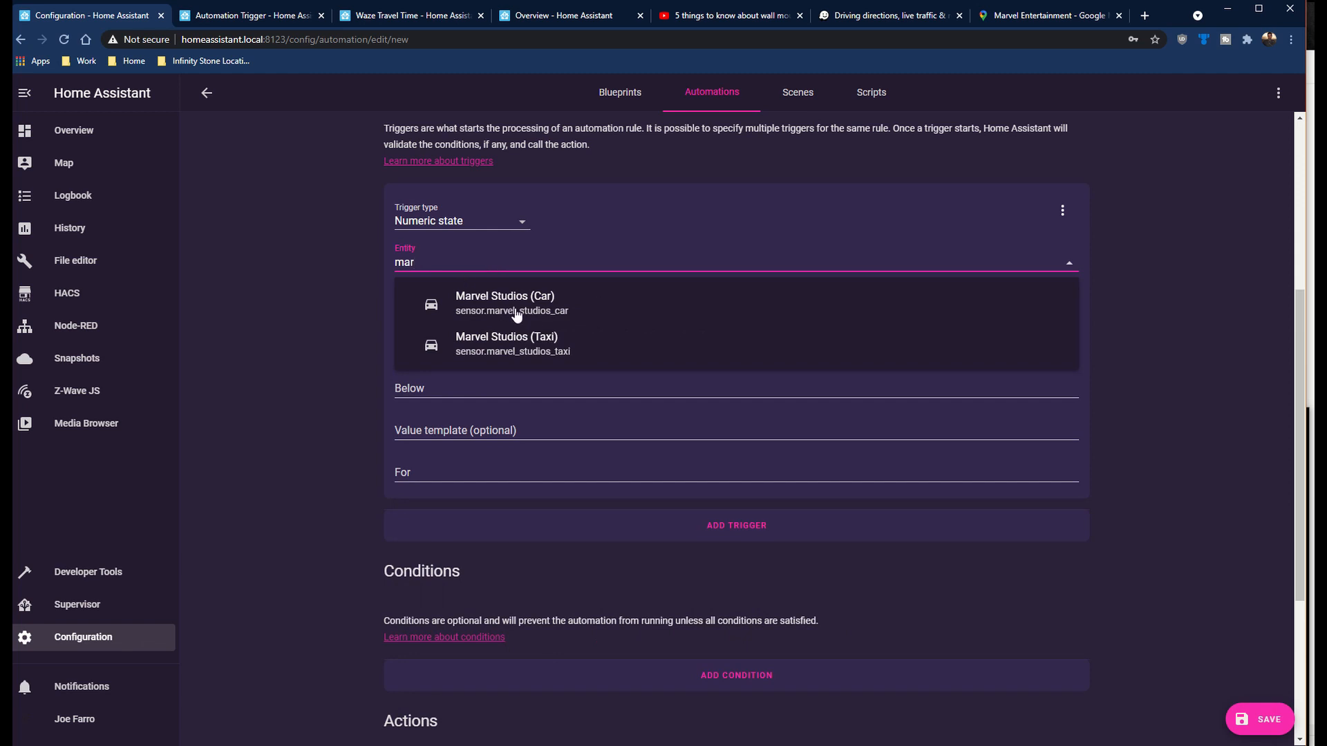
click(504, 302)
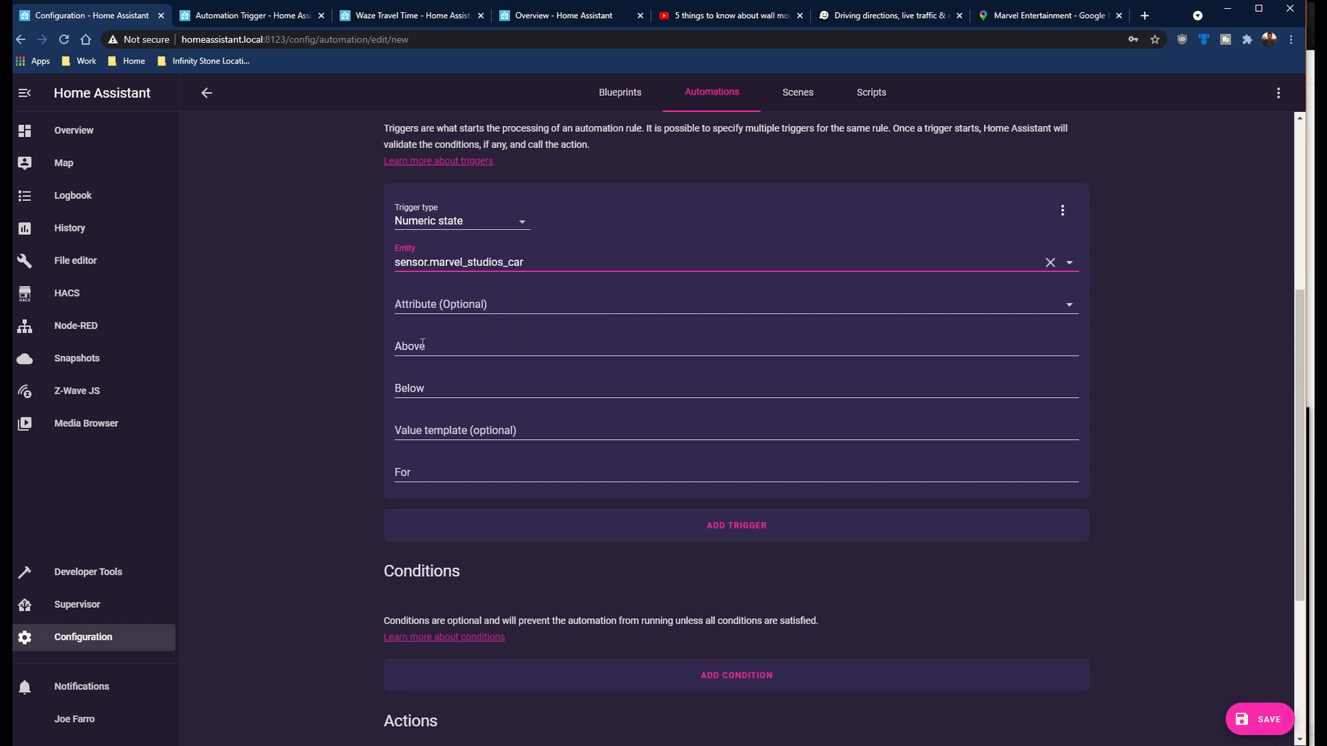
text(31)
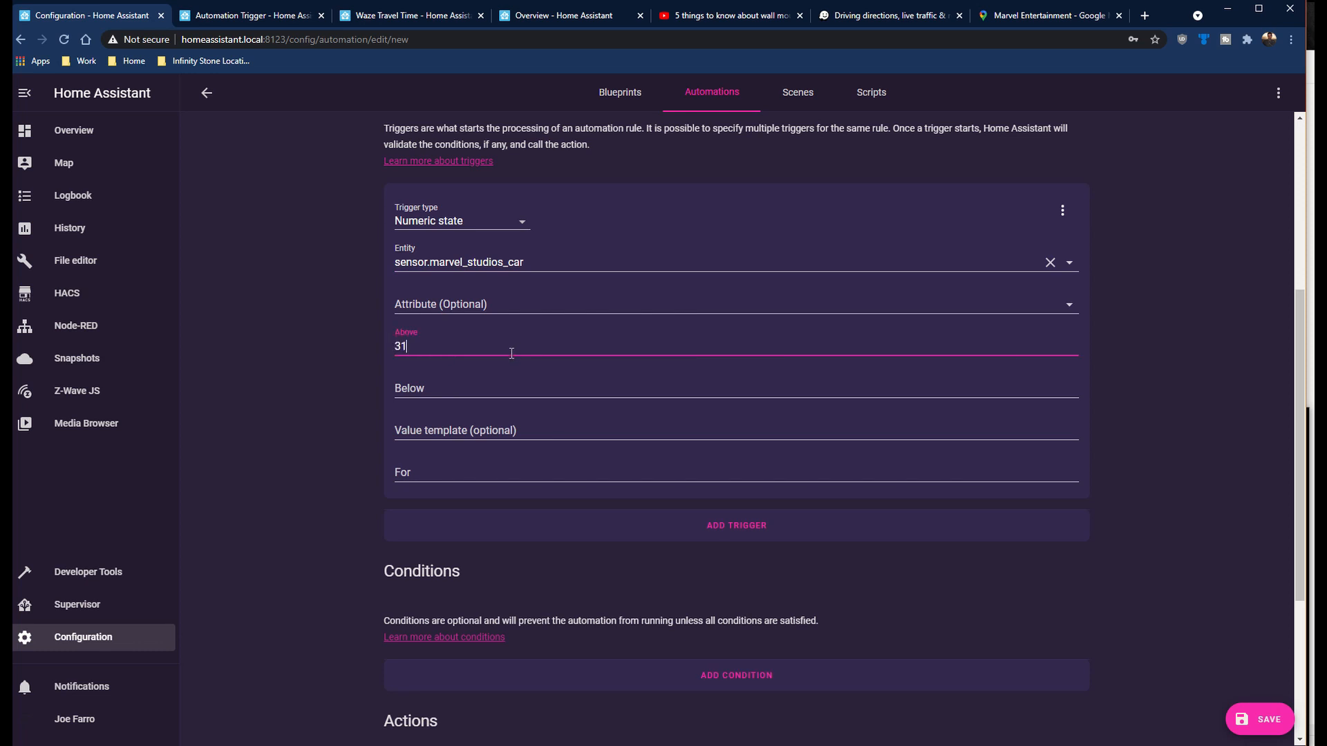
key(Backspace)
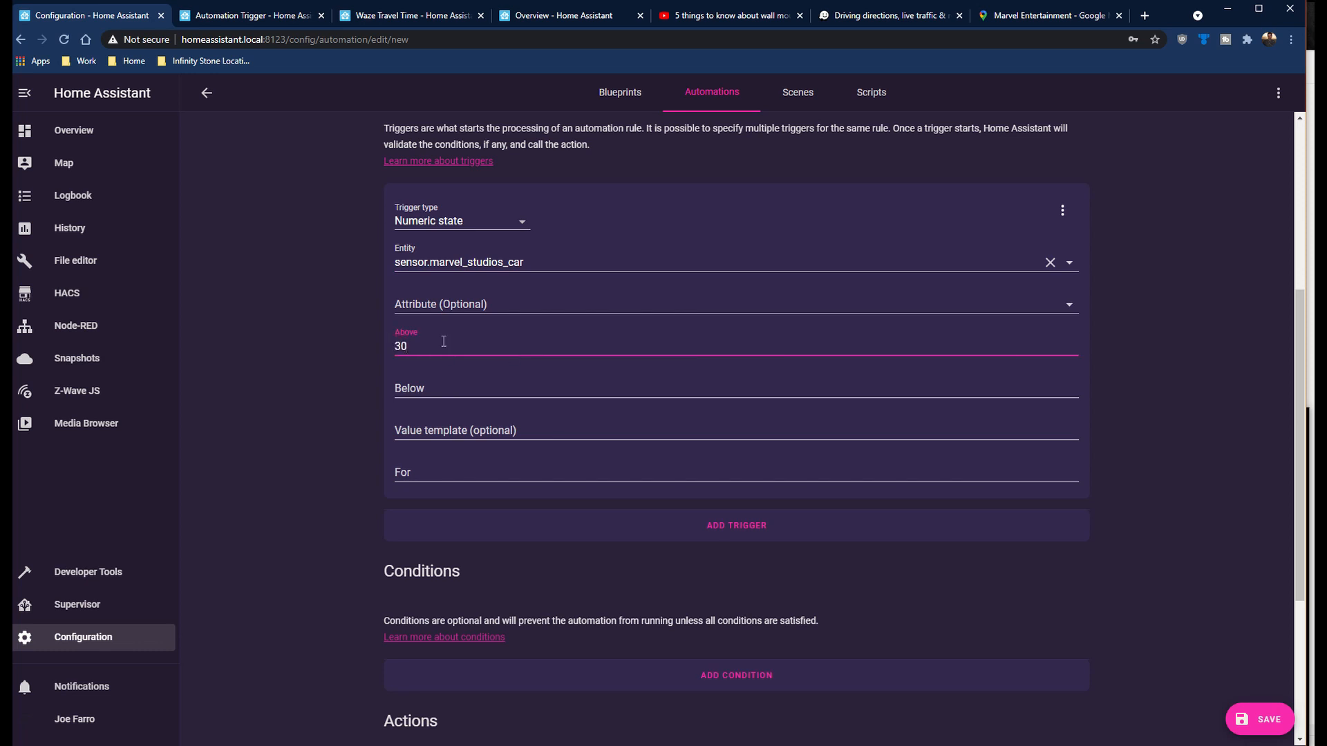
scroll(down, 3)
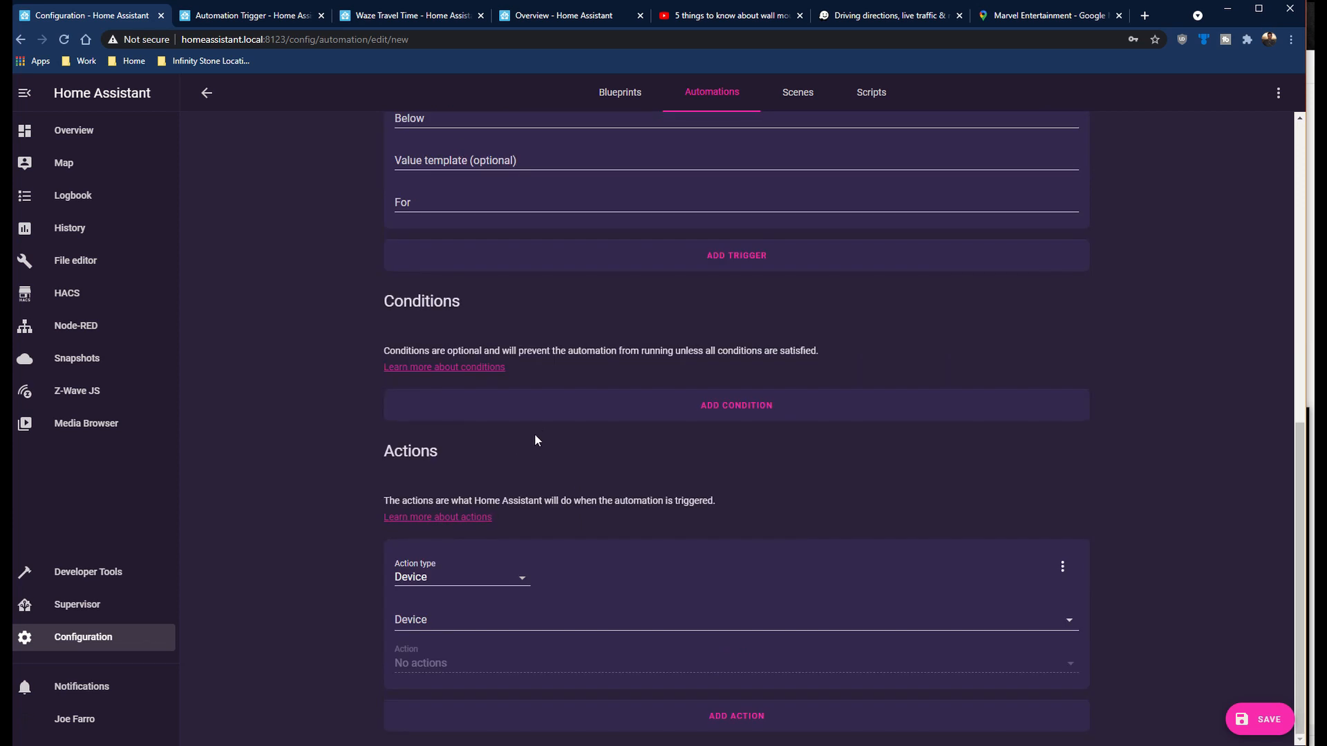
- Add a light turn-on service action targeting the WLED light
click(461, 577)
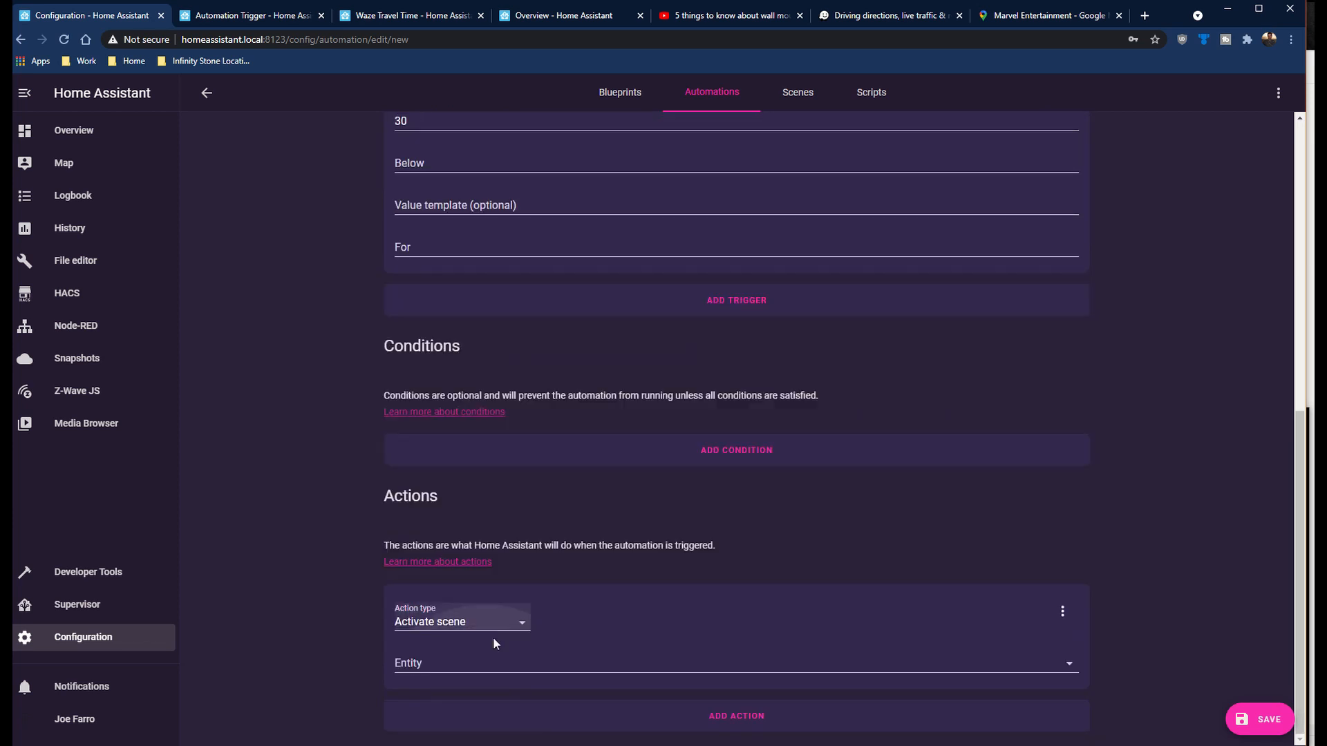
click(734, 663)
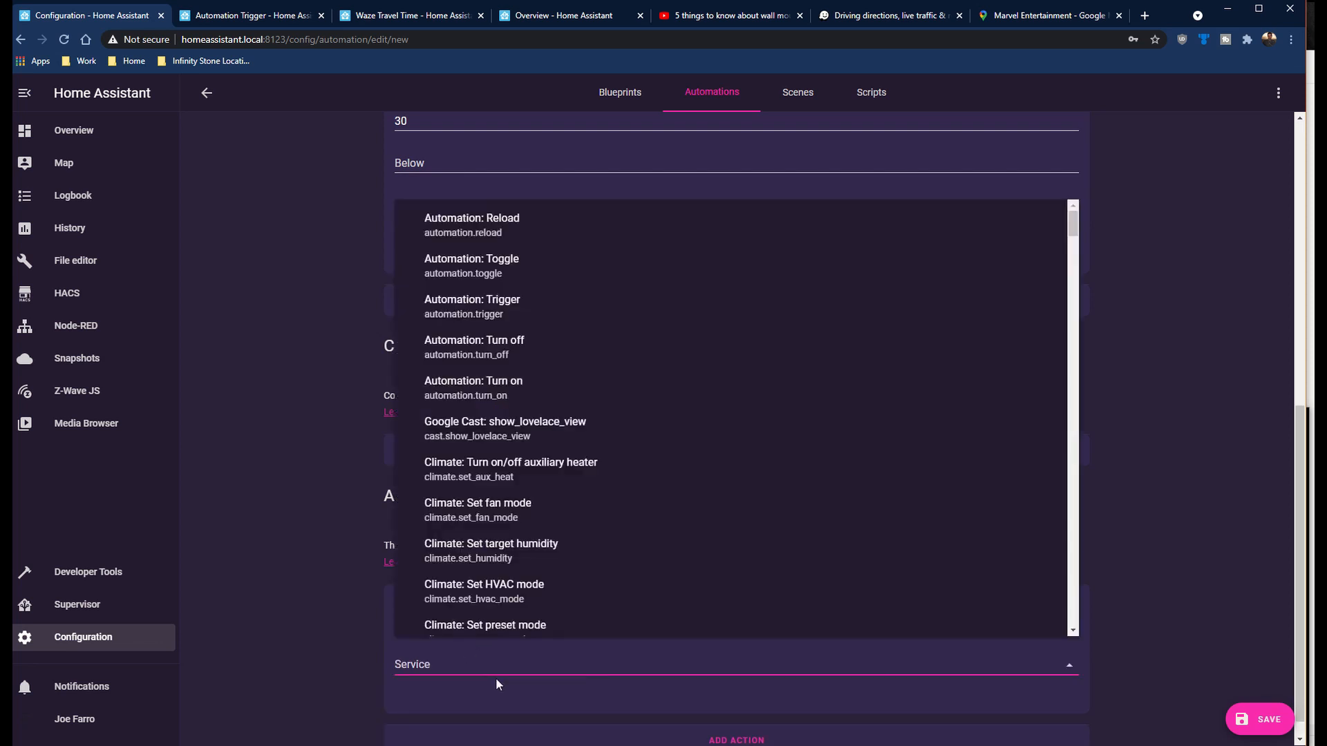
text(light.)
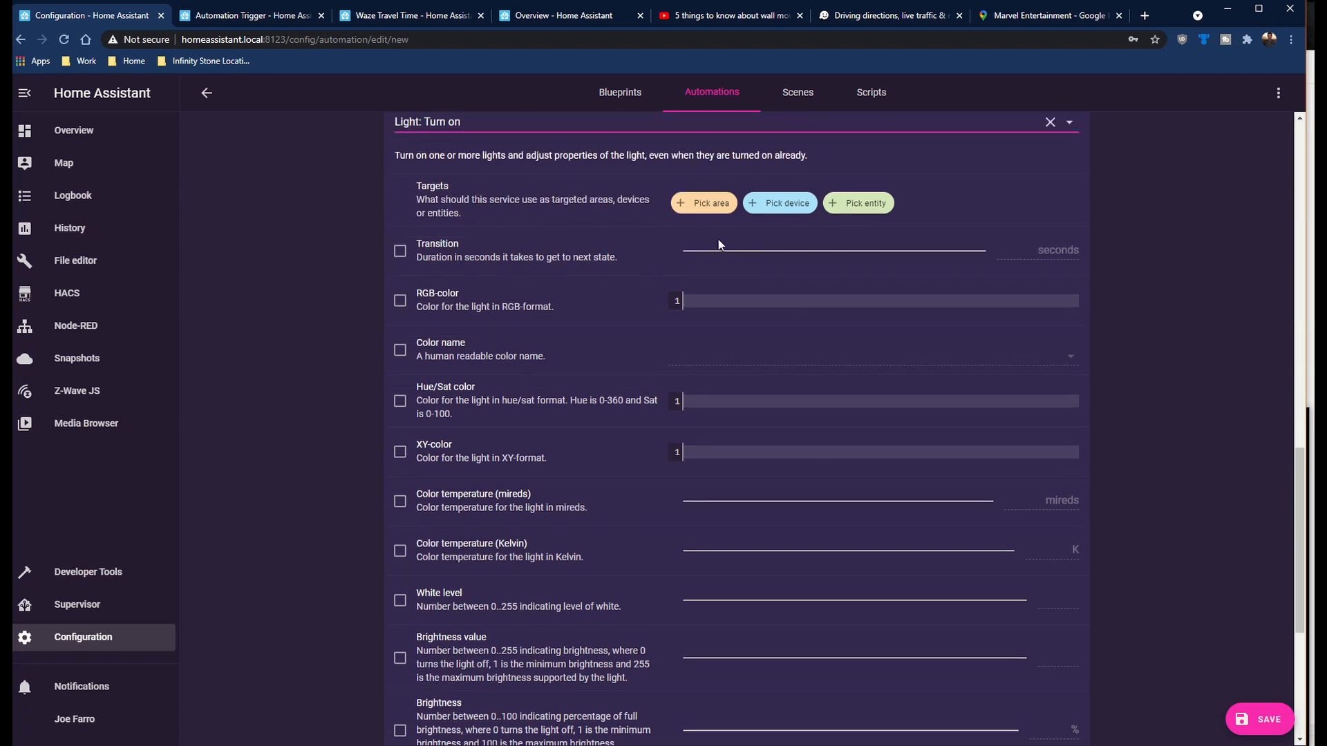
click(857, 203)
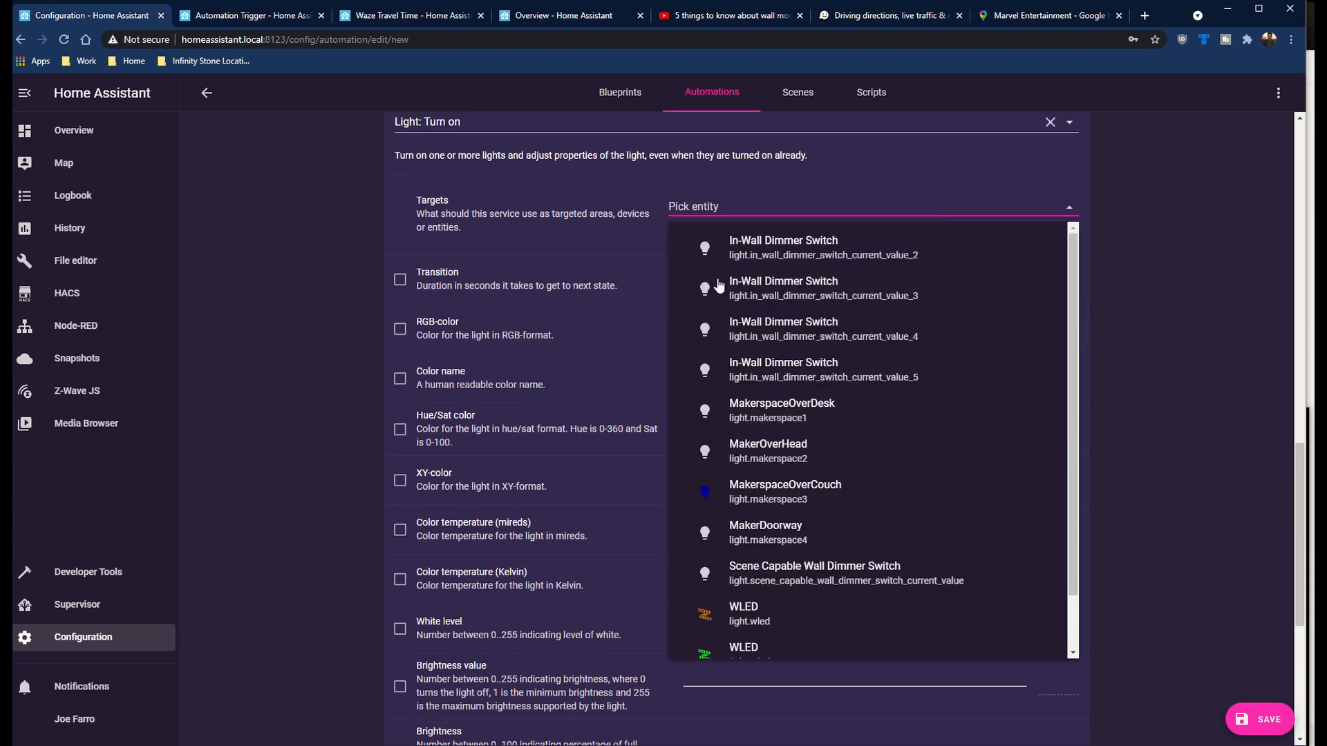
text(wle)
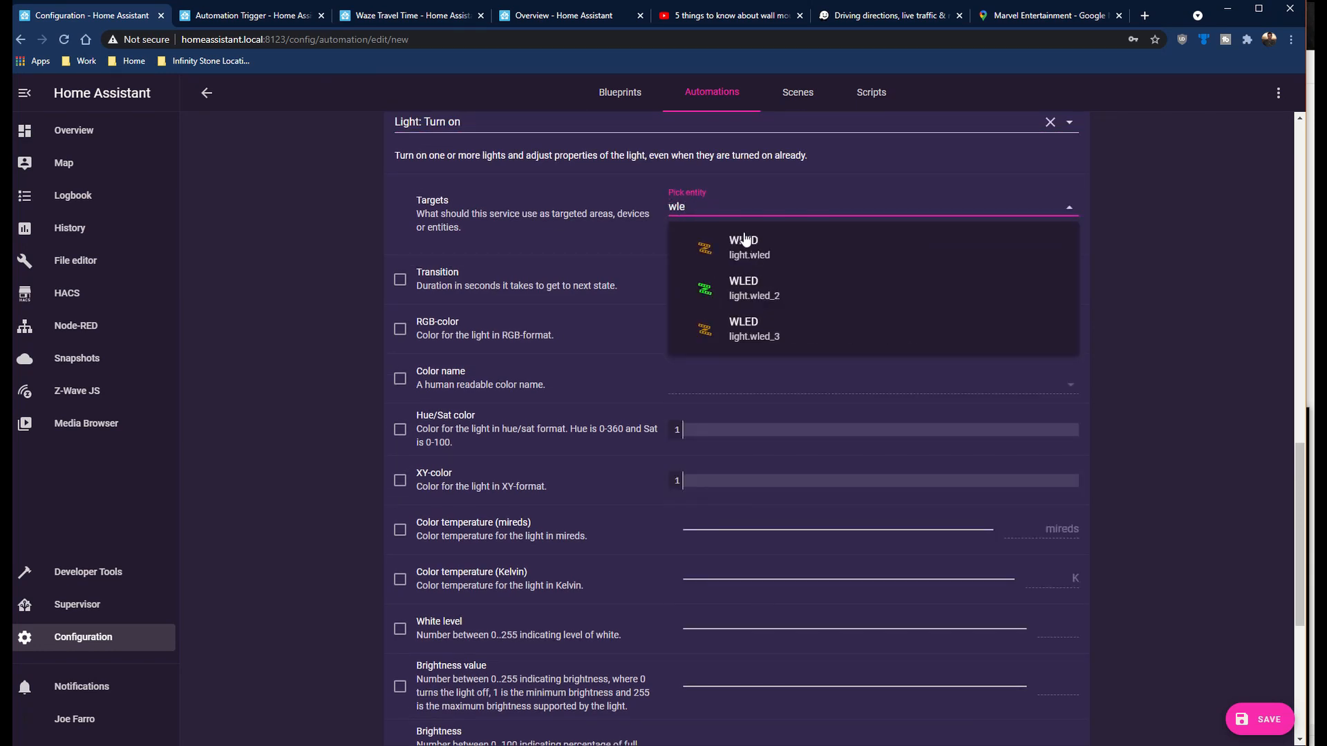
click(748, 246)
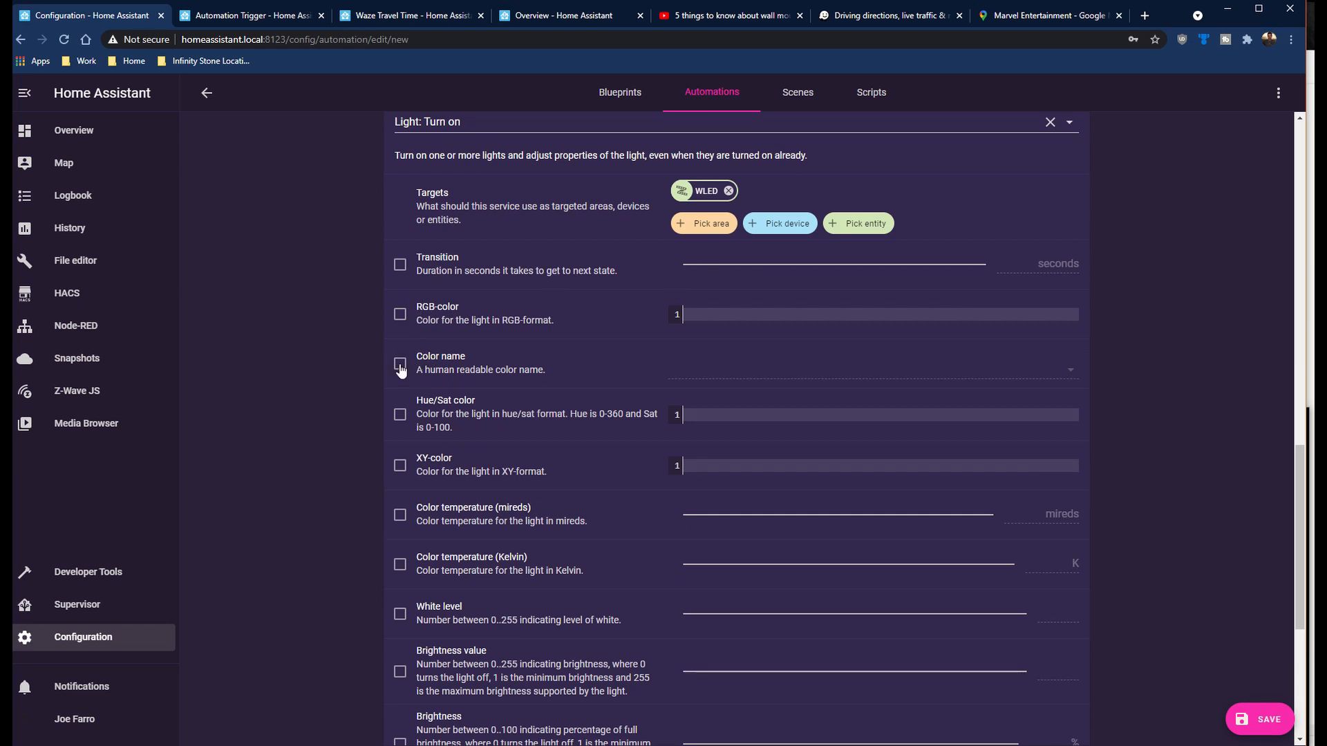
- Set the light effect to Solid and save the automation as Commute Time Bad
click(400, 363)
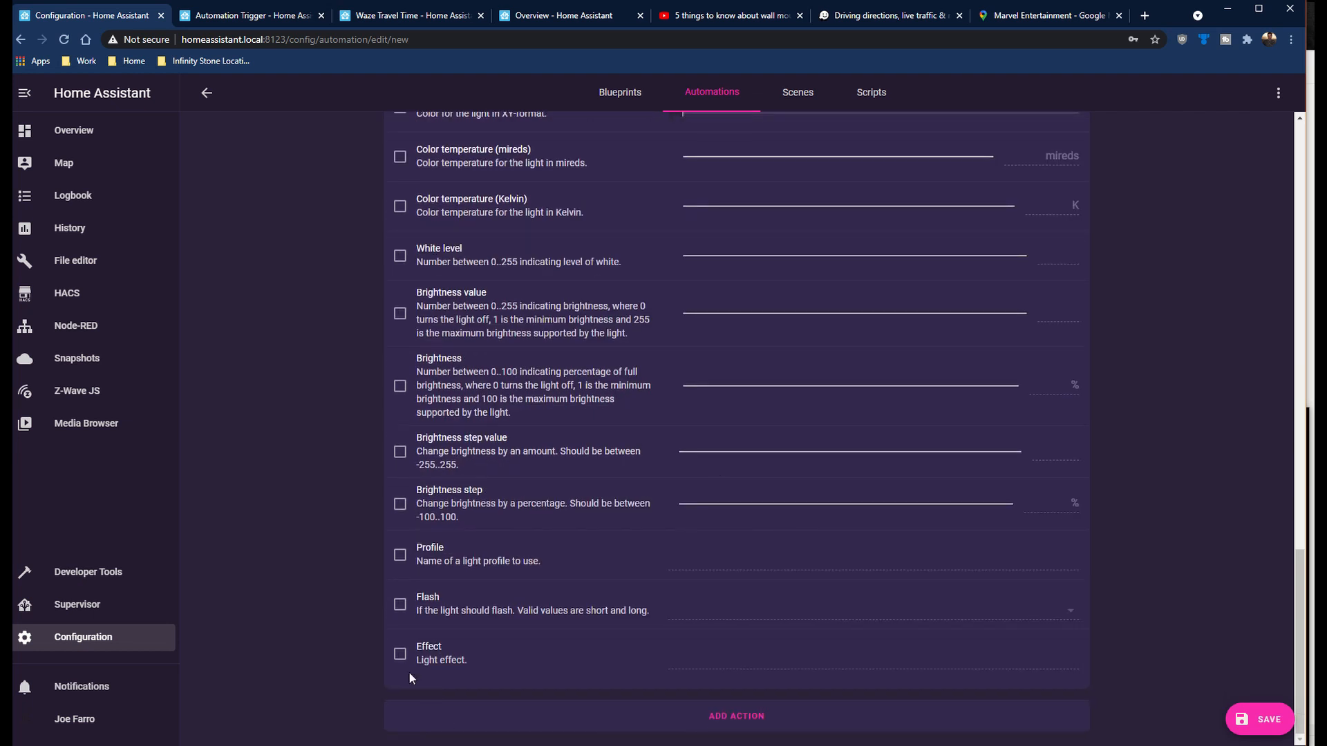
click(399, 653)
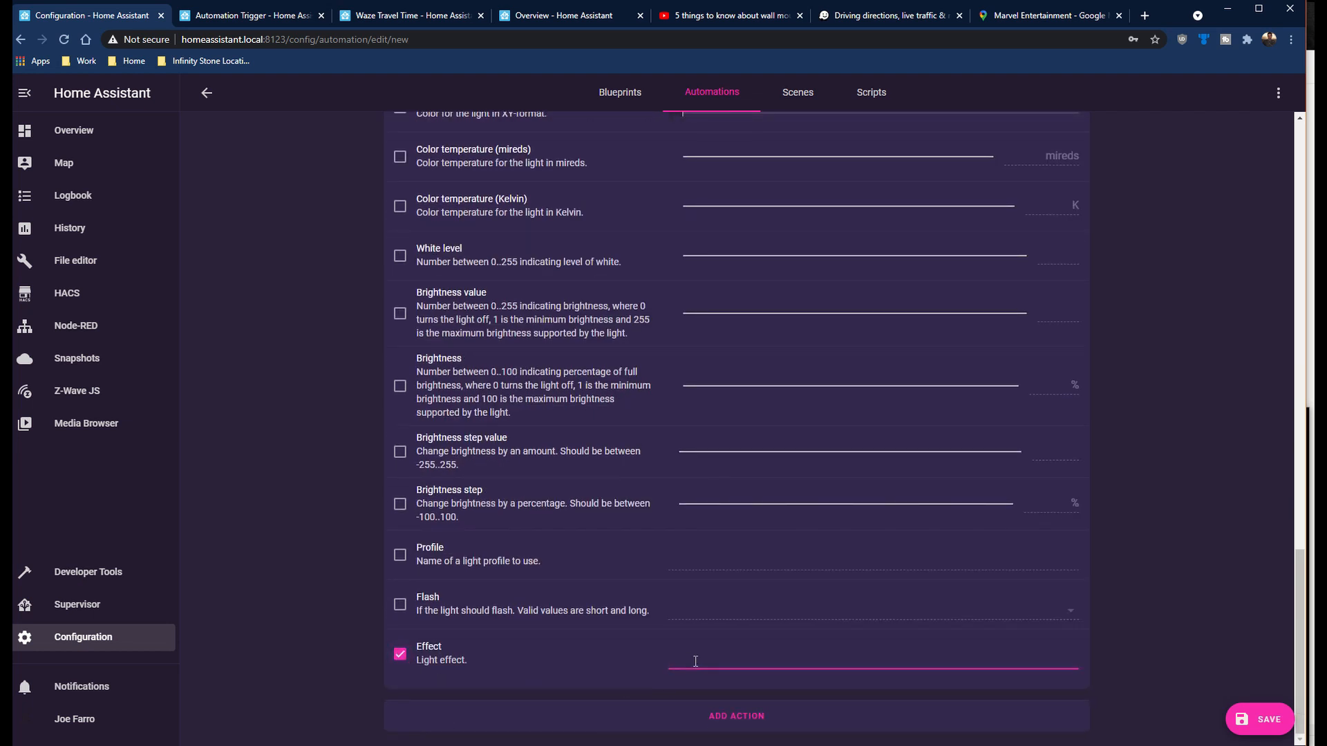
text(Solid)
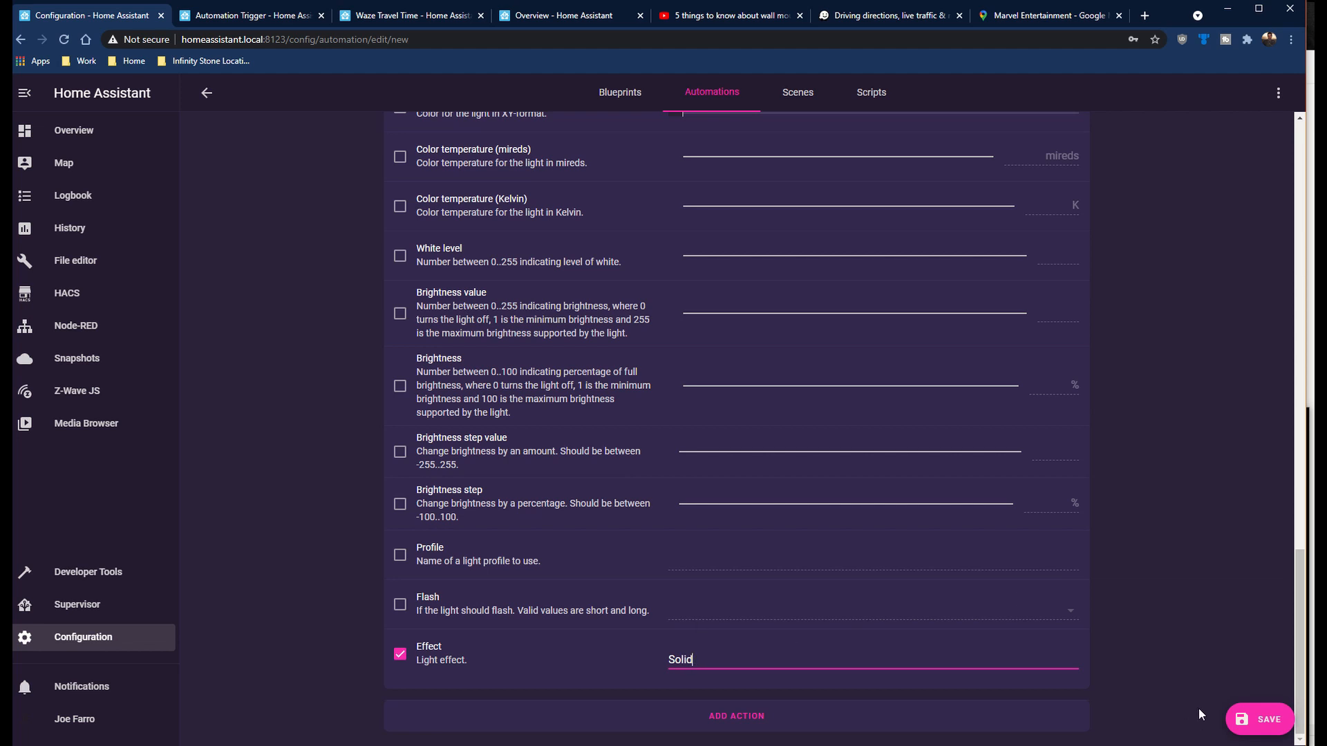
mouse_move(934, 663)
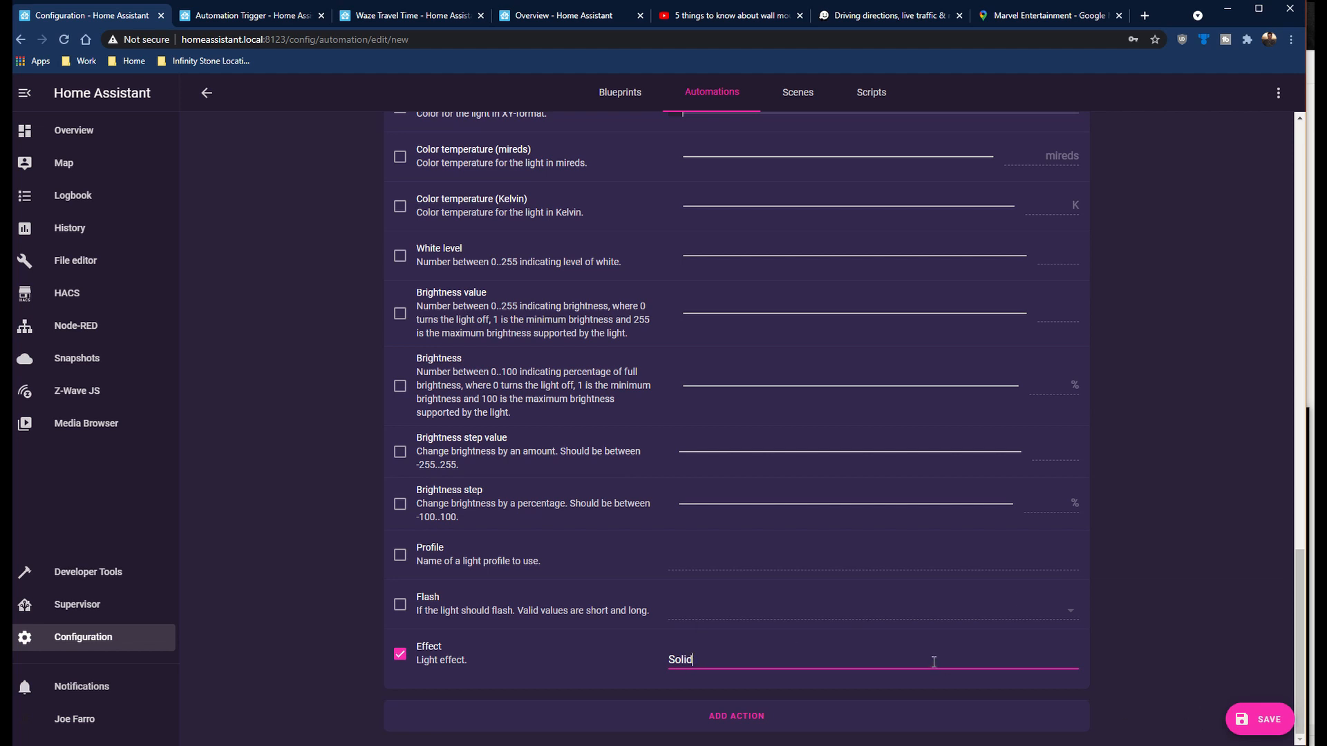
mouse_move(682, 633)
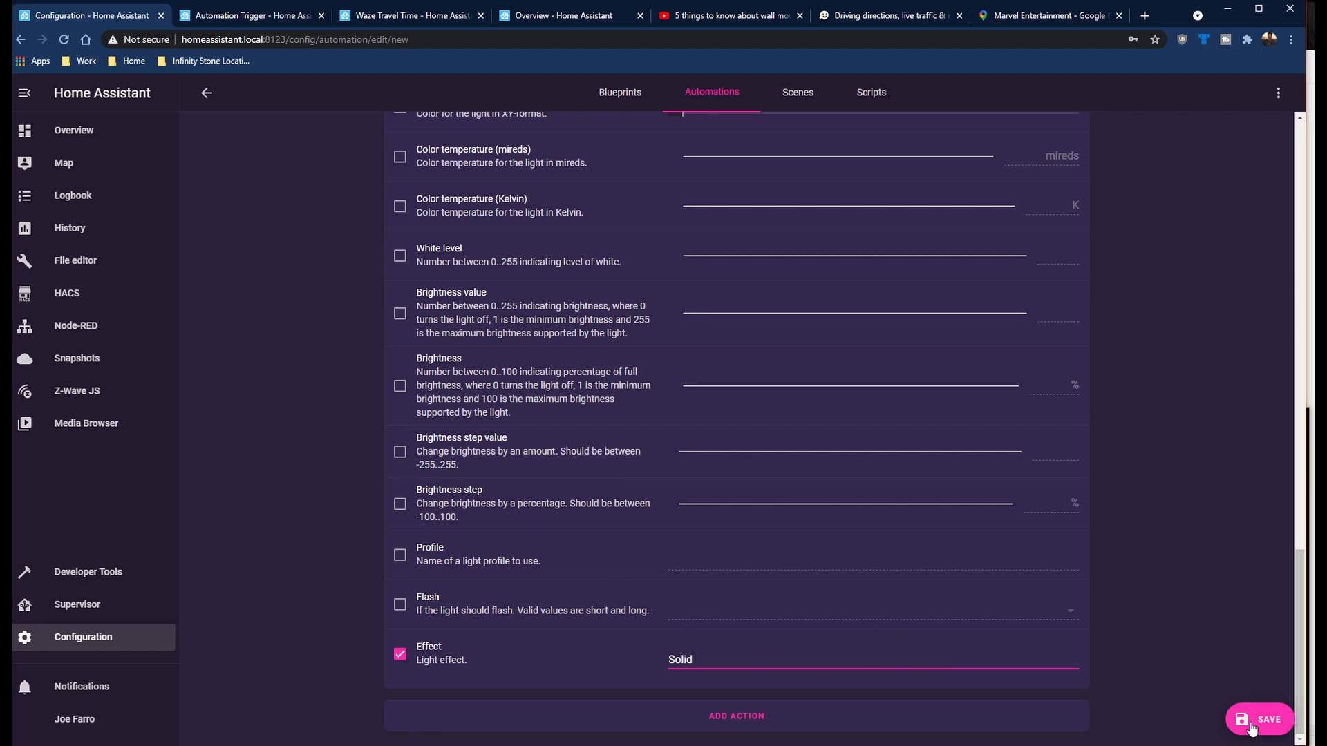
click(1260, 720)
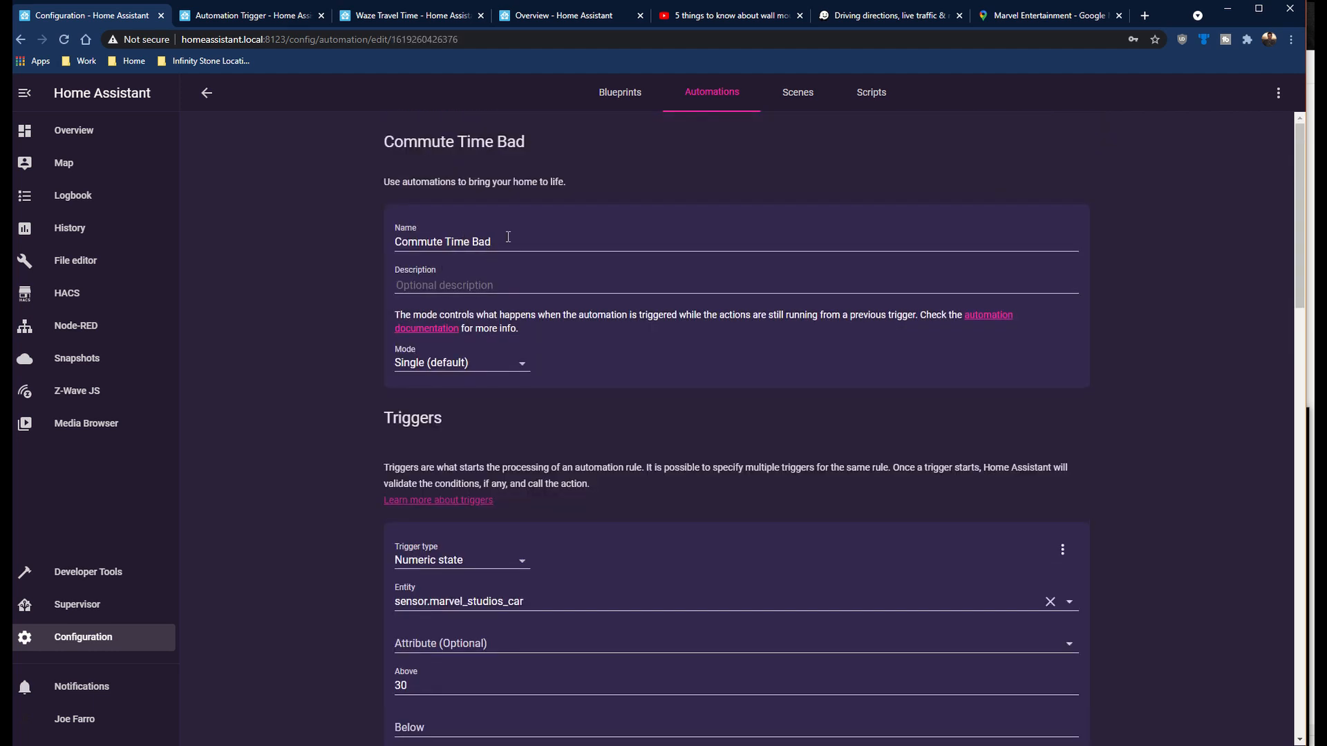
- Duplicate Commute Time Bad as 'Commute Time (GOOD)' and enter threshold value 31
click(1278, 92)
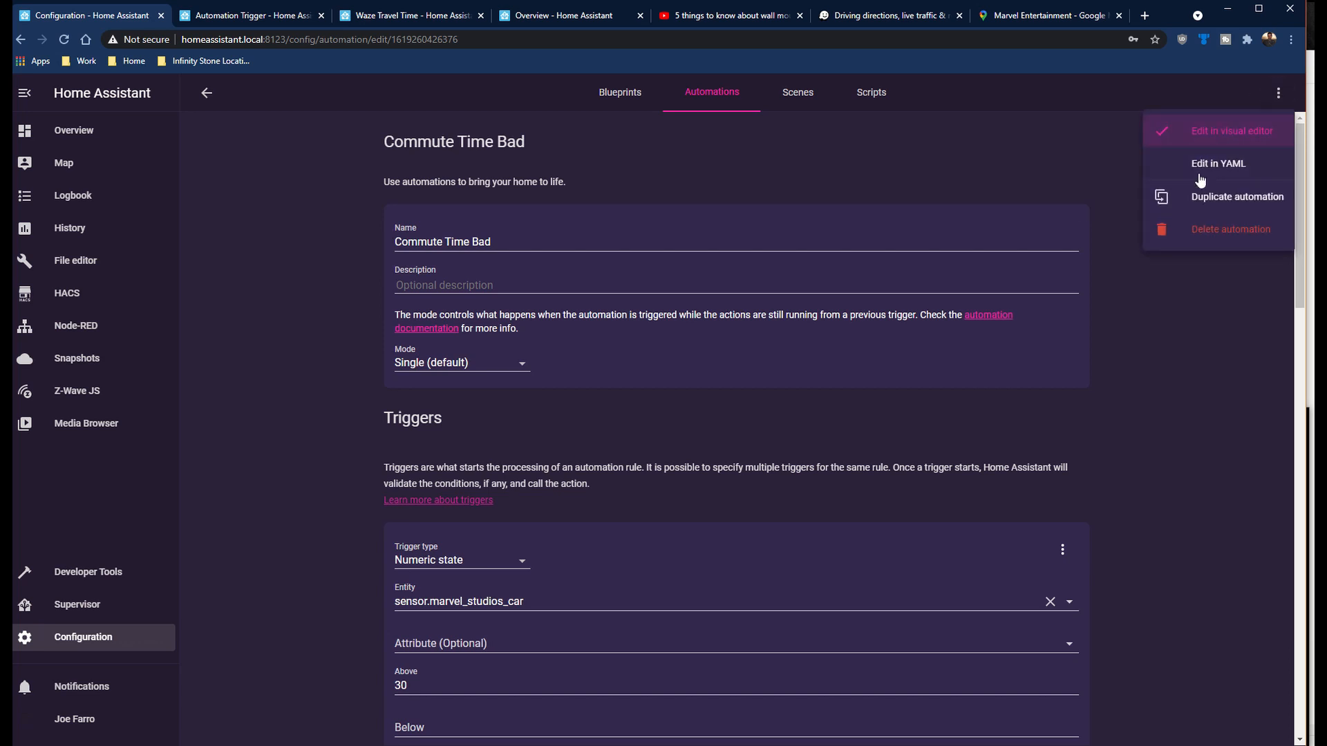
click(1236, 197)
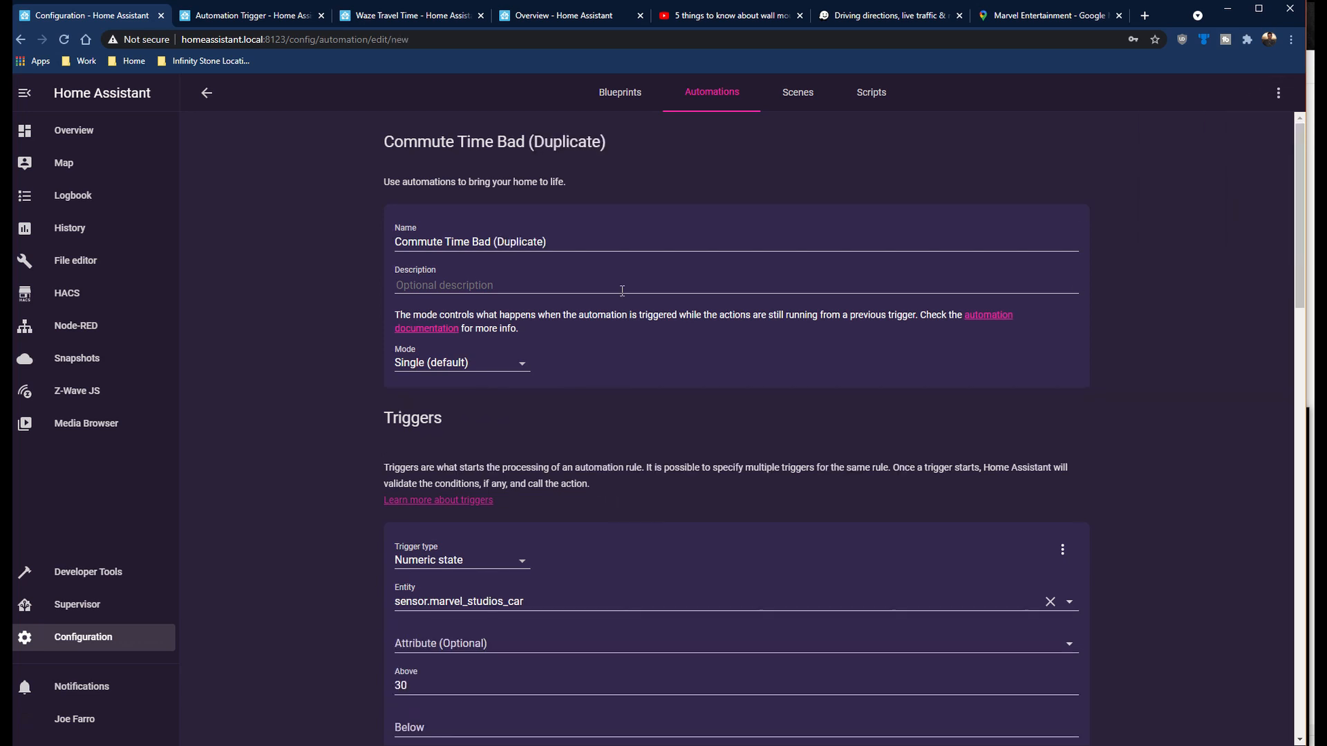
text(Commute Time (GOOD))
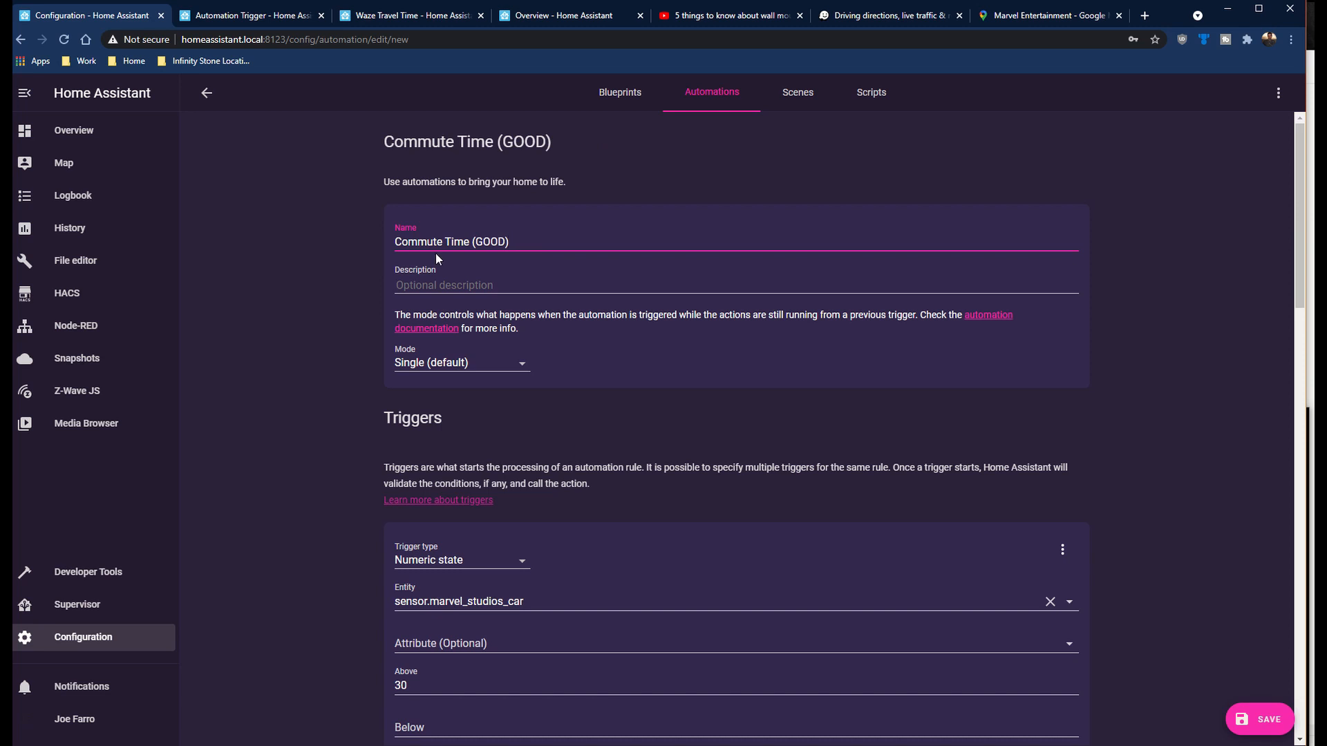
scroll(down, 3)
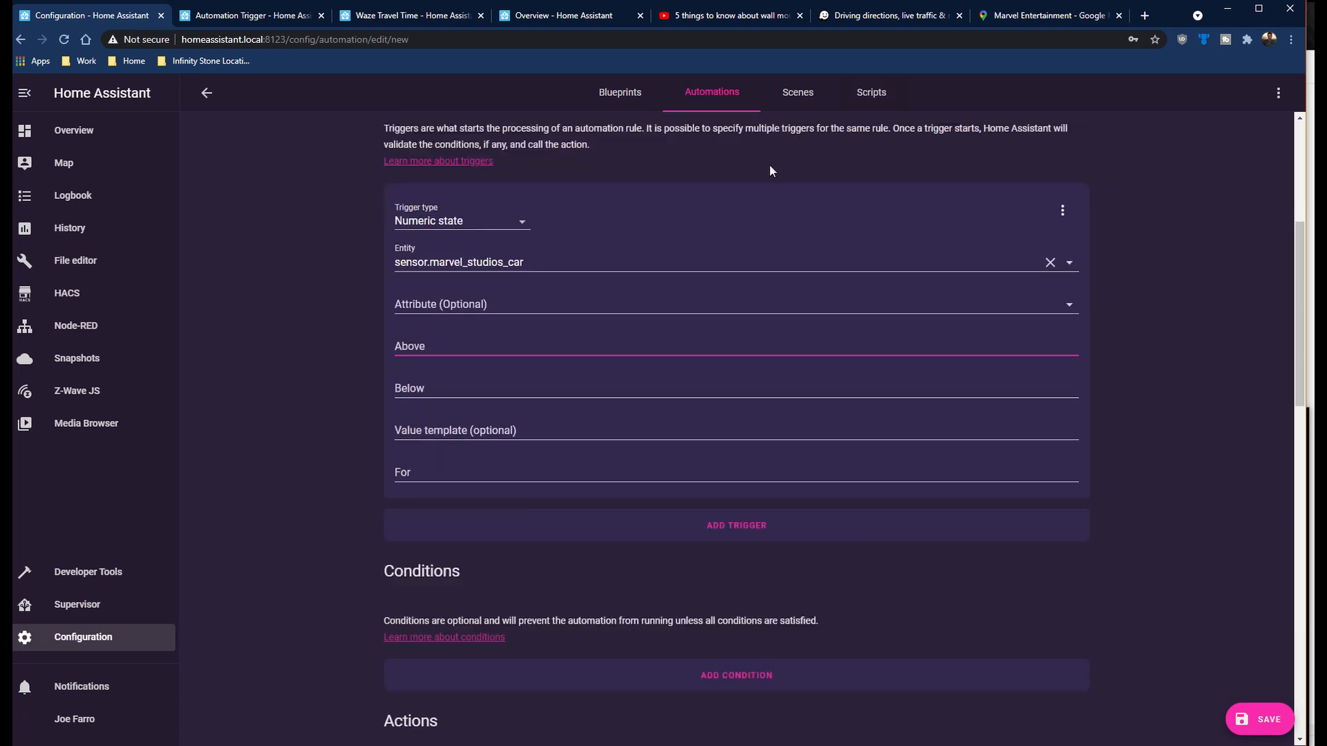
text(31)
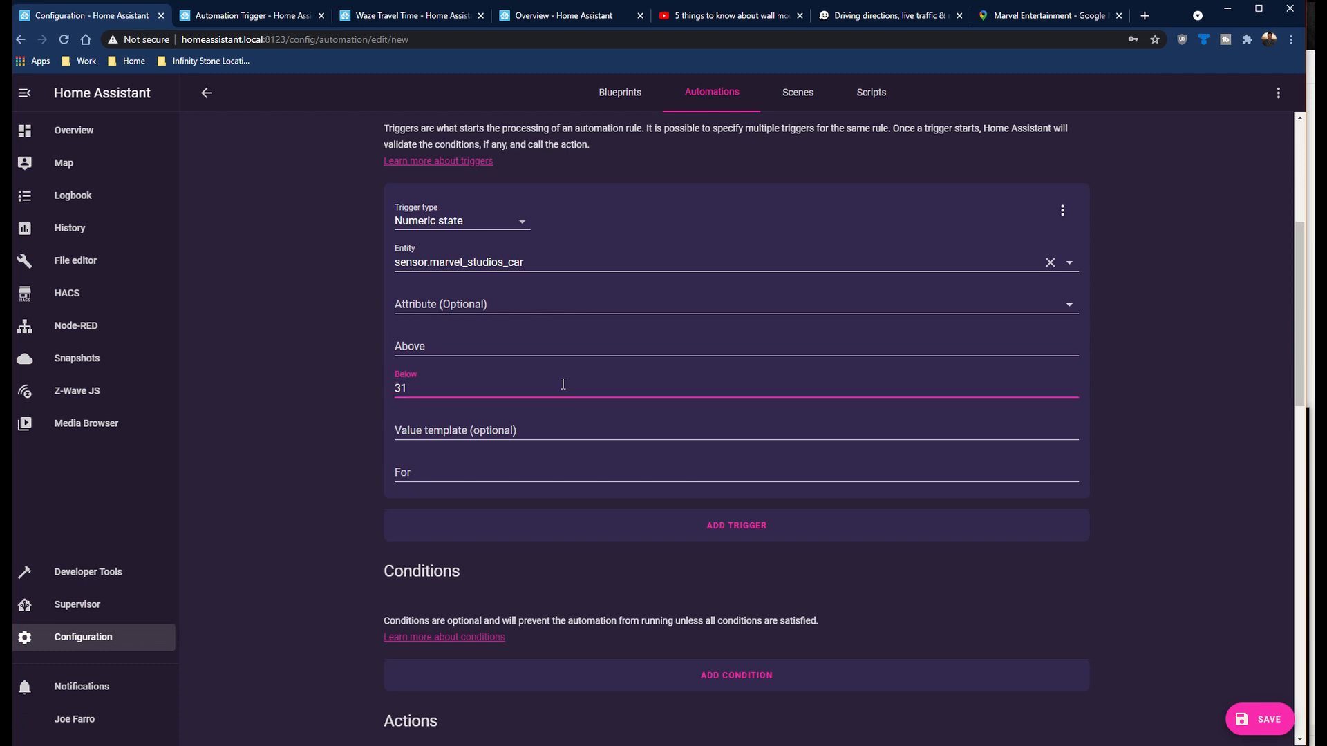
- Choose red as the light's colour name and save the automation
scroll(down, 3)
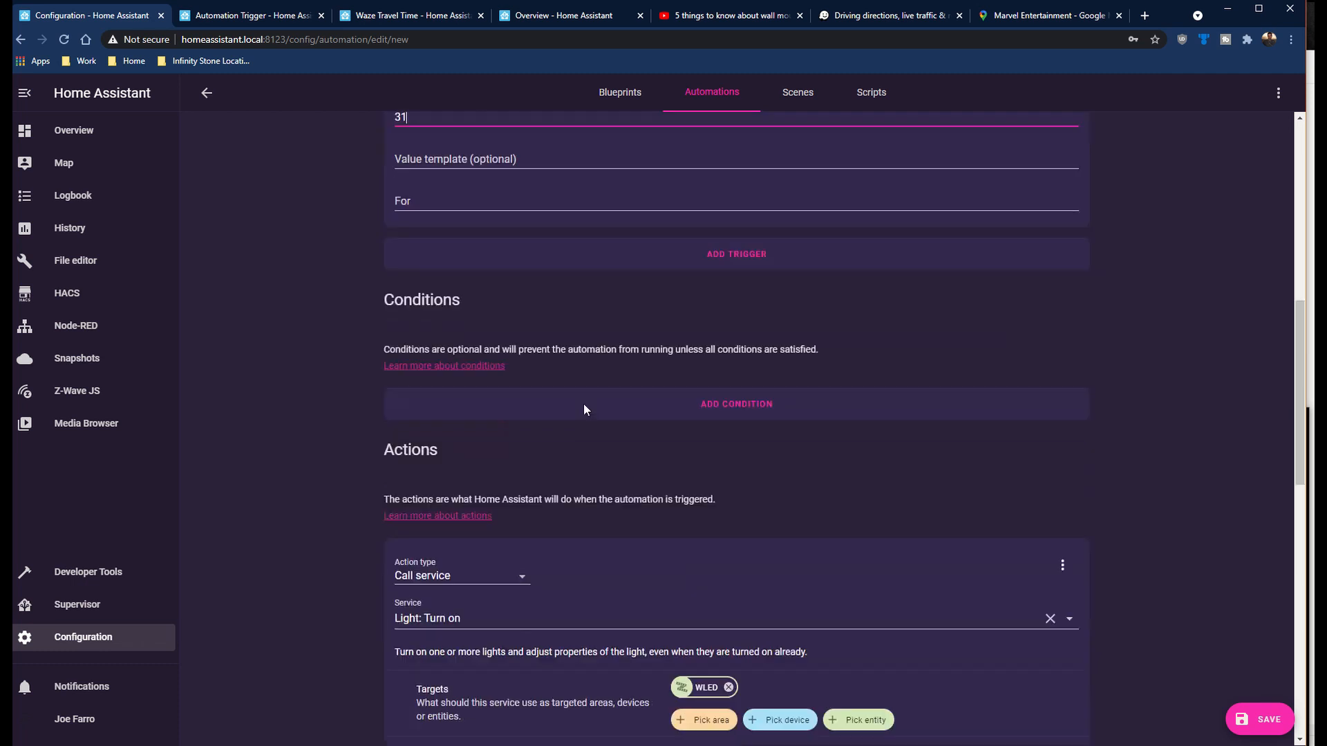
scroll(down, 3)
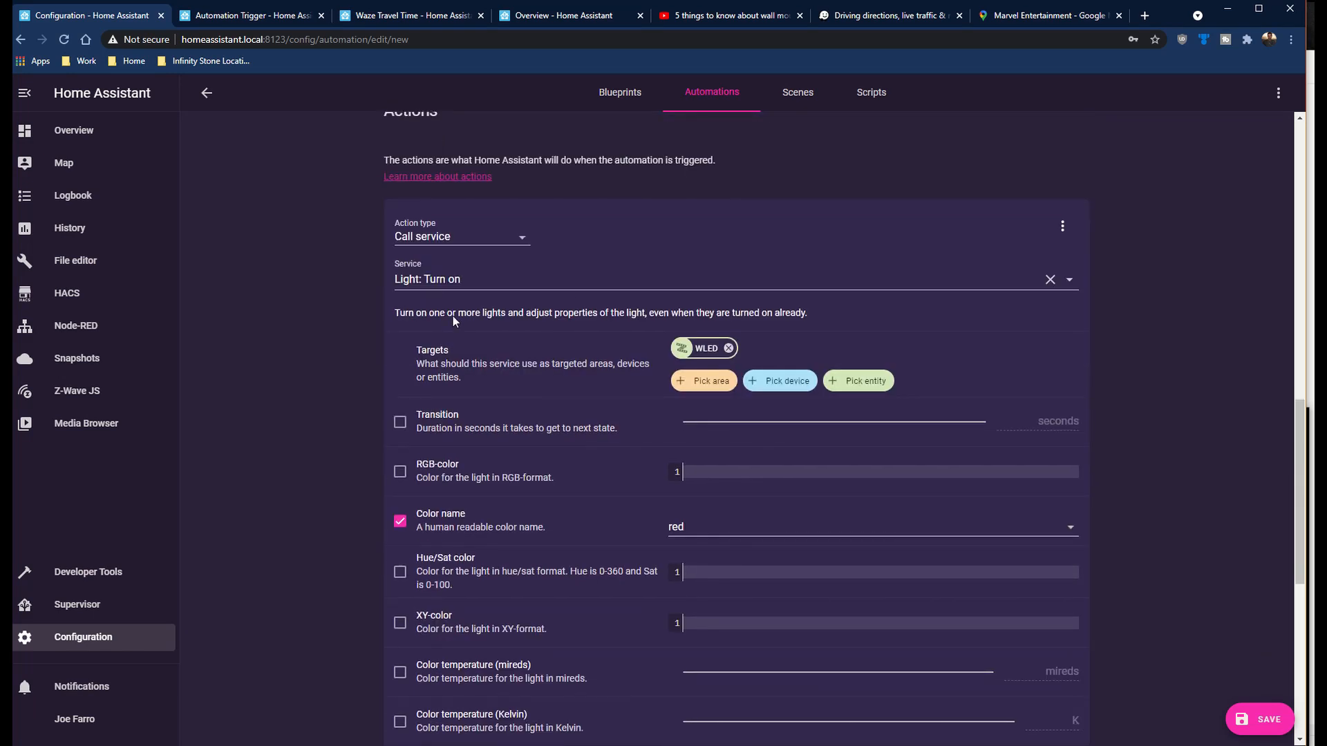
mouse_move(513, 304)
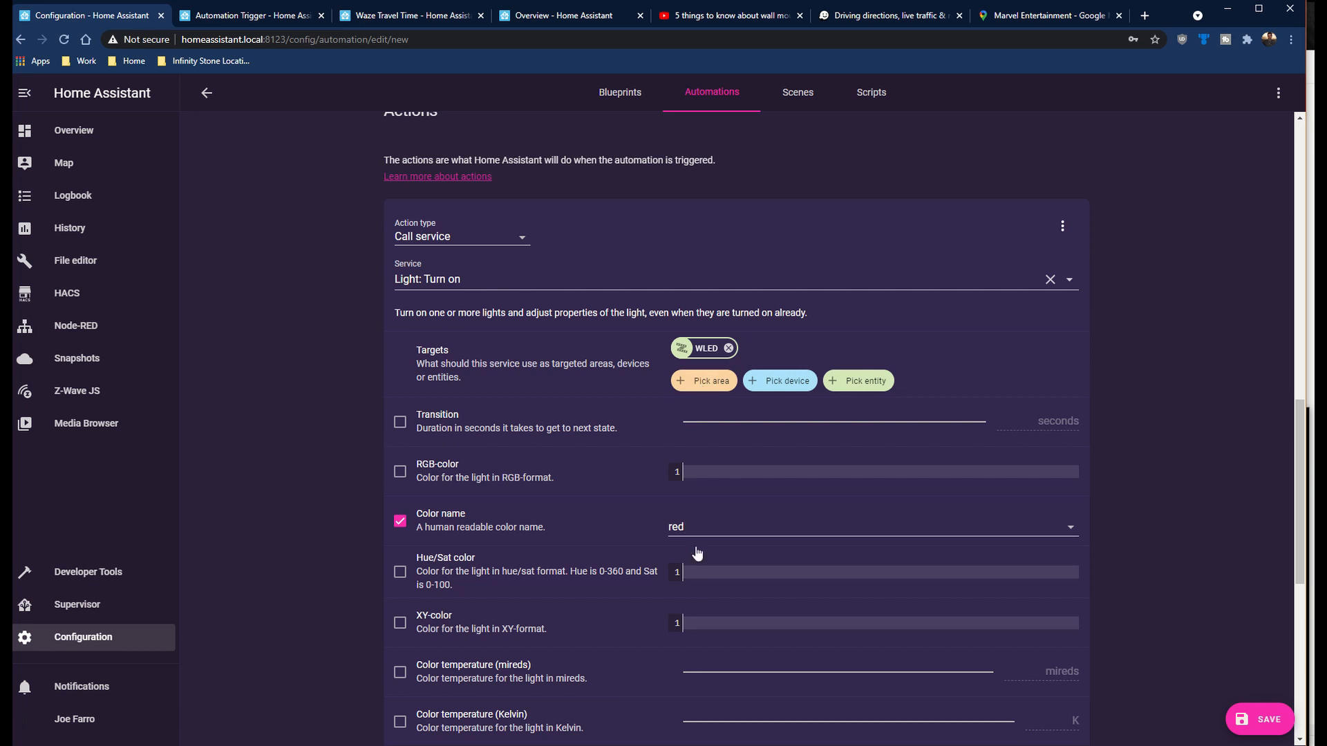
click(872, 527)
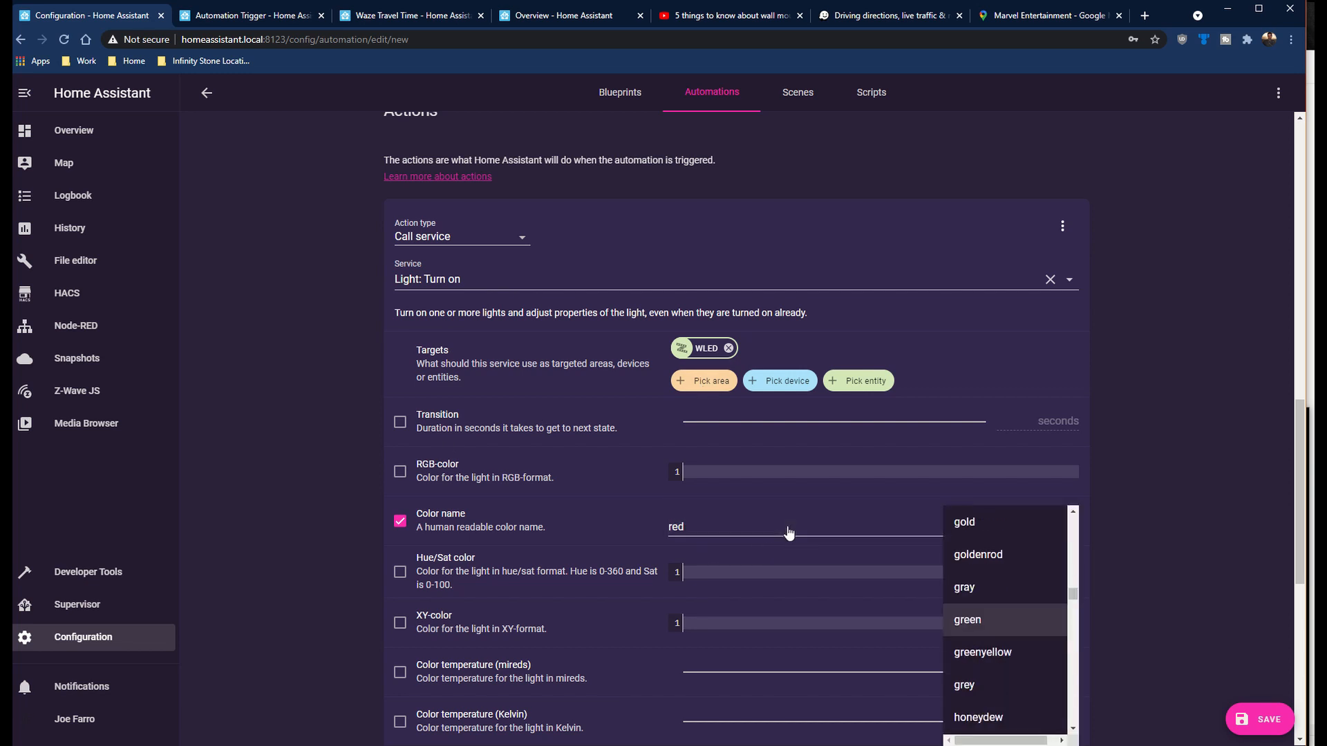
click(967, 619)
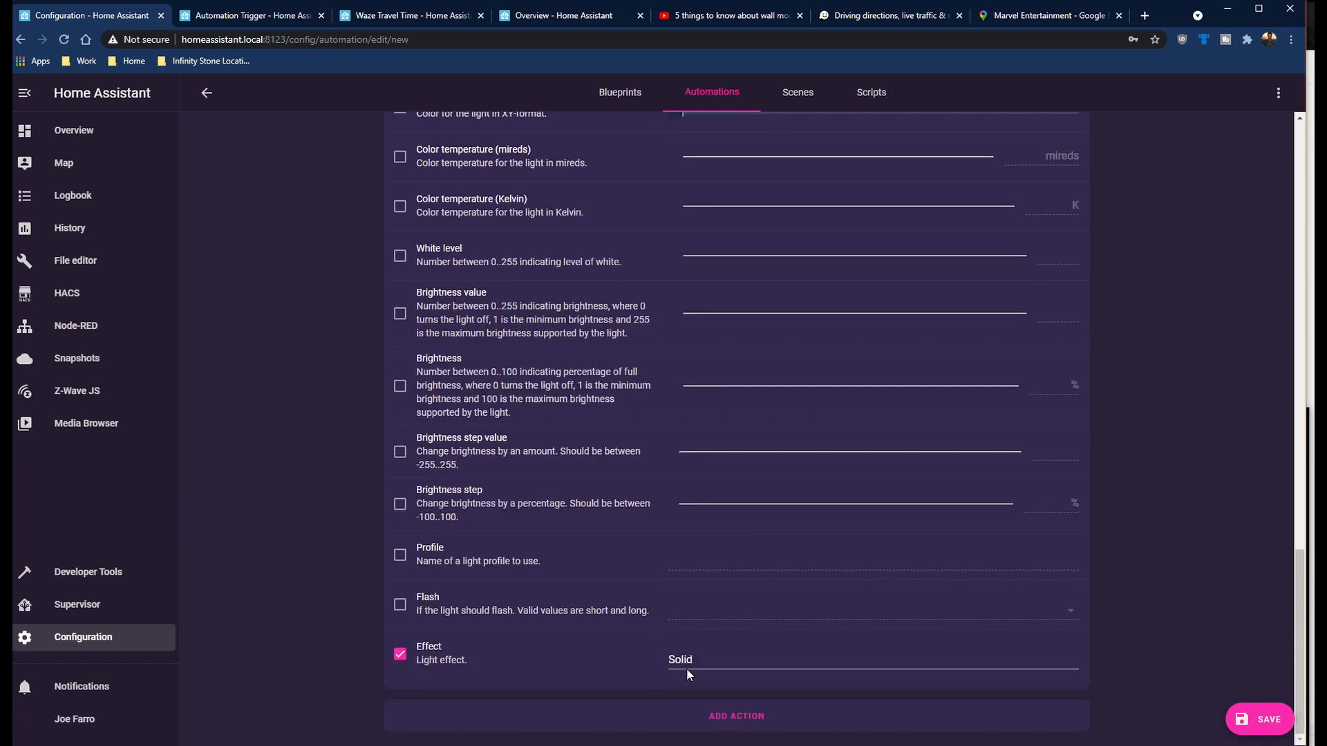
click(1260, 720)
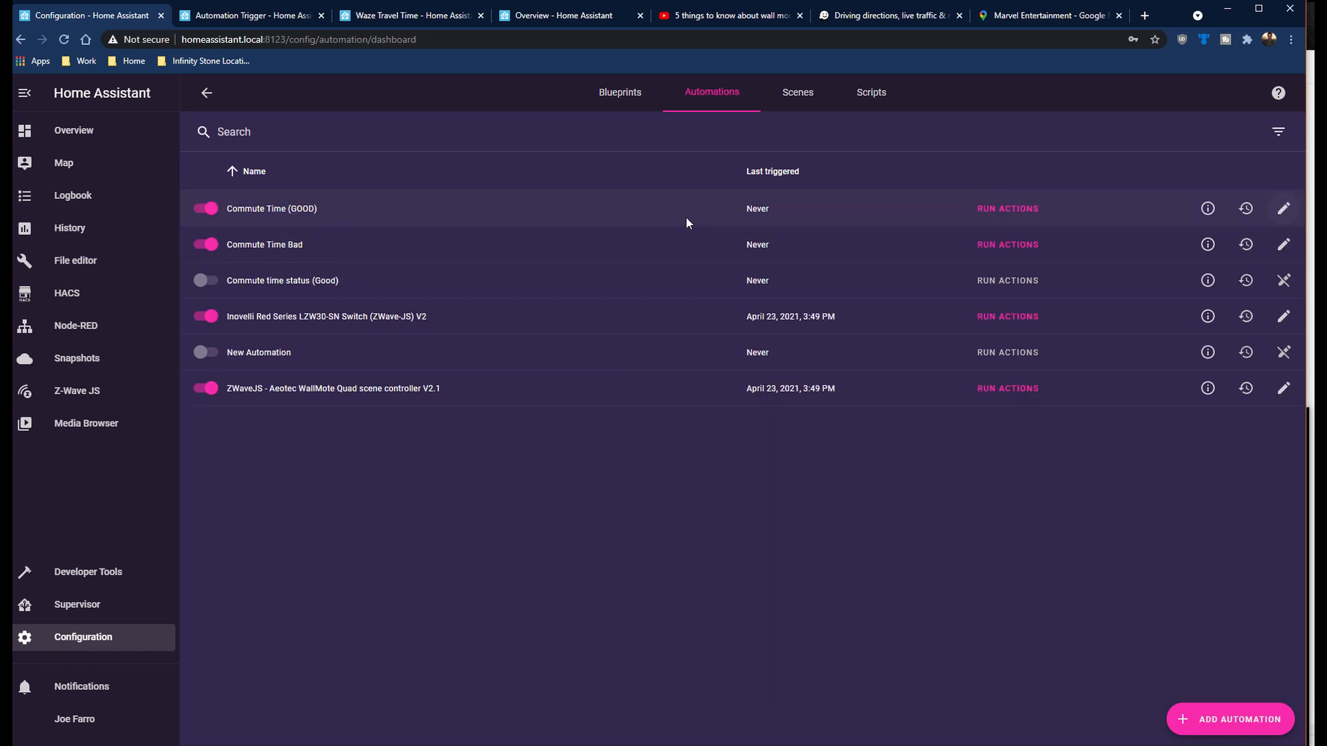
mouse_move(760, 227)
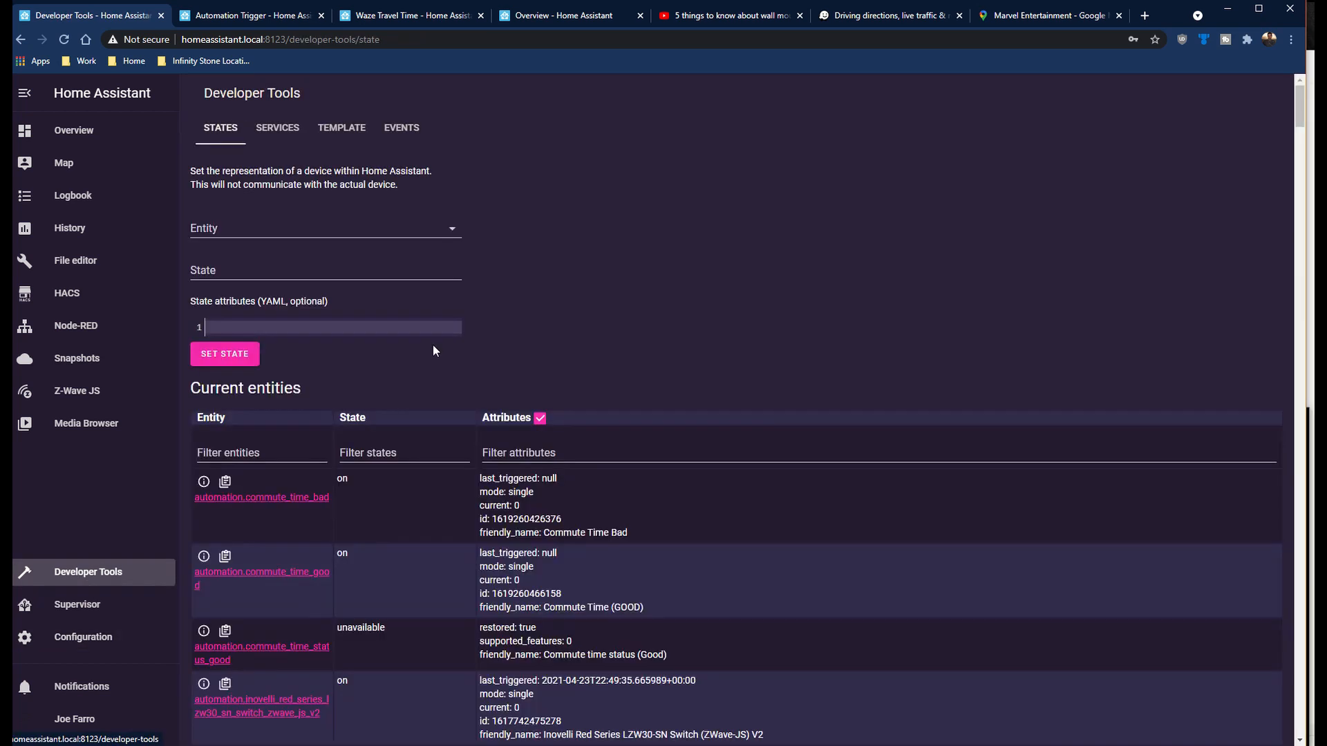
- Load sensor.marvel_studios_car into the Developer Tools state editor
click(324, 228)
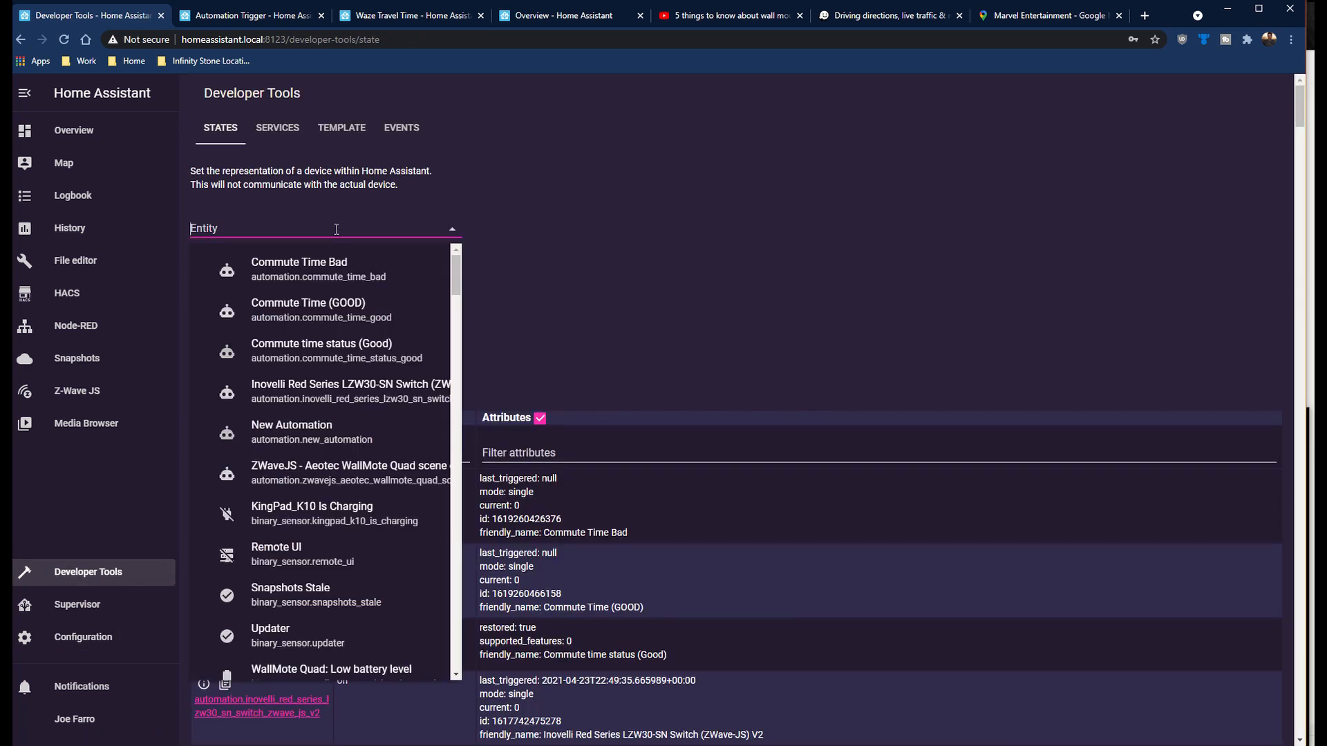
text(marv)
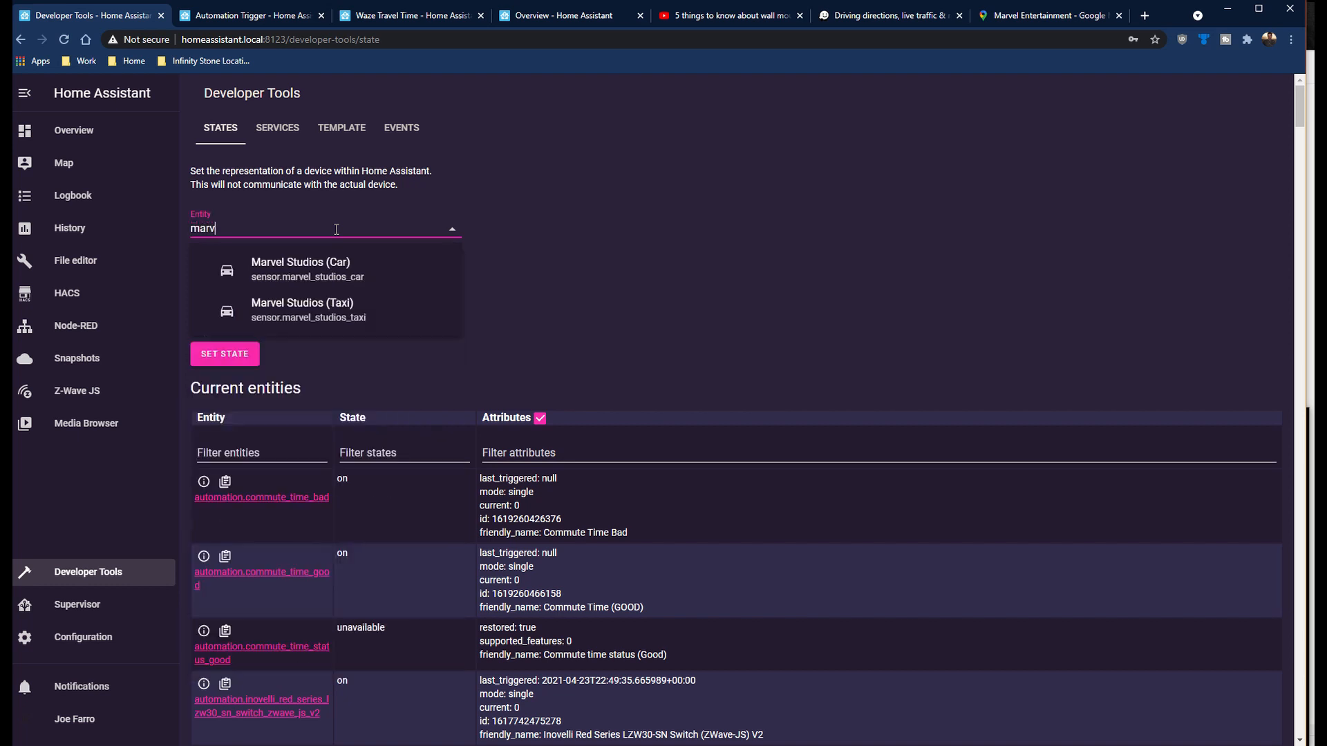
click(300, 268)
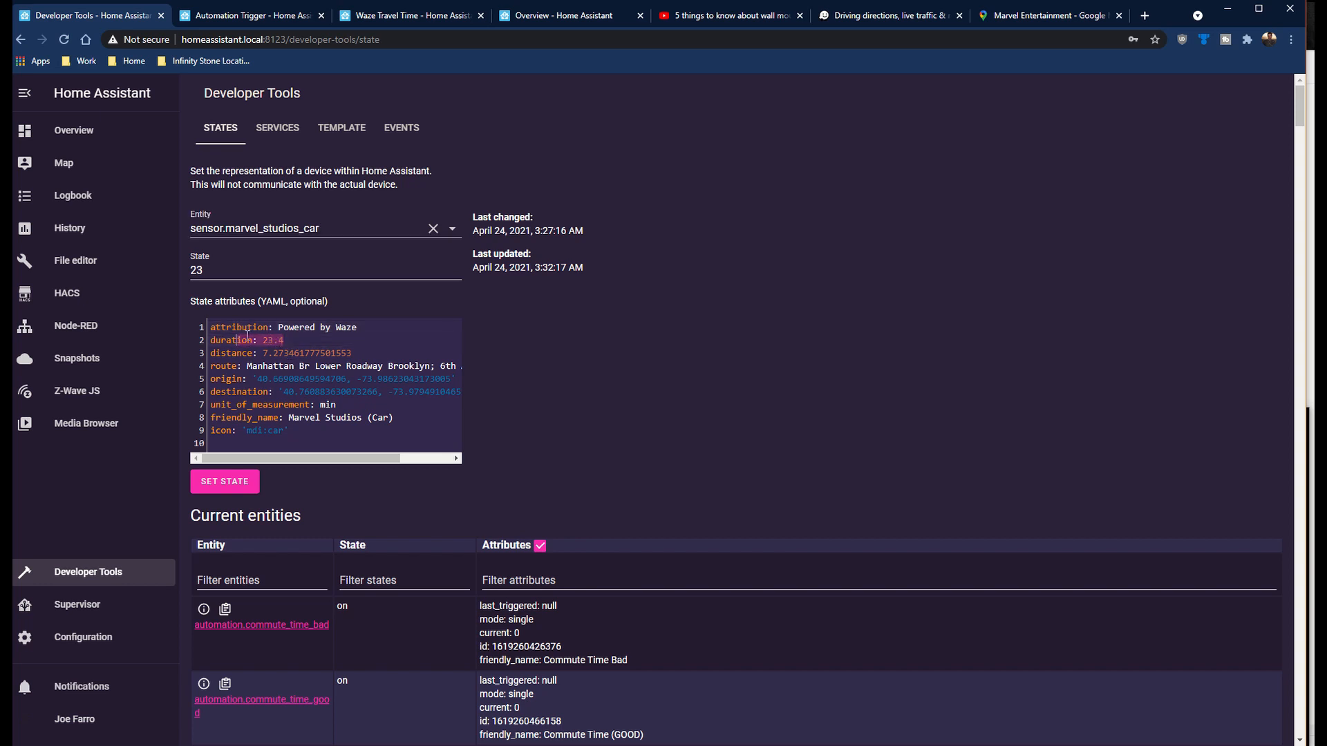
- Check dashboard commute times, then inspect the sensor's distance and unit attributes
click(410, 15)
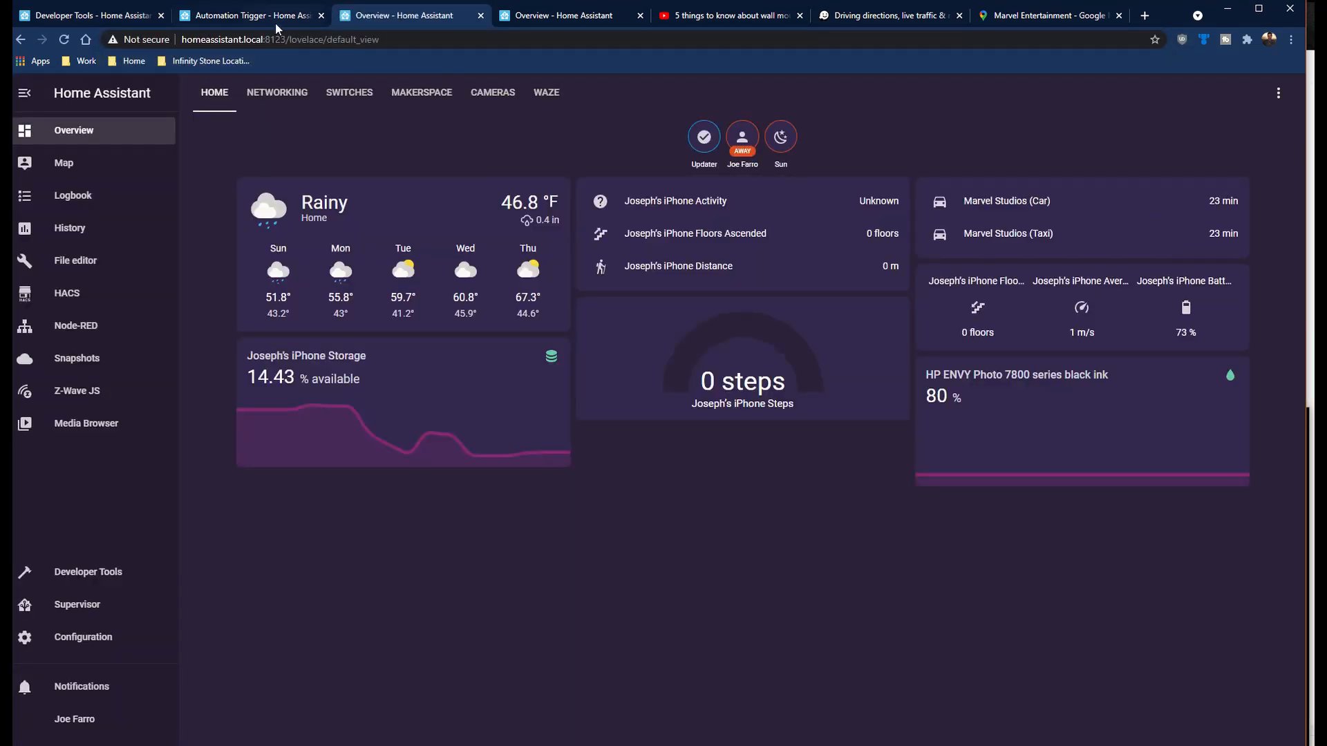
click(89, 15)
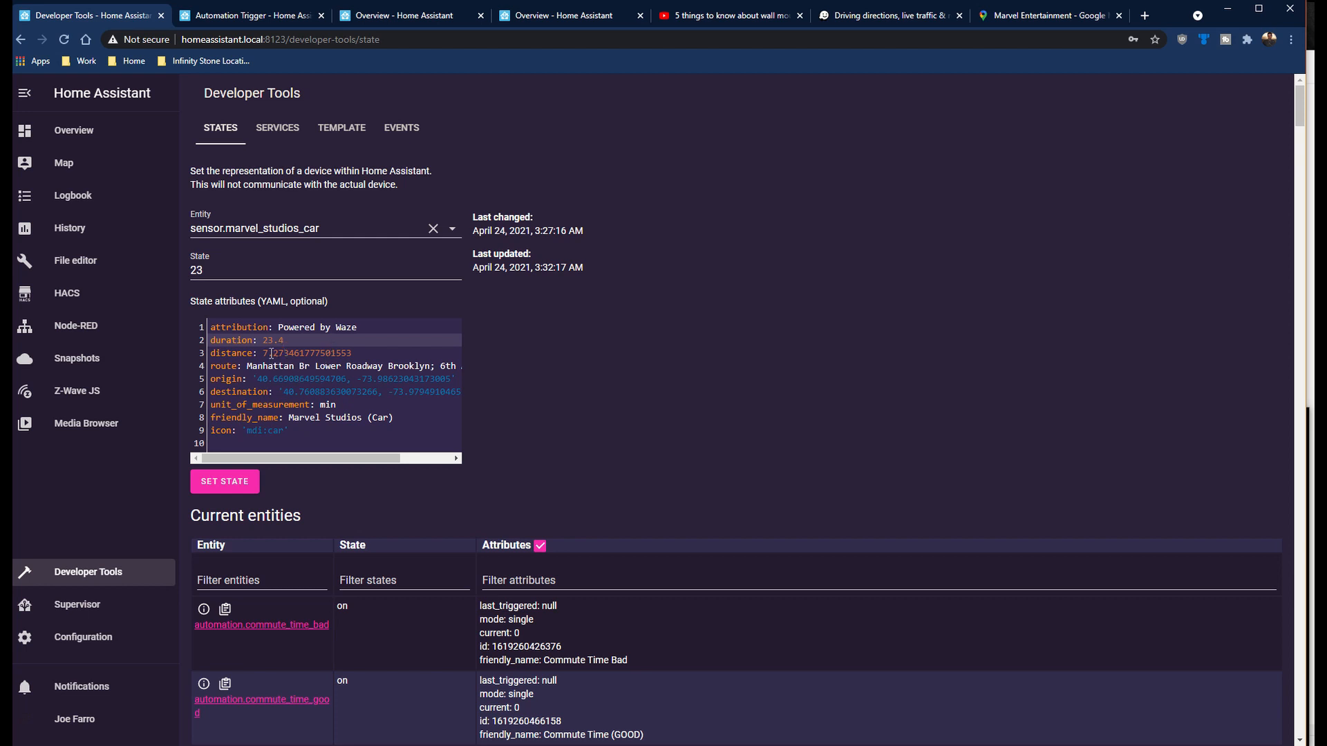
click(284, 339)
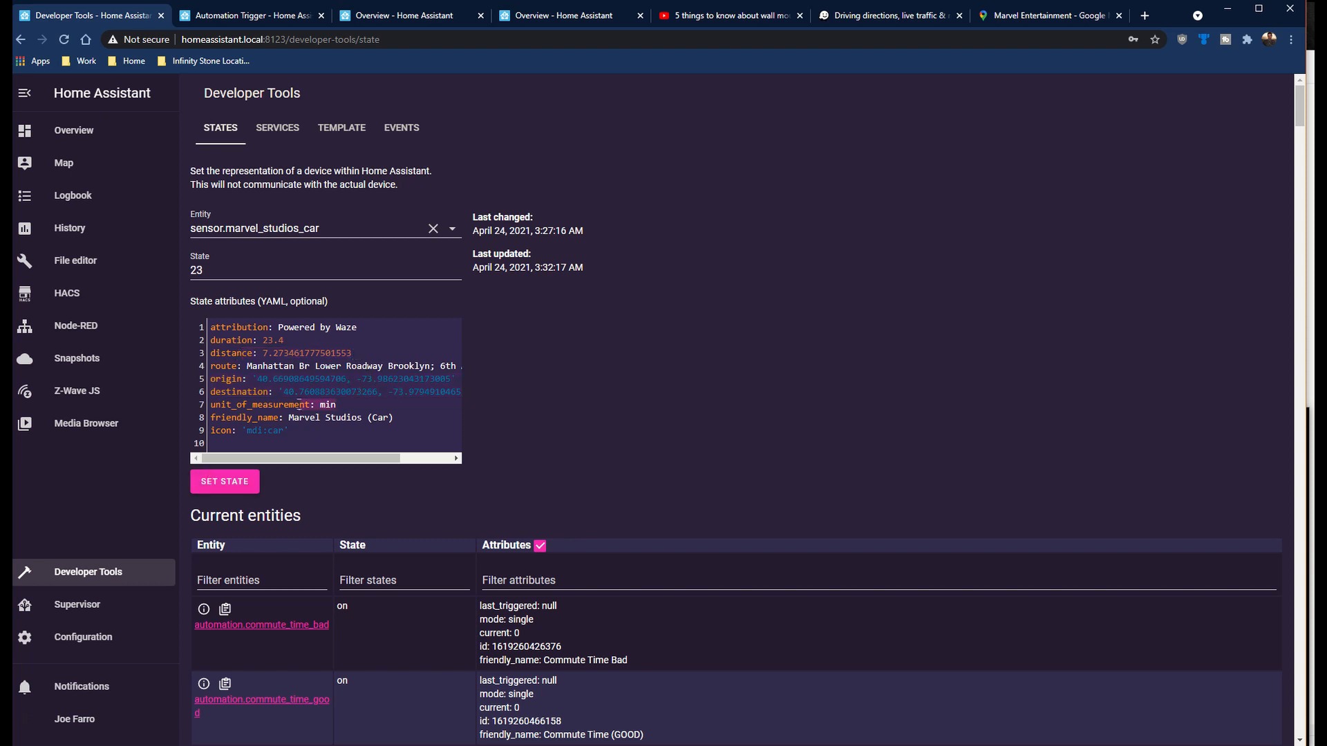
click(229, 269)
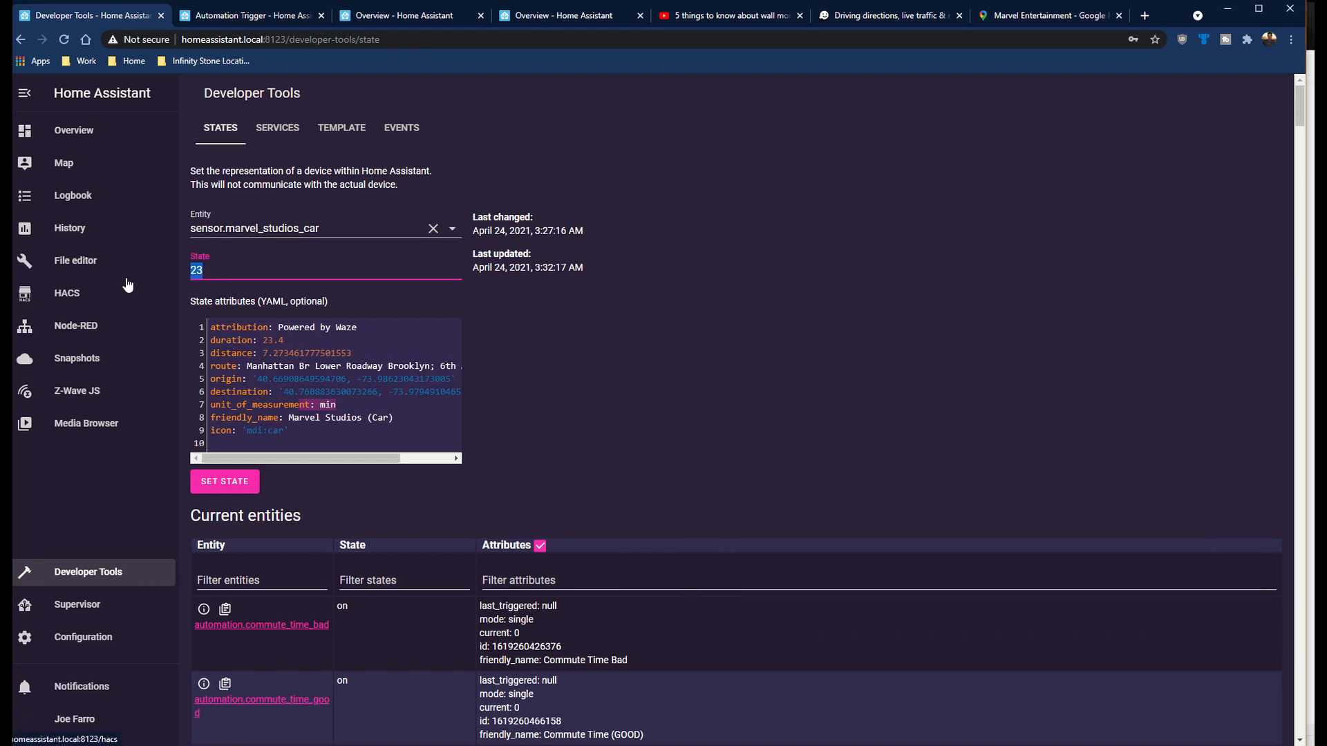
- Enter 35 as the car sensor state, arrange windows side by side, return to Overview
text(35)
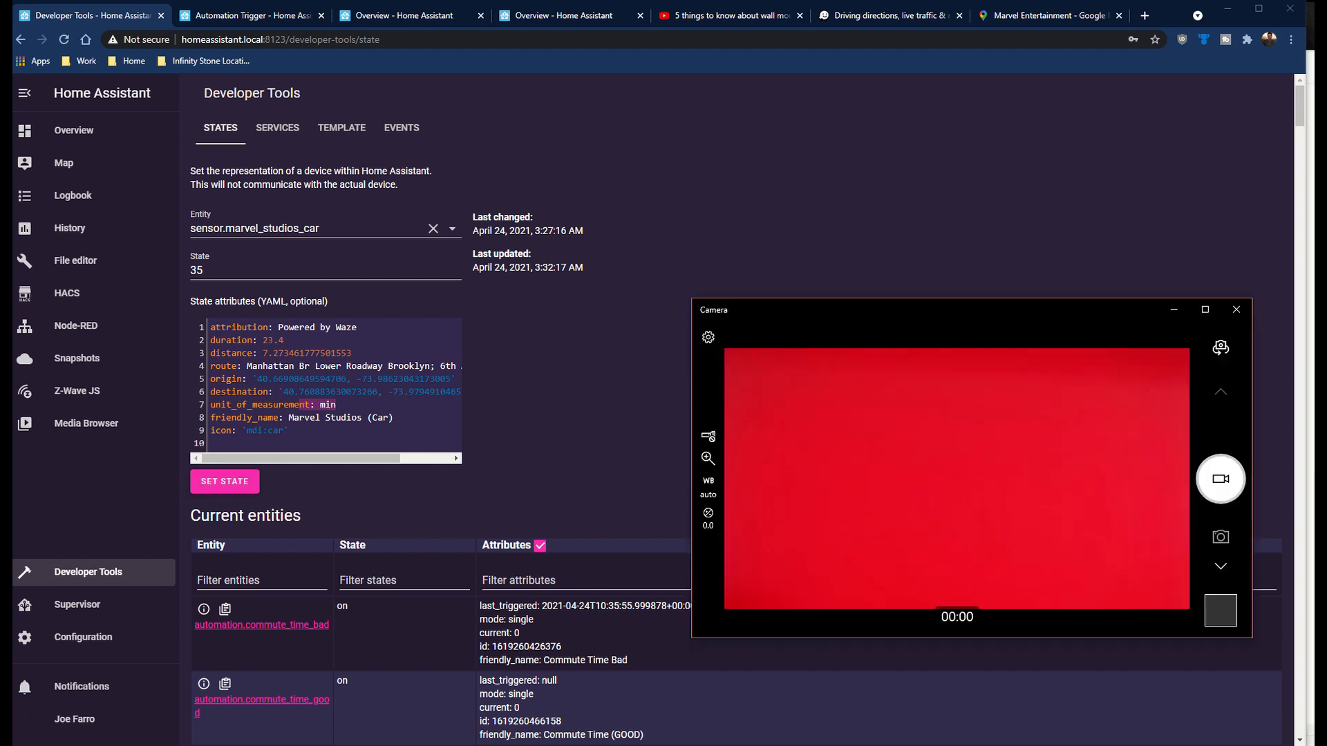
mouse_move(866, 410)
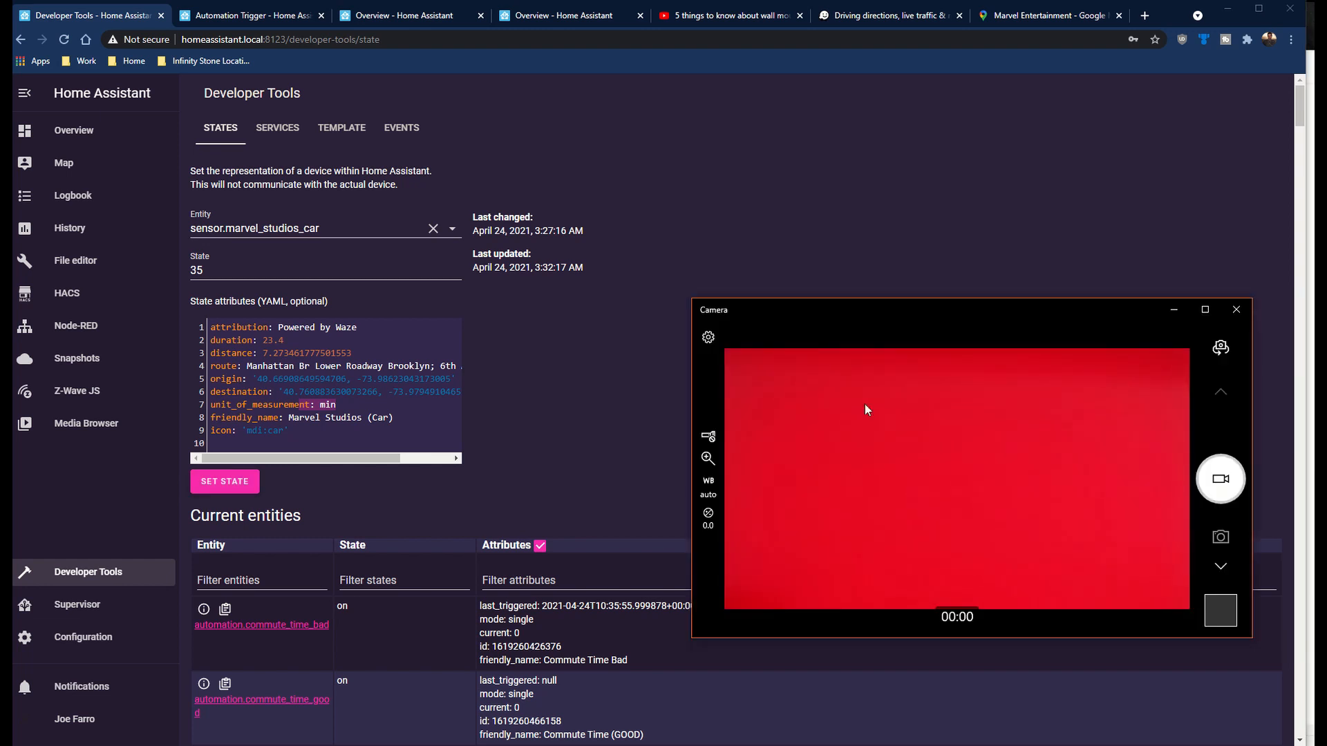
drag(969, 310, 994, 72)
text(12)
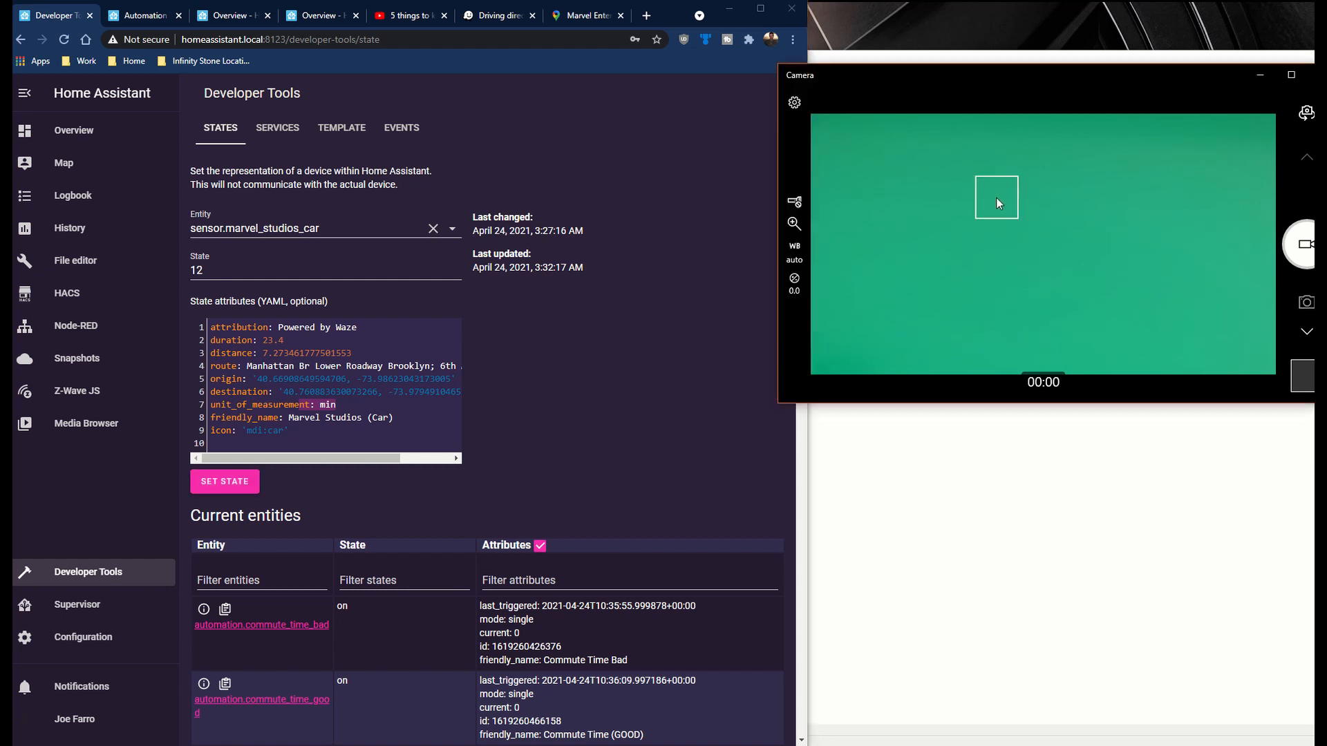
mouse_move(601, 380)
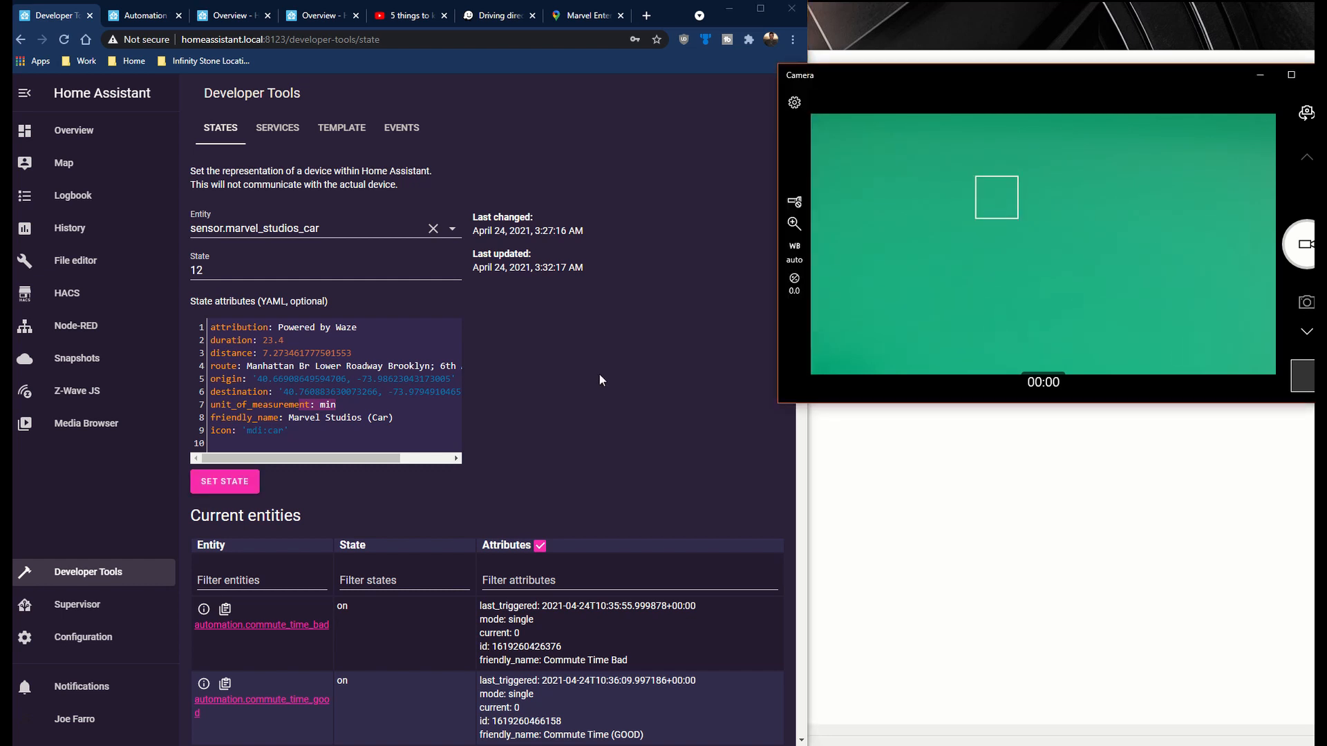
mouse_move(246, 291)
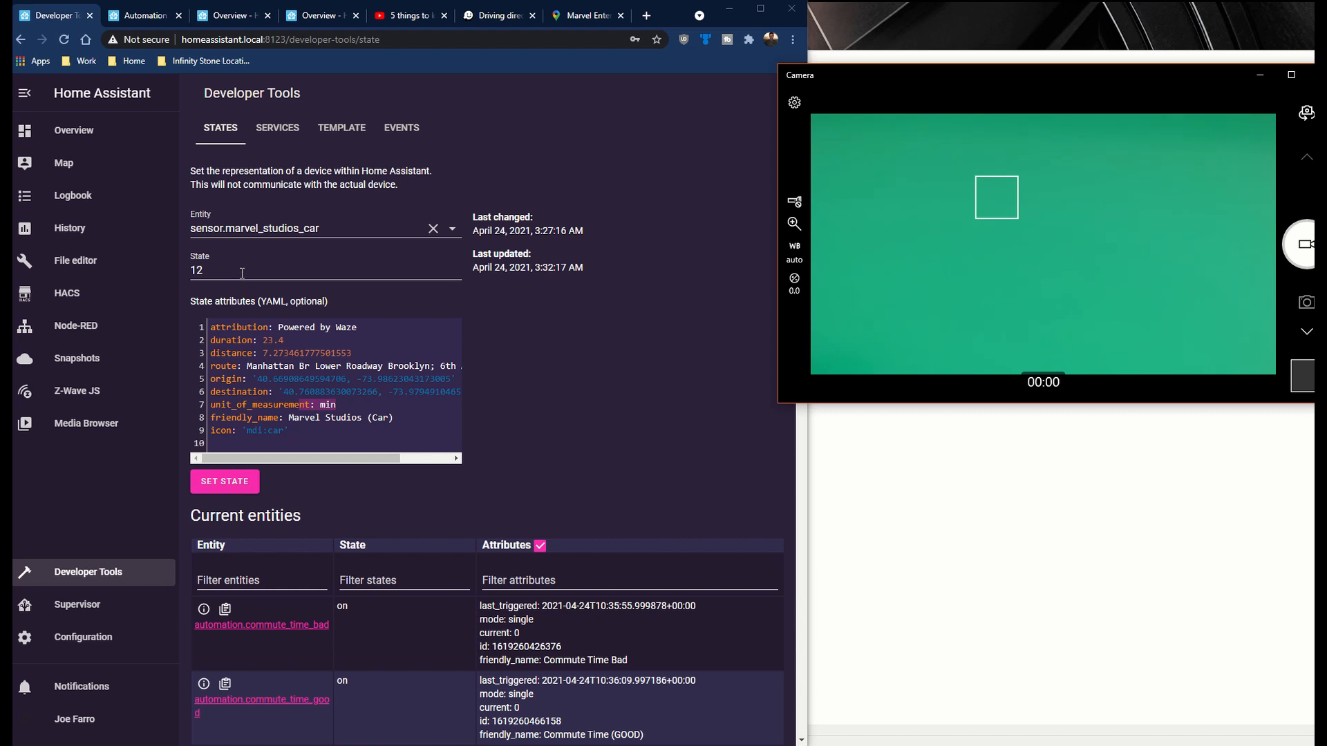
mouse_move(124, 175)
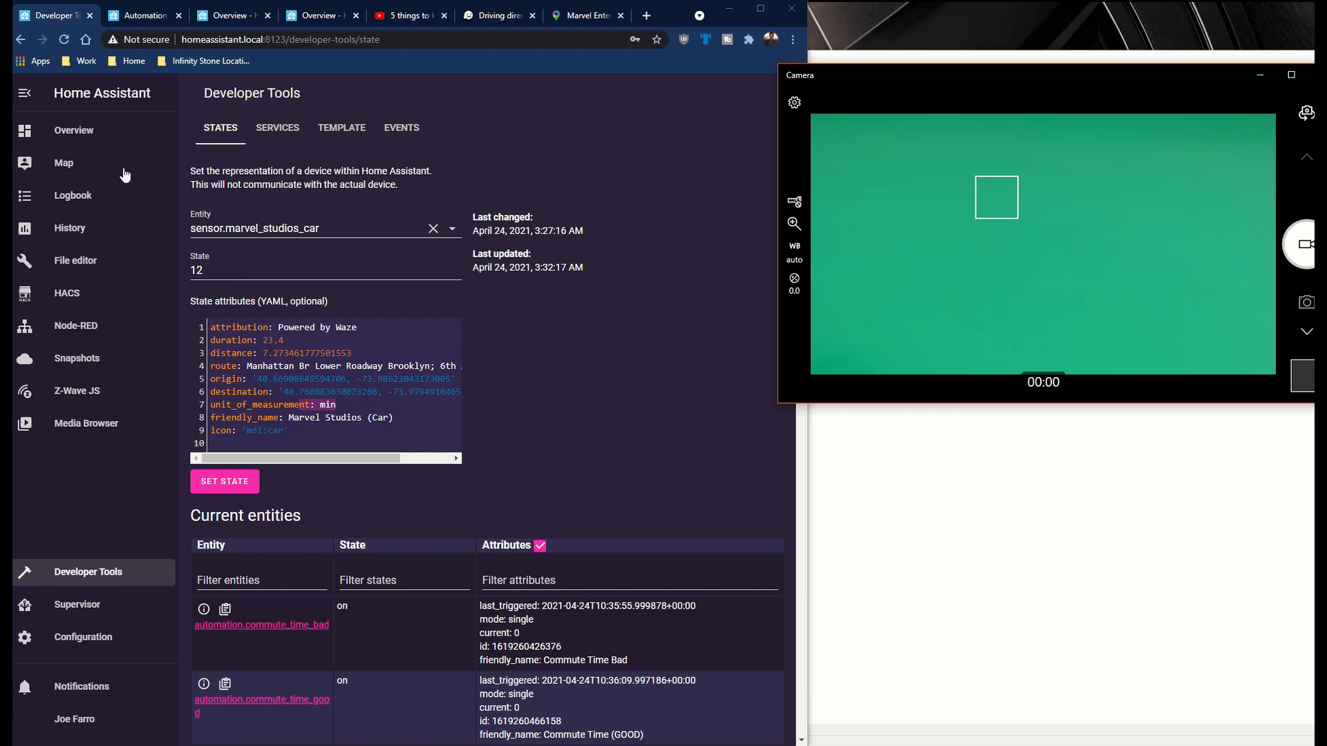
click(74, 131)
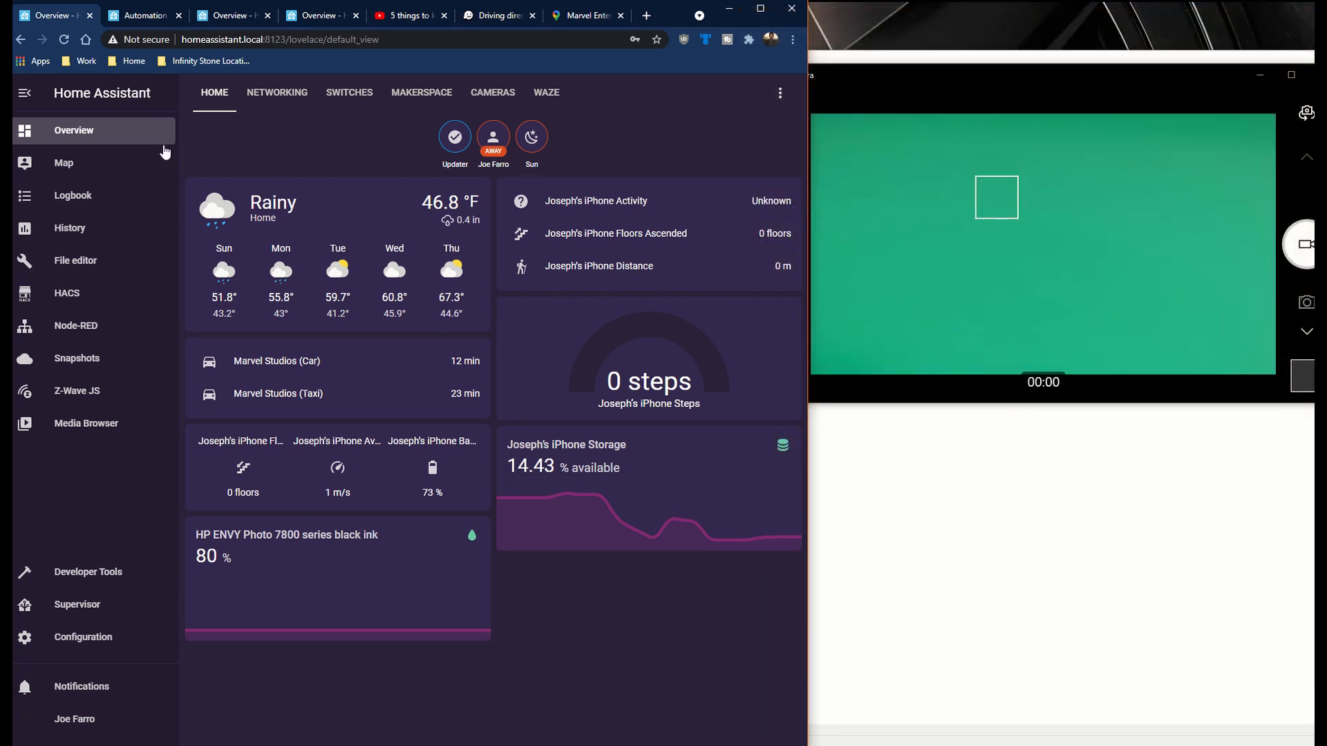
mouse_move(446, 348)
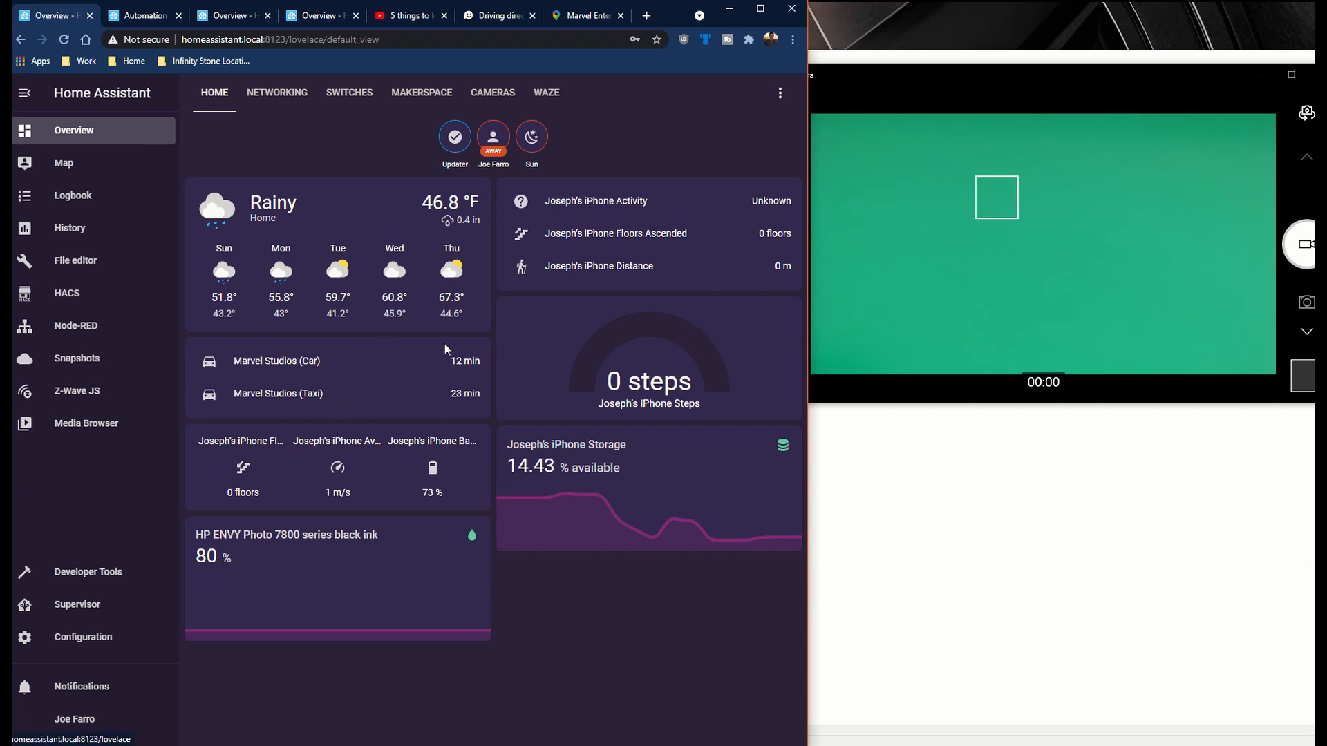
mouse_move(458, 362)
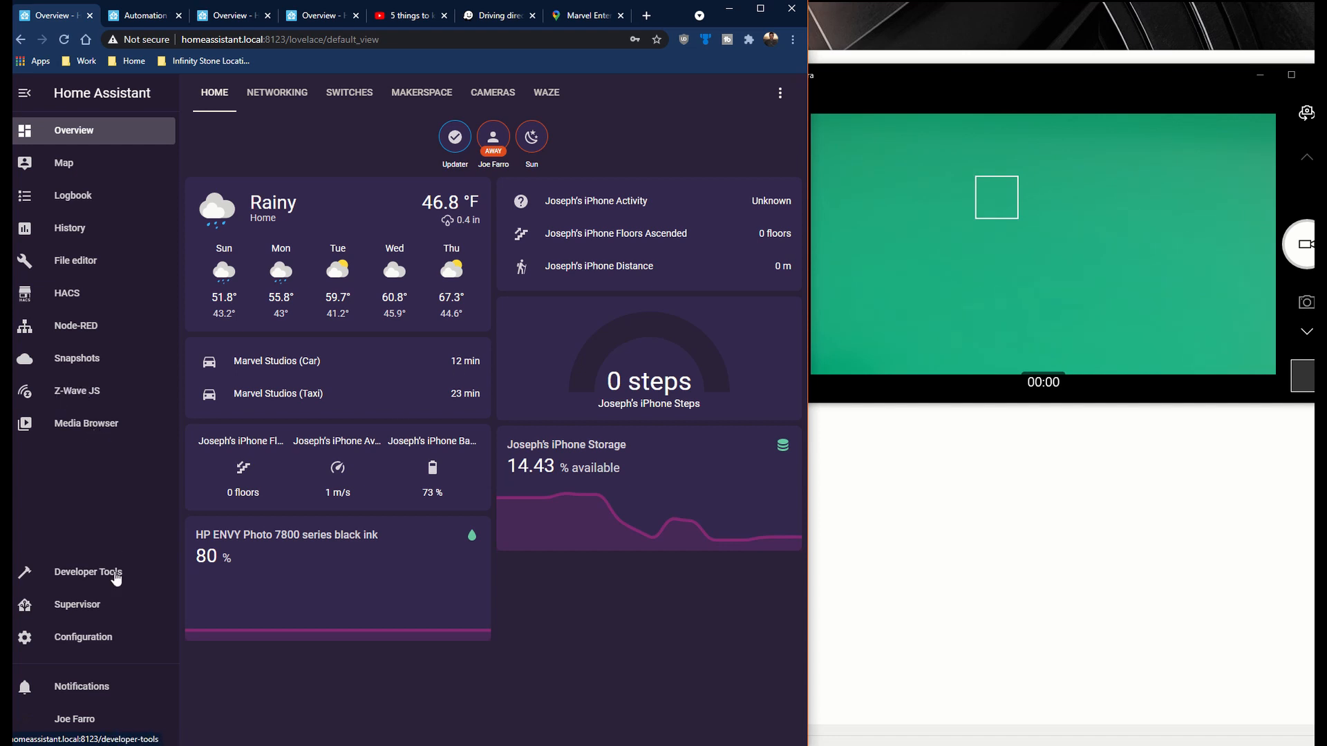
mouse_move(435, 369)
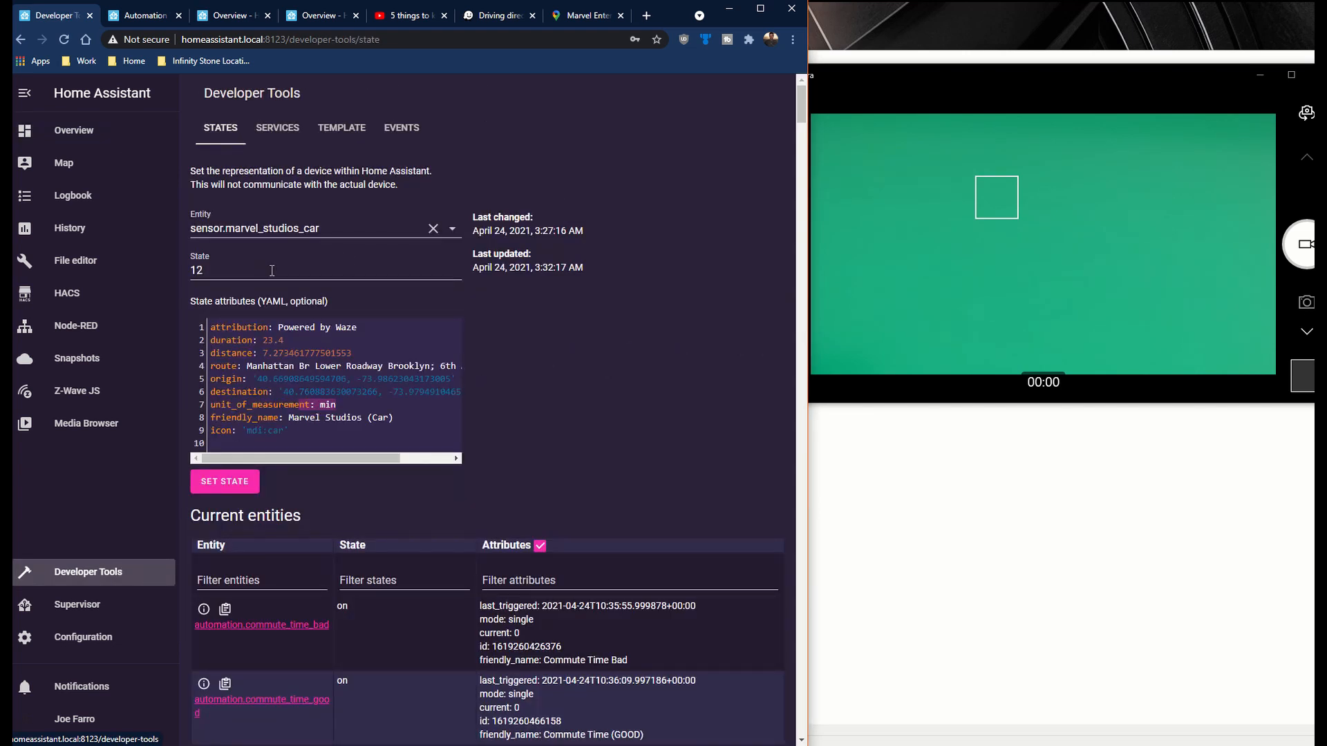
- Replace the car sensor state with 35, then view the Waze live map
triple_click(237, 270)
text(35)
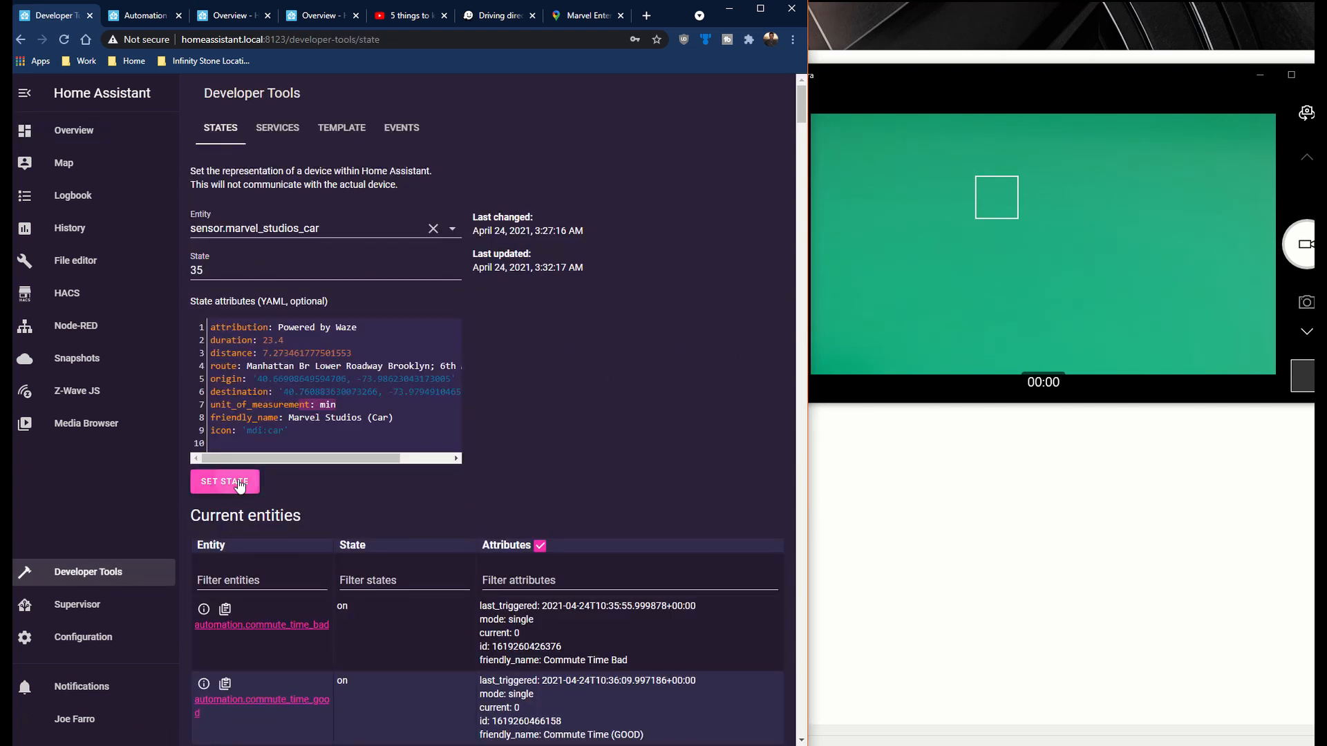
click(74, 130)
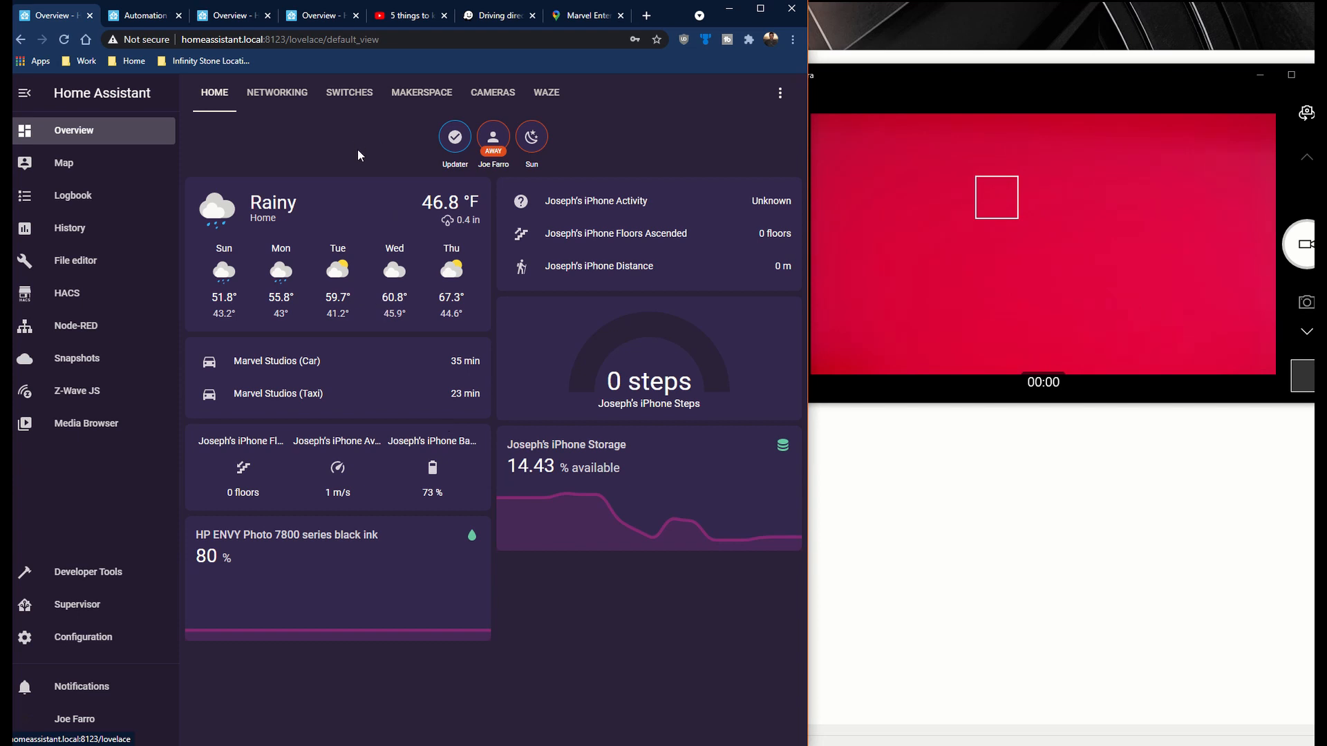
click(546, 92)
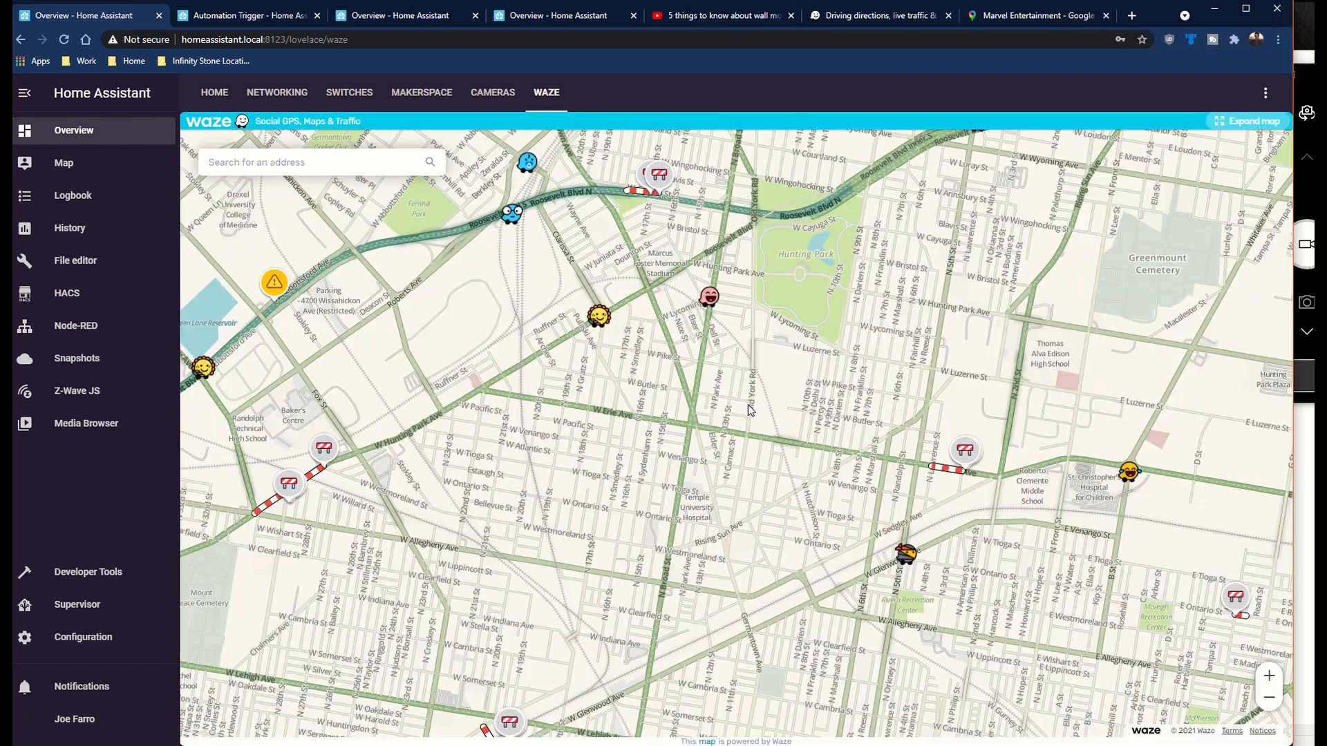
mouse_move(679, 399)
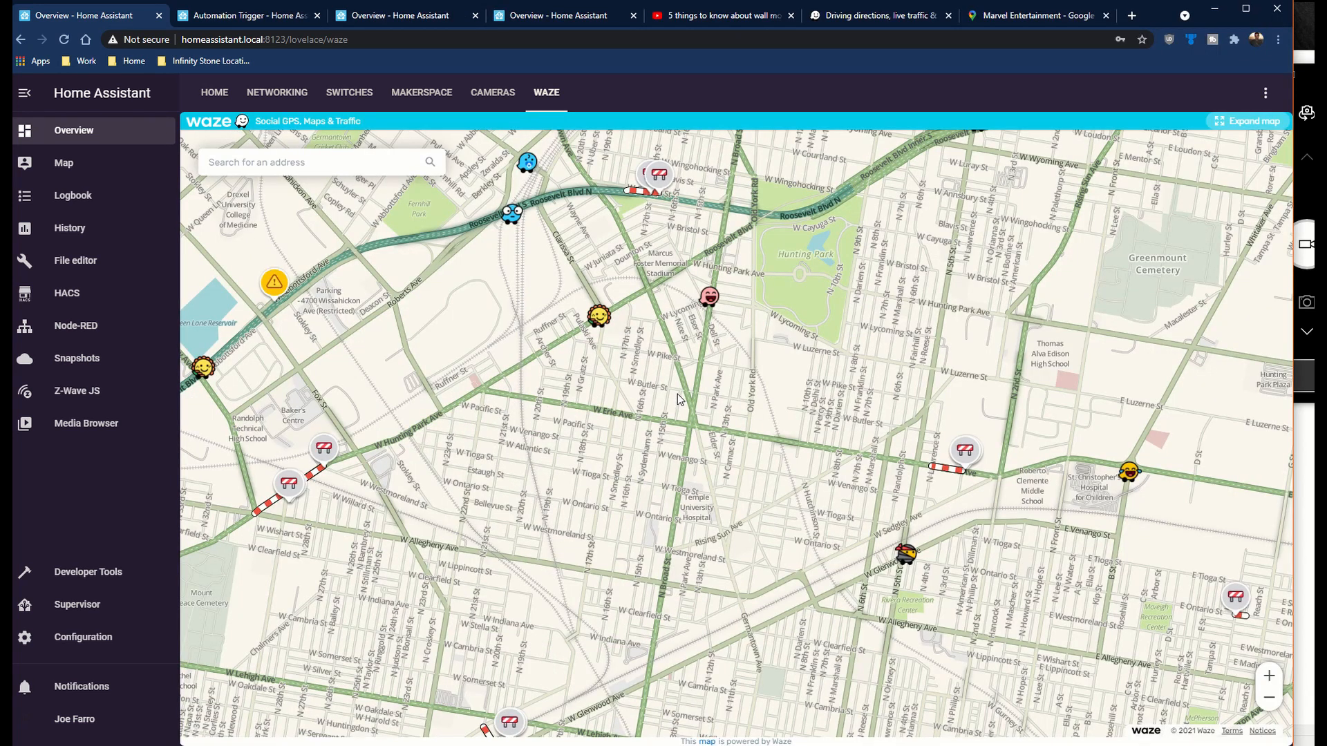
mouse_move(776, 318)
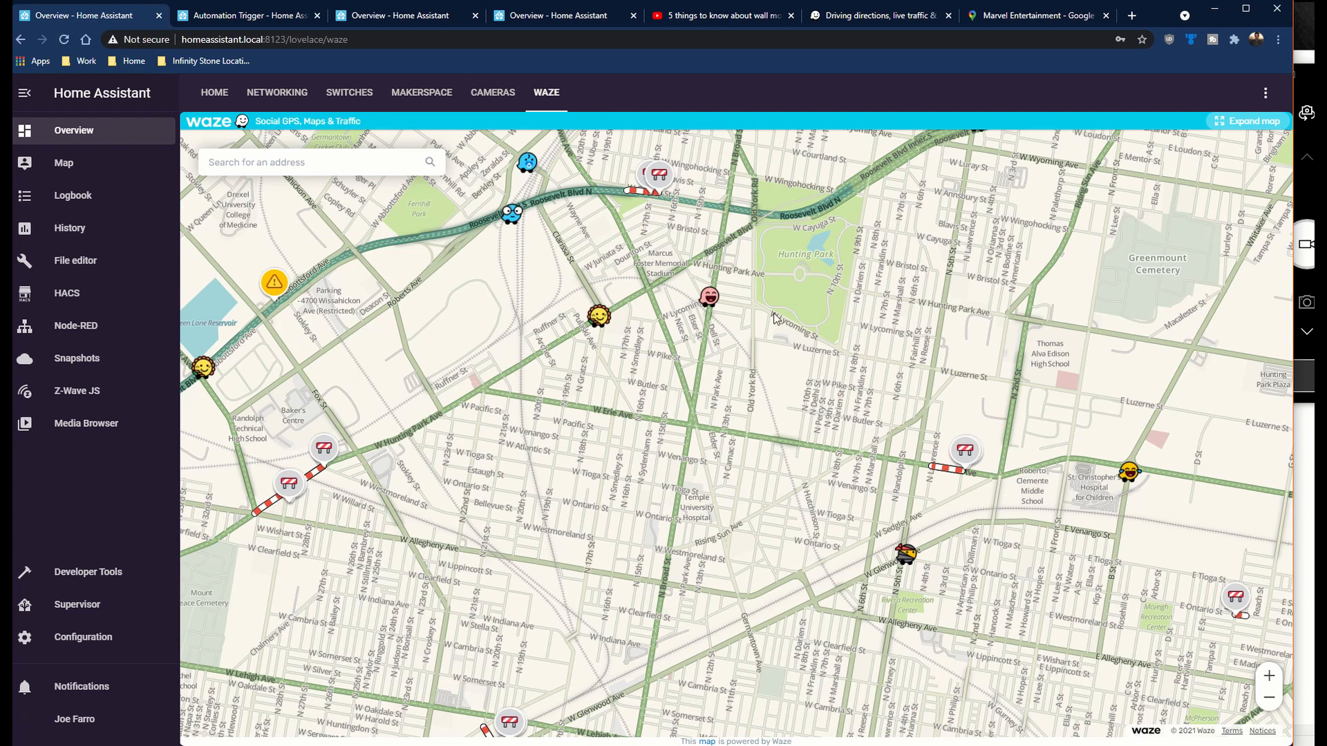